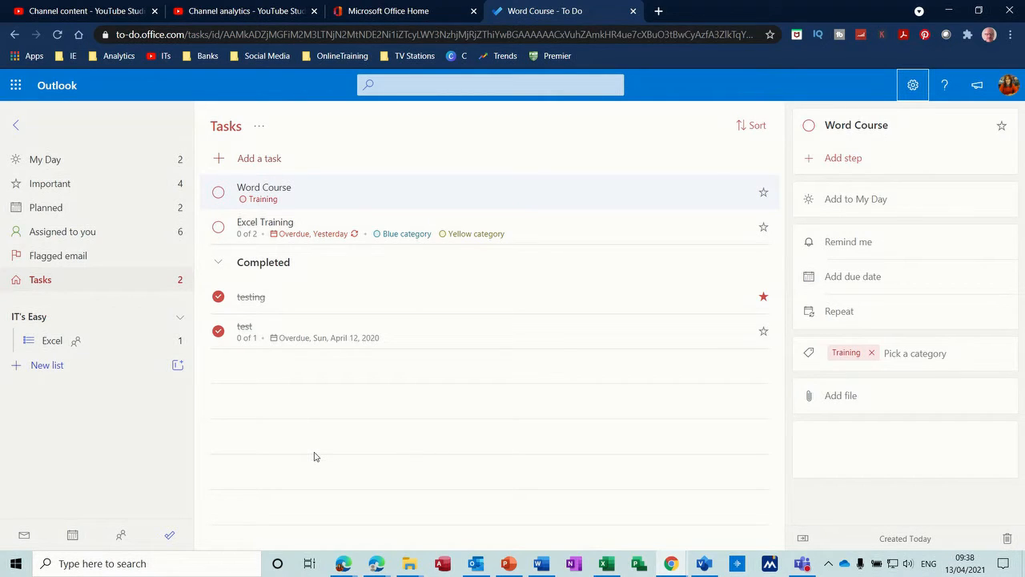
{"action": "mouse_move", "coordinate": [580, 356]}
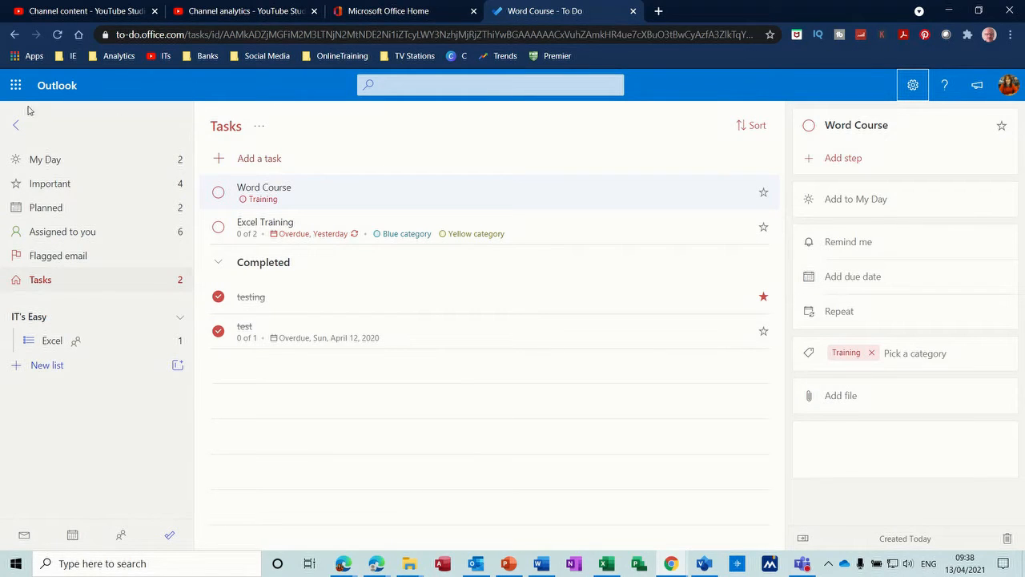
- Peek at the Office app launcher, dismiss it, and land on the My Day list
{"action": "left_click", "coordinate": [16, 85]}
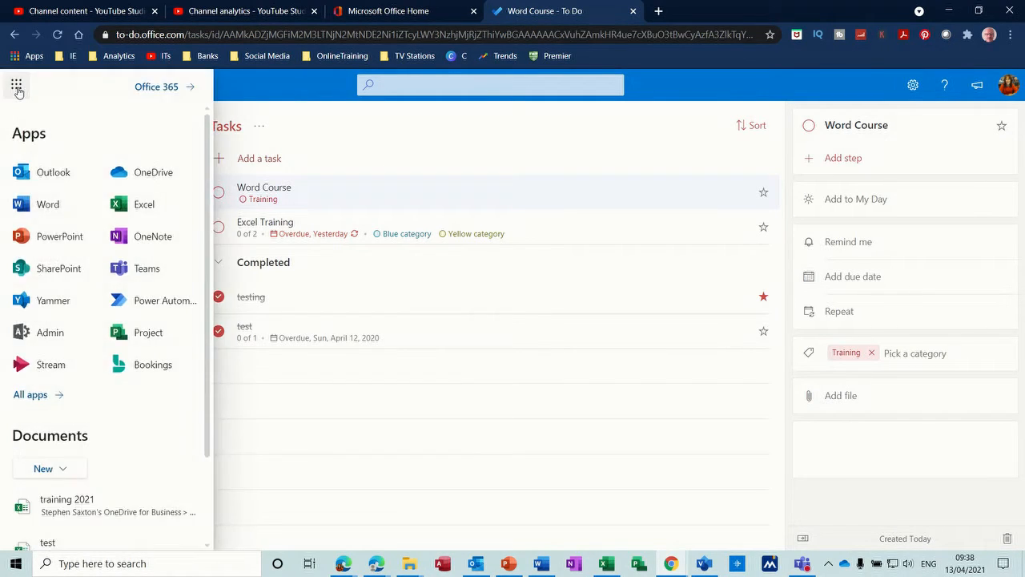
{"action": "left_click", "coordinate": [53, 173]}
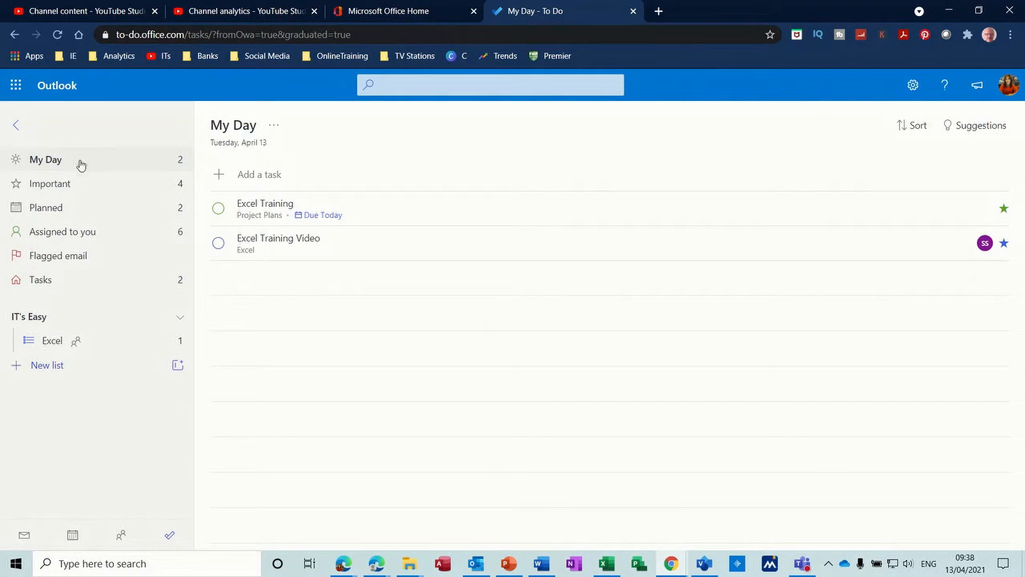
- Browse the Important, Planned, Assigned to you and Flagged email lists, returning to Tasks
{"action": "left_click", "coordinate": [51, 183]}
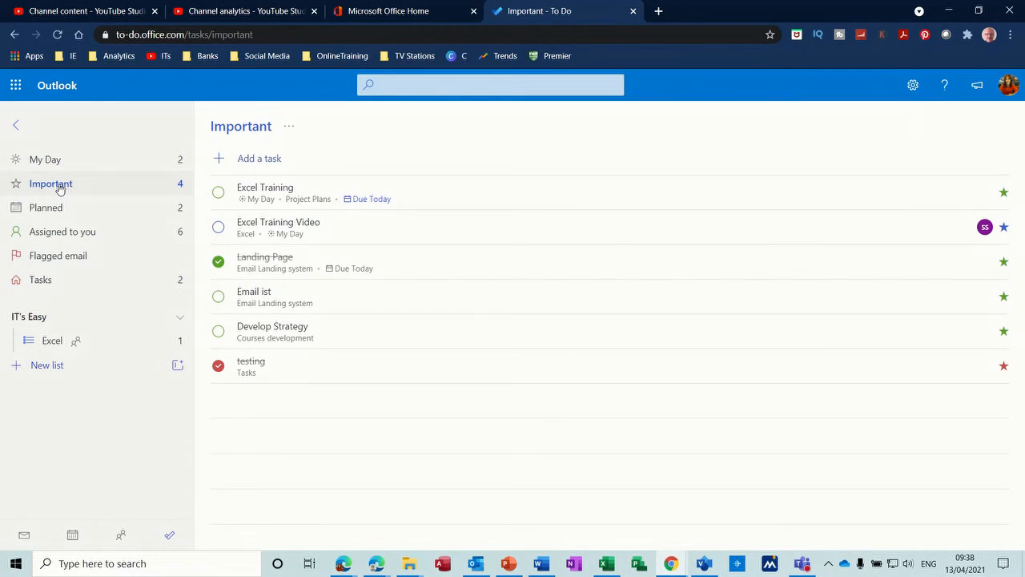
{"action": "left_click", "coordinate": [45, 208]}
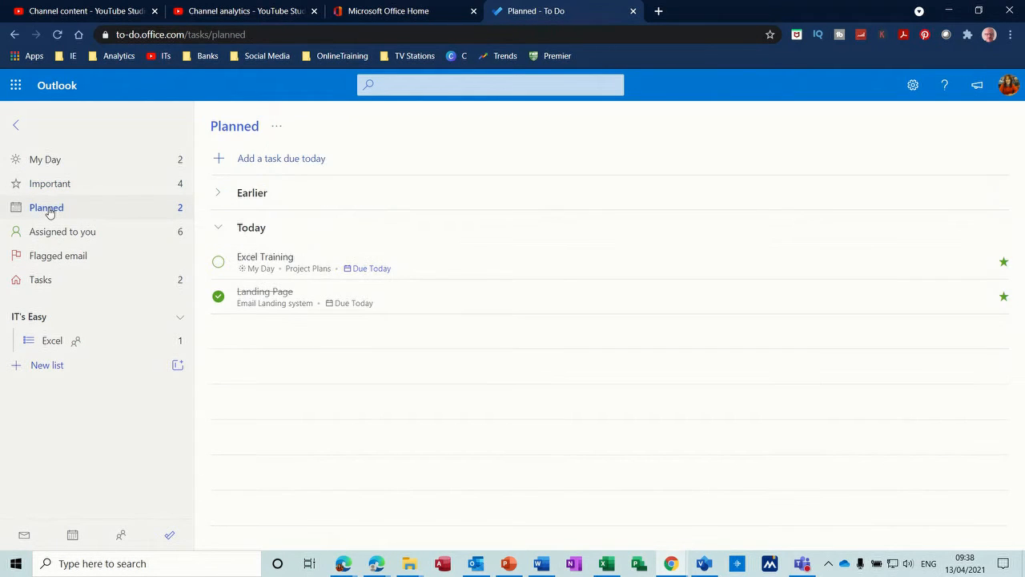
{"action": "left_click", "coordinate": [62, 231]}
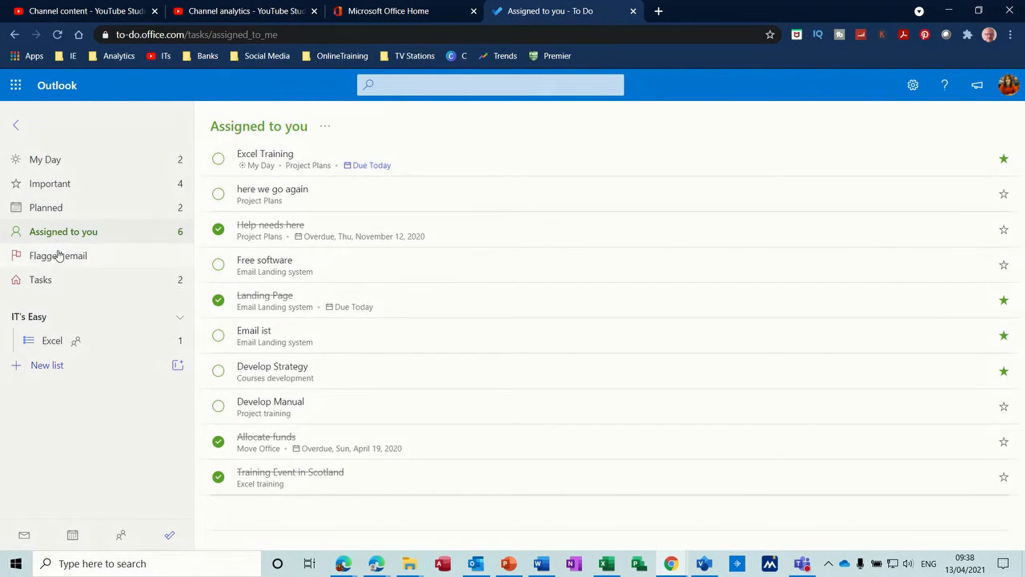
{"action": "left_click", "coordinate": [58, 254]}
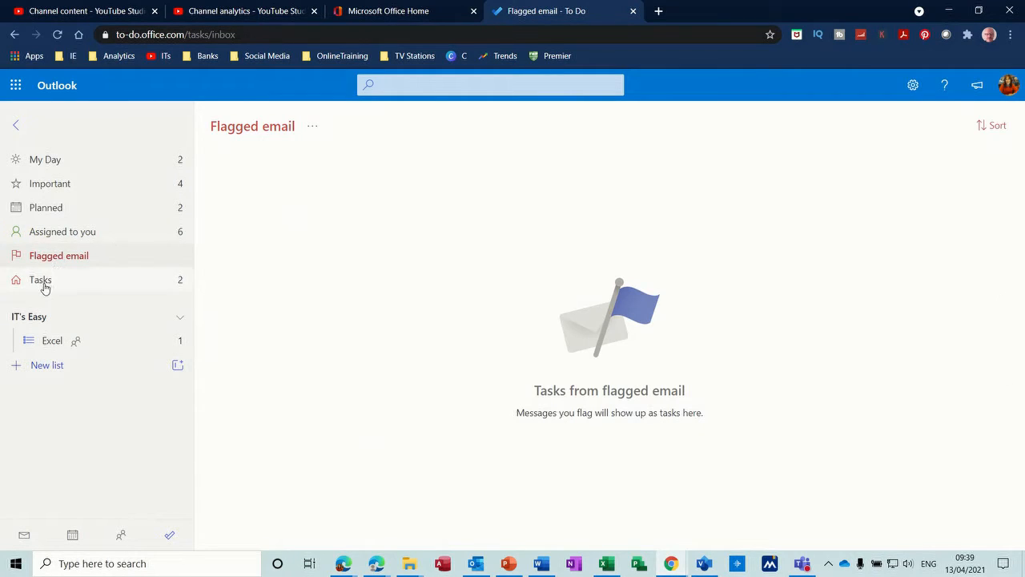
{"action": "left_click", "coordinate": [40, 279]}
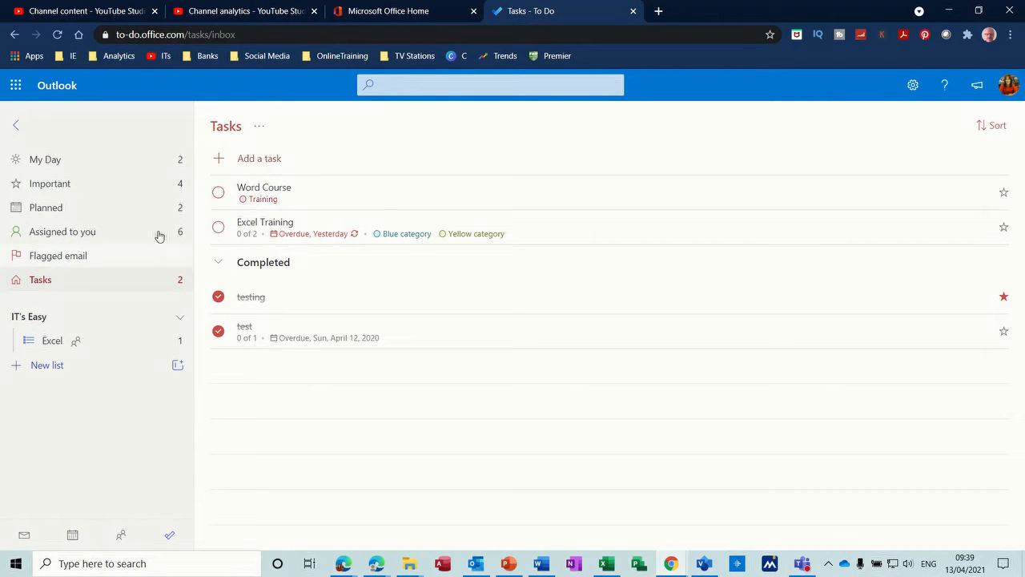
- Create a task named 'Access Course' in Tasks and show its details pane
{"action": "left_click", "coordinate": [260, 158]}
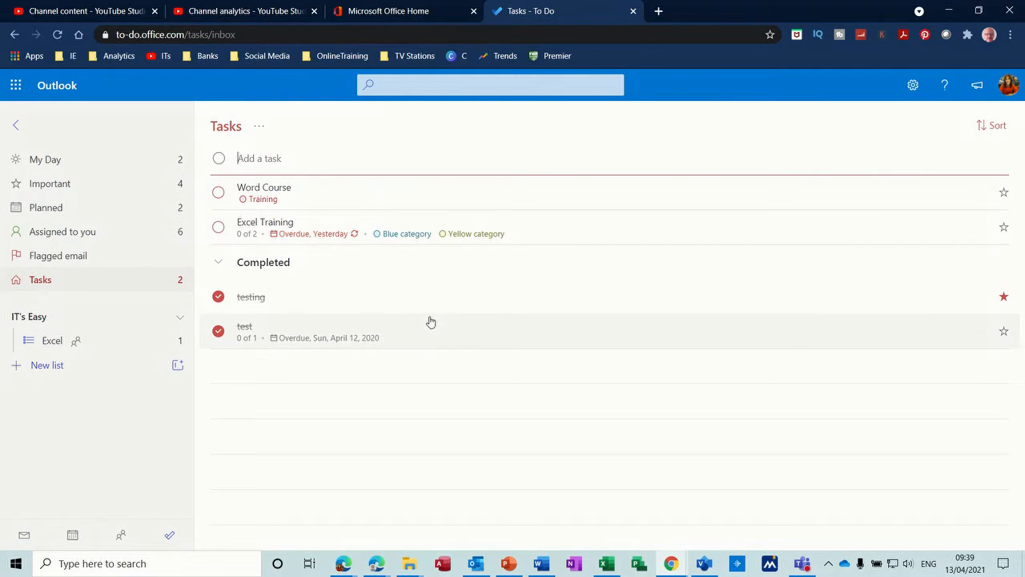
{"action": "type", "text": "Access"}
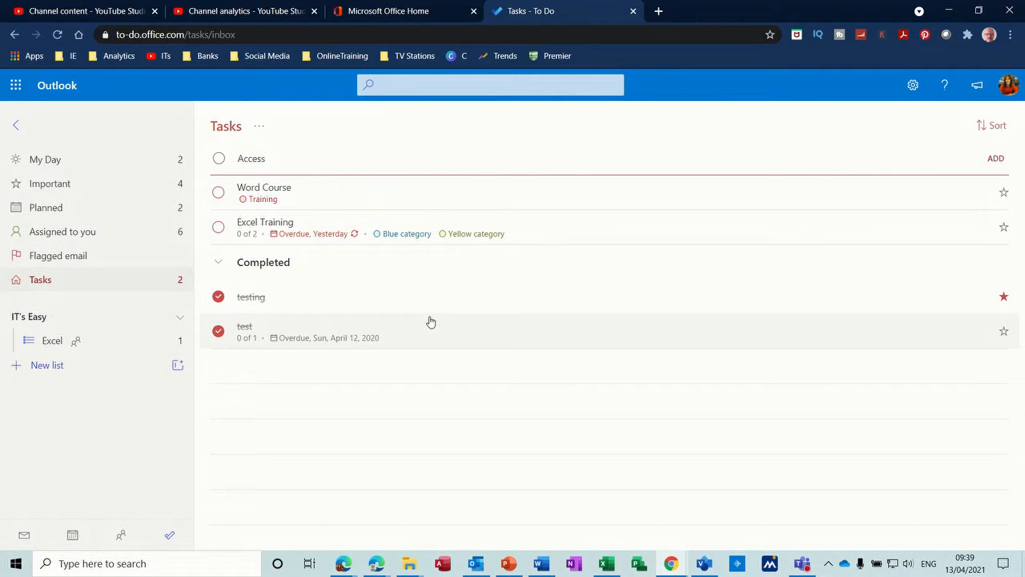
{"action": "type", "text": "Course"}
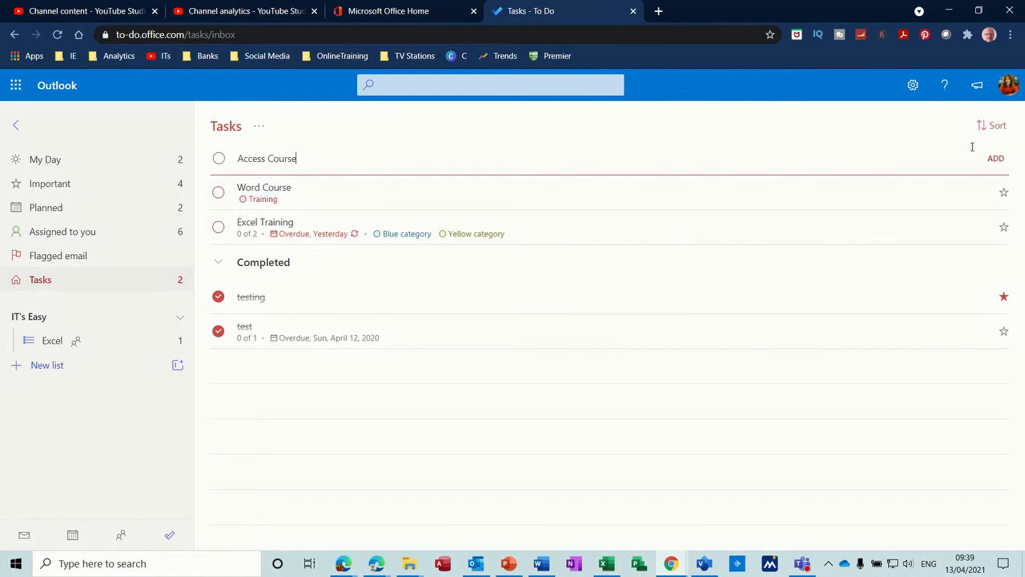
{"action": "key", "text": "Enter"}
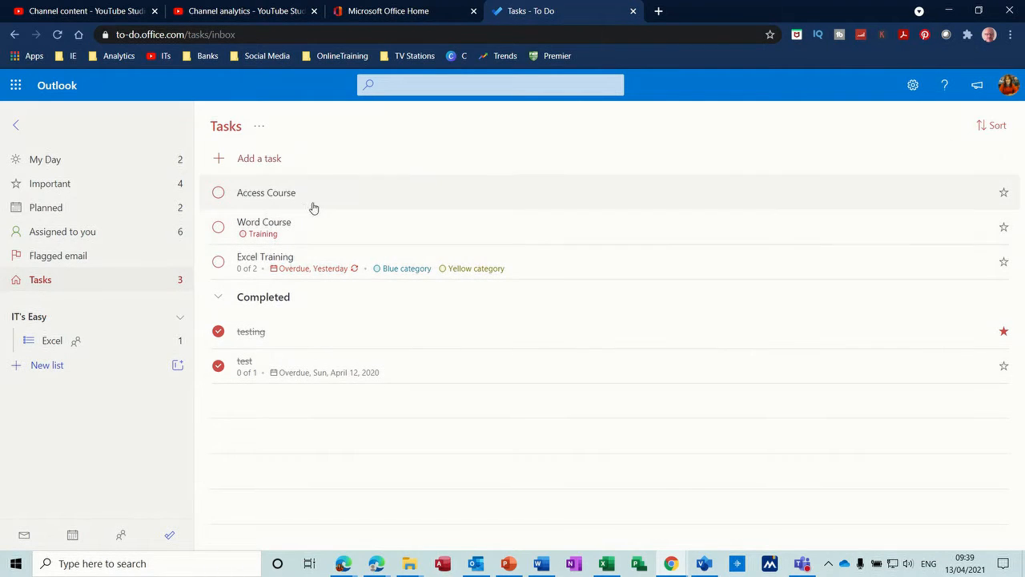
{"action": "left_click", "coordinate": [266, 193]}
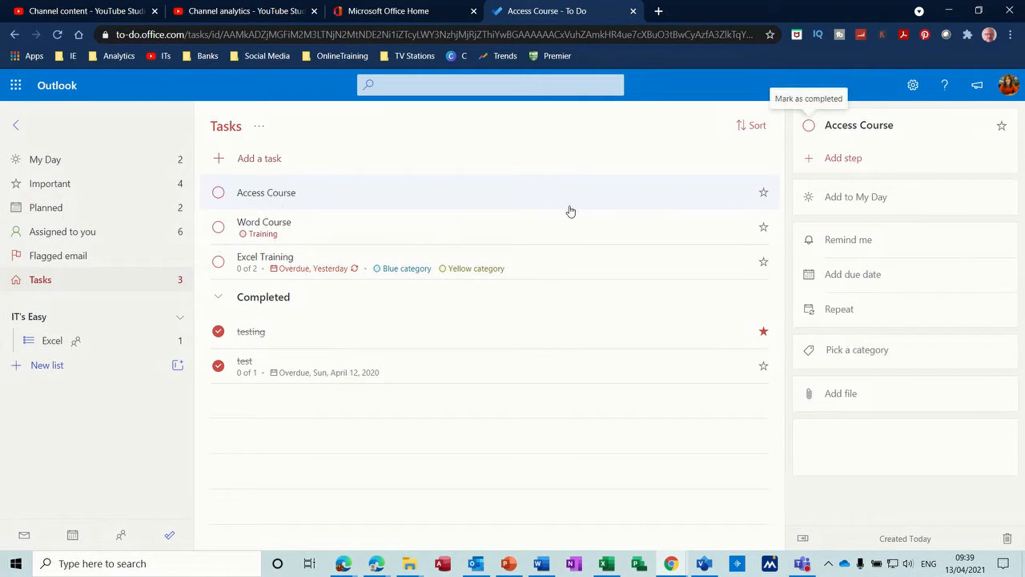
{"action": "mouse_move", "coordinate": [577, 200]}
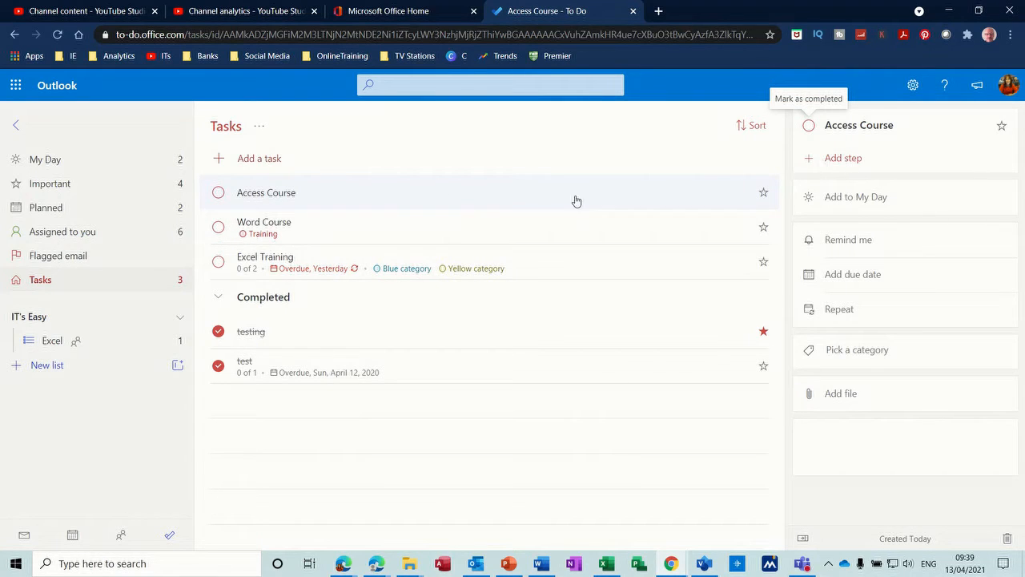
{"action": "mouse_move", "coordinate": [827, 173]}
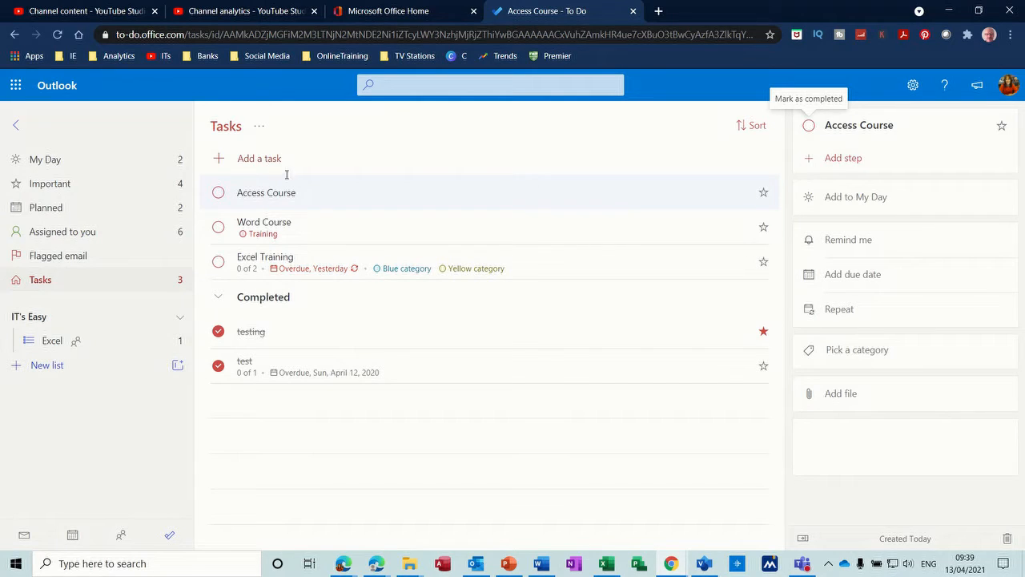
{"action": "mouse_move", "coordinate": [263, 199]}
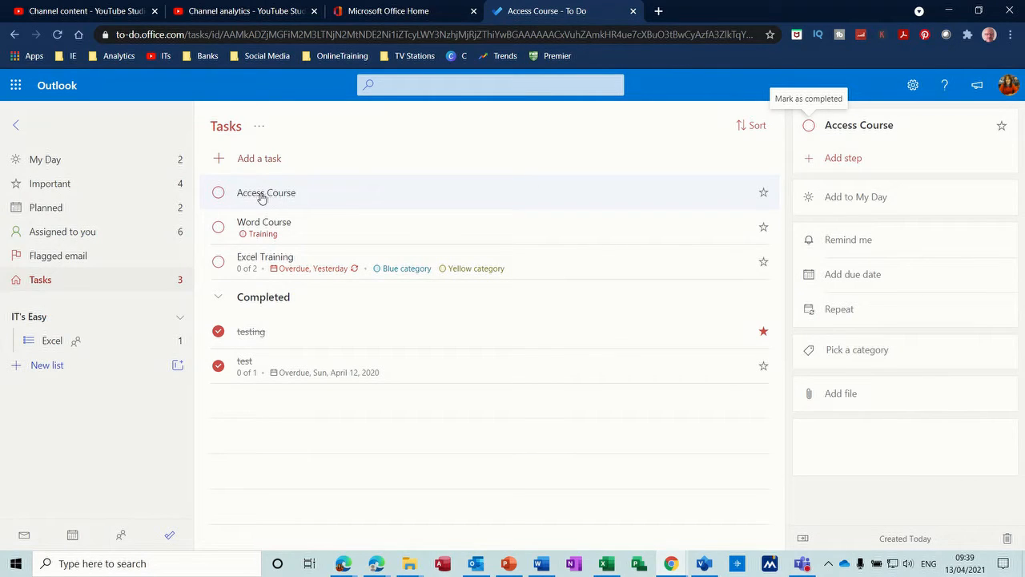
{"action": "mouse_move", "coordinate": [285, 203]}
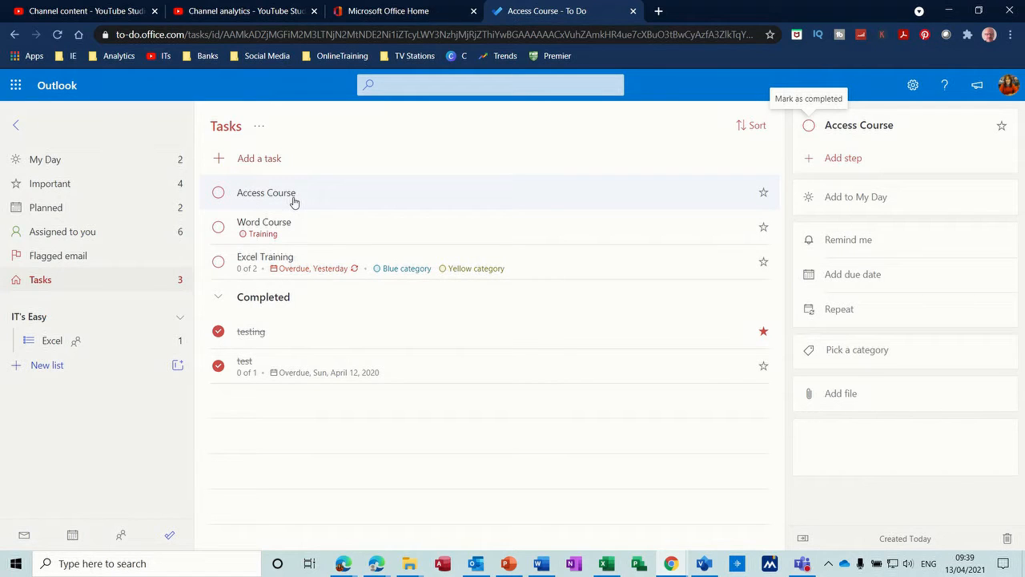
{"action": "mouse_move", "coordinate": [250, 276]}
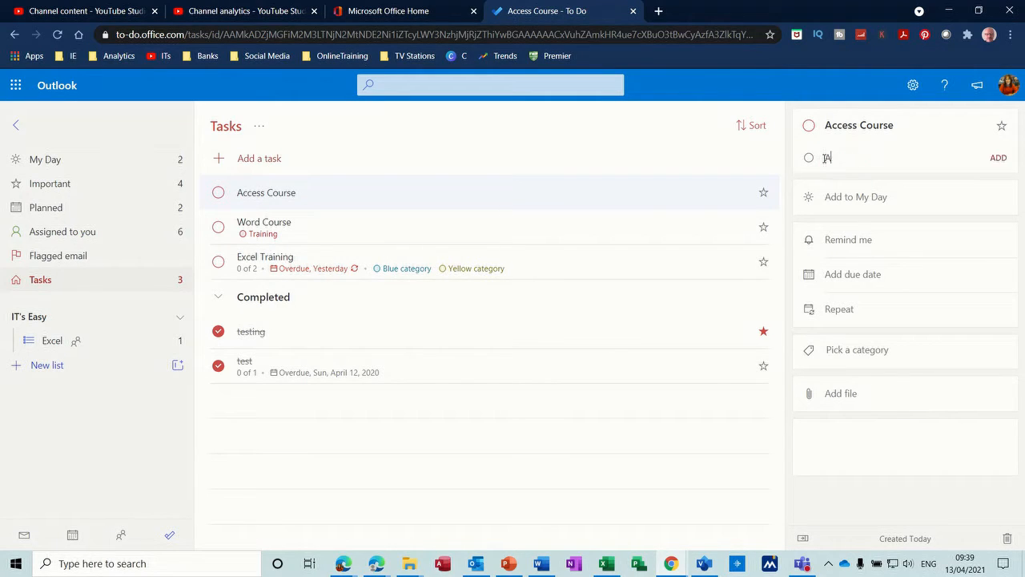
- Add the steps 'Training Material' and 'Video content' to Access Course
{"action": "type", "text": "raining Material"}
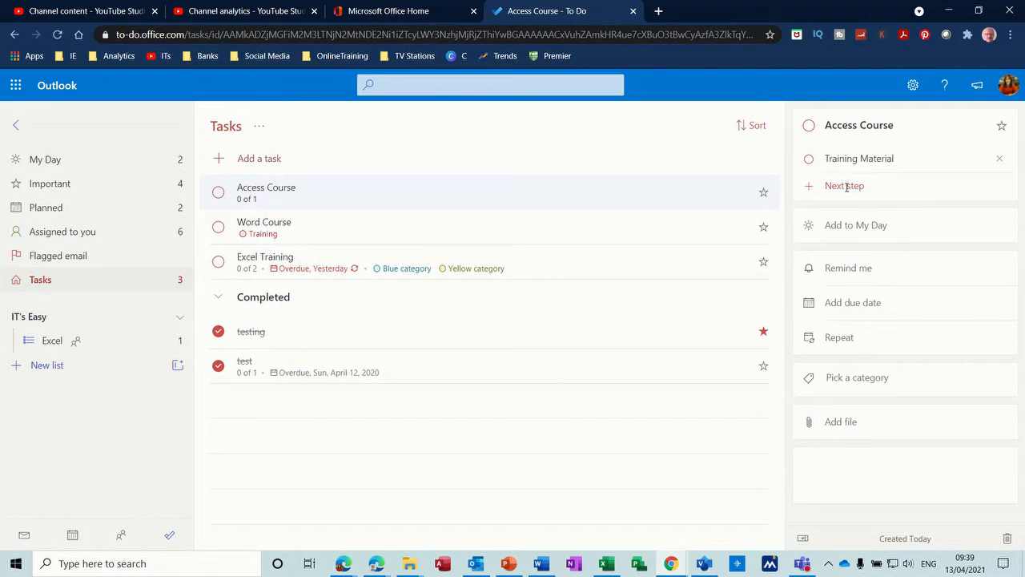
{"action": "type", "text": "Video content"}
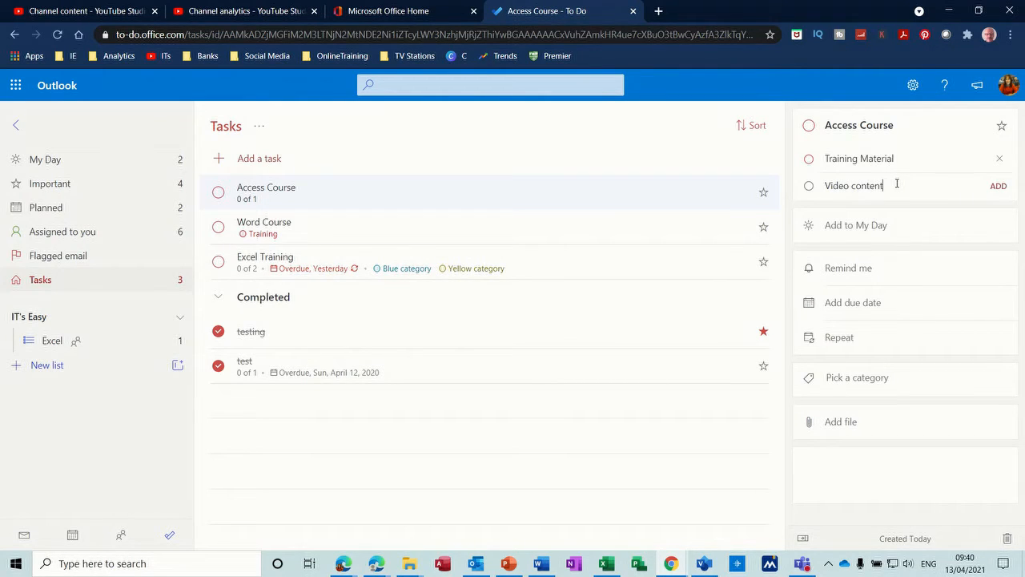
{"action": "left_click", "coordinate": [998, 186]}
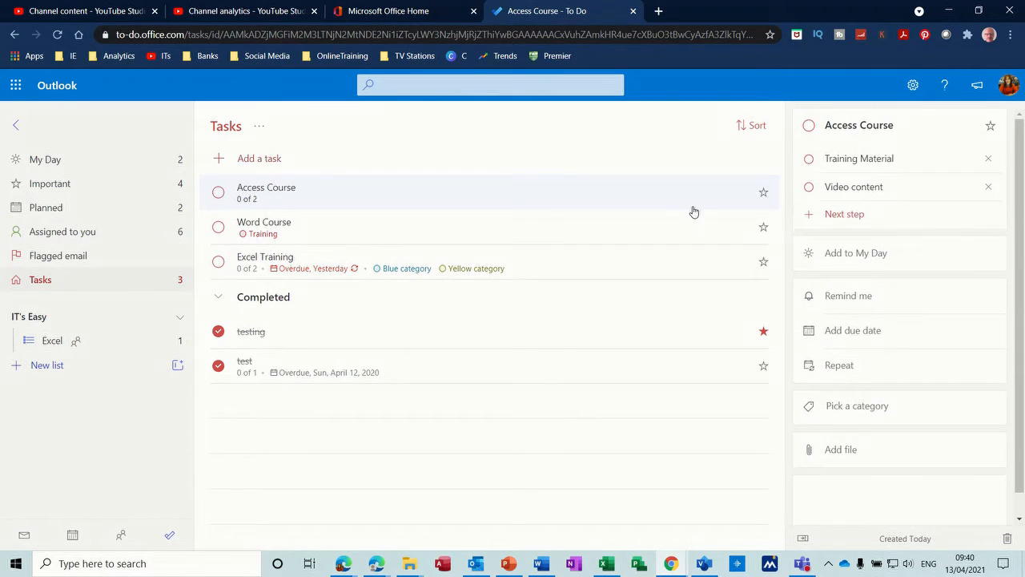
{"action": "mouse_move", "coordinate": [291, 199]}
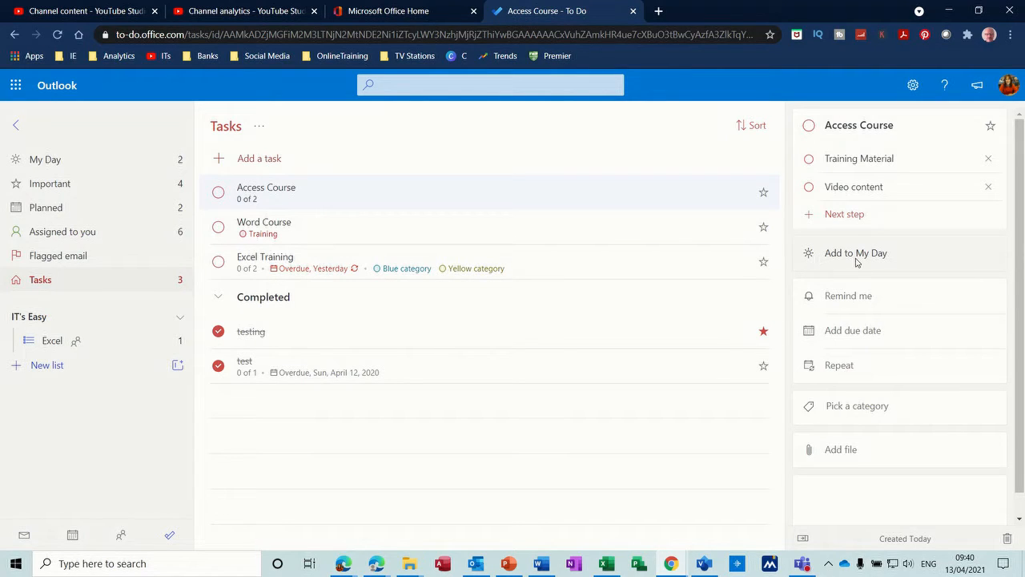
- Add Access Course to My Day with a due date of tomorrow and weekly repeat
{"action": "left_click", "coordinate": [856, 253]}
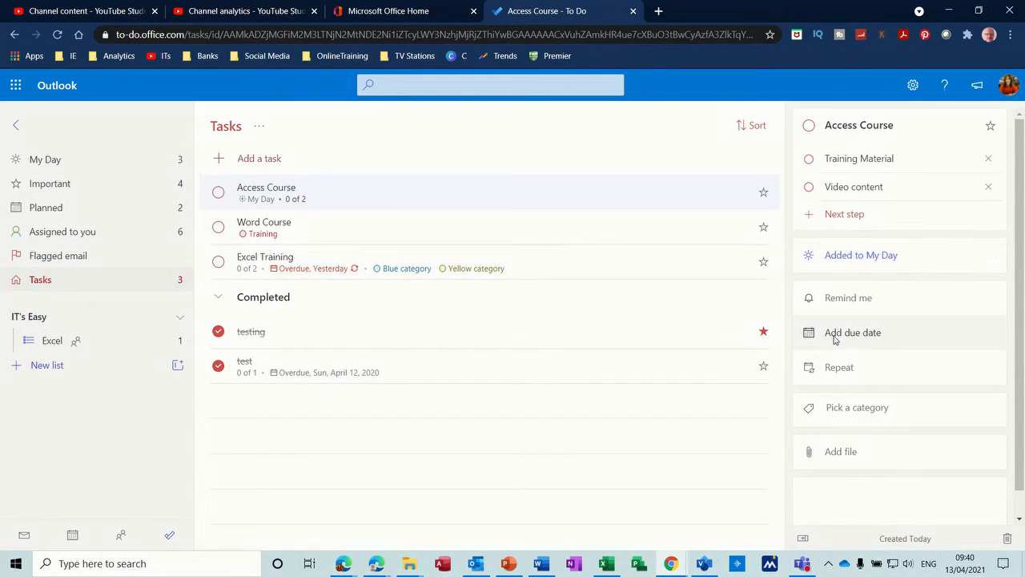
{"action": "left_click", "coordinate": [853, 331]}
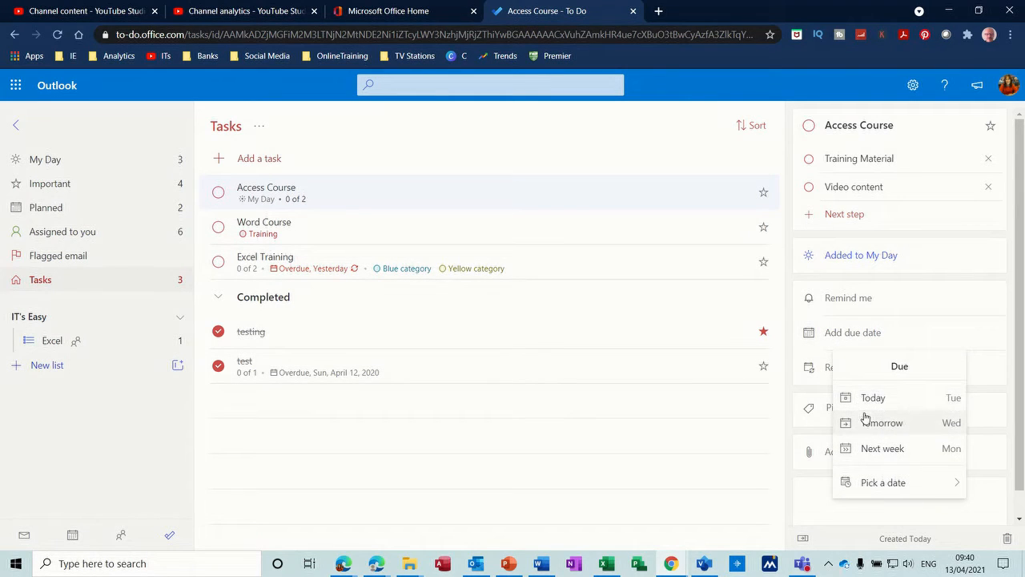
{"action": "left_click", "coordinate": [884, 423]}
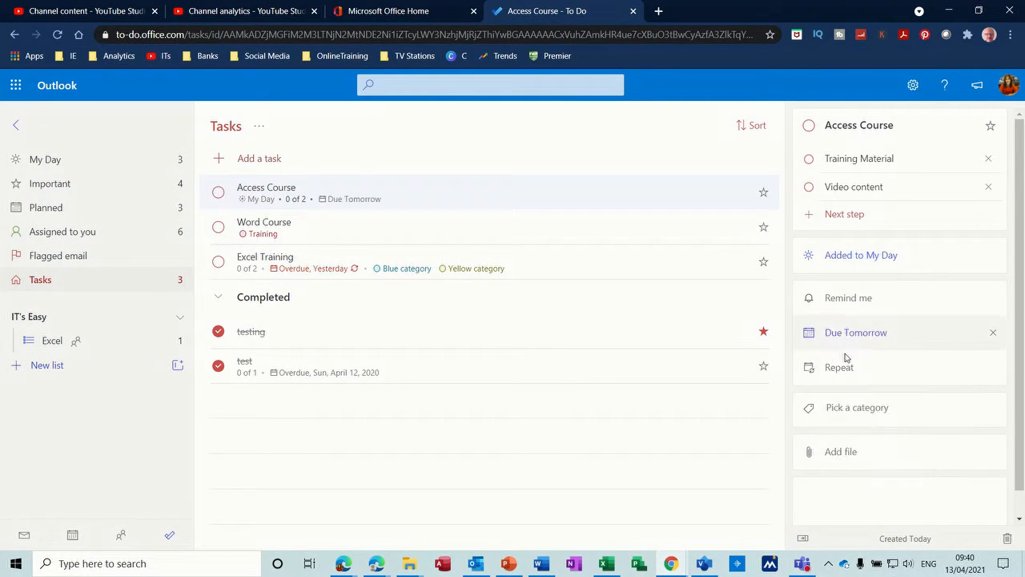
{"action": "mouse_move", "coordinate": [840, 366]}
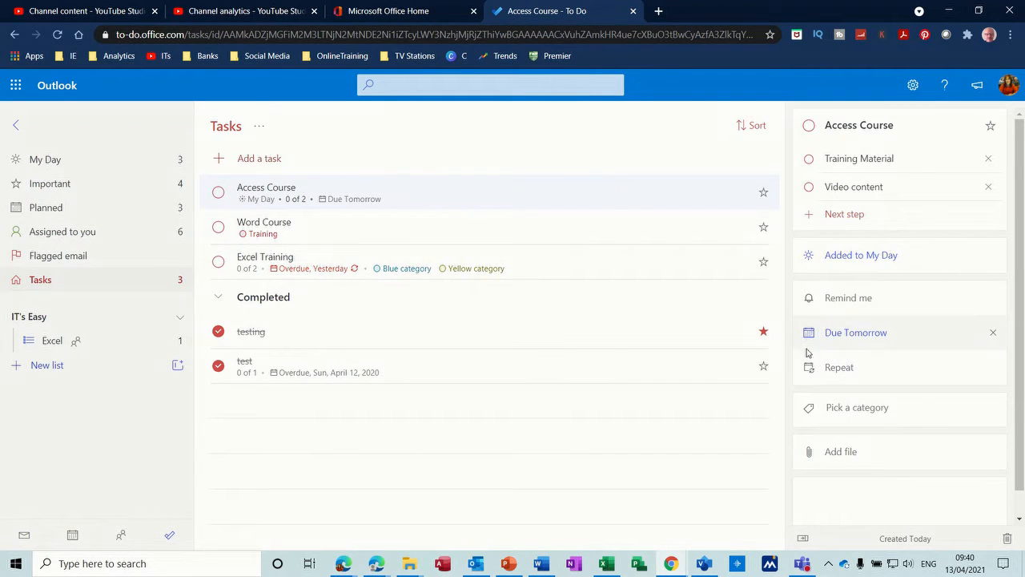
{"action": "left_click", "coordinate": [840, 367]}
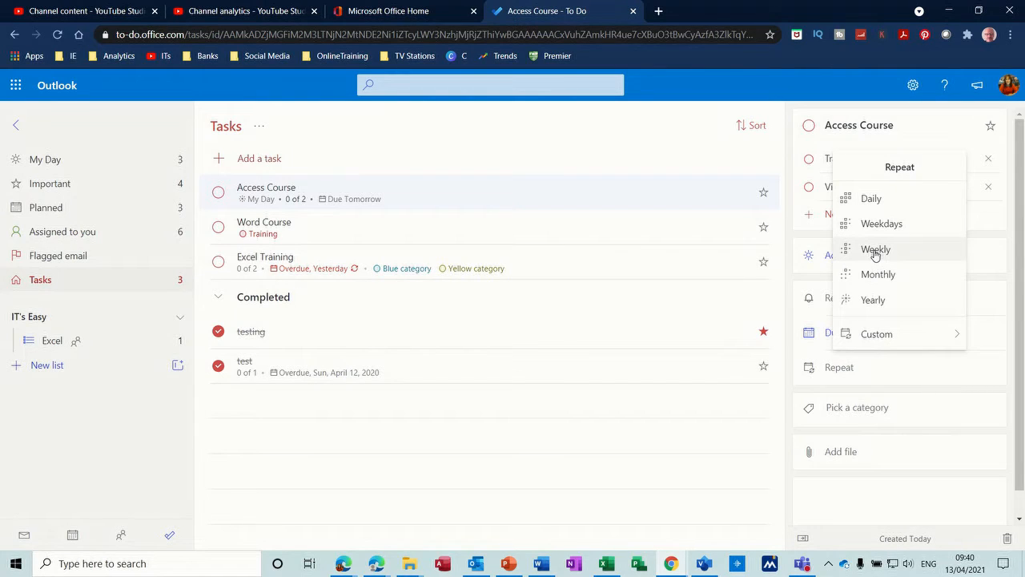
{"action": "left_click", "coordinate": [875, 250]}
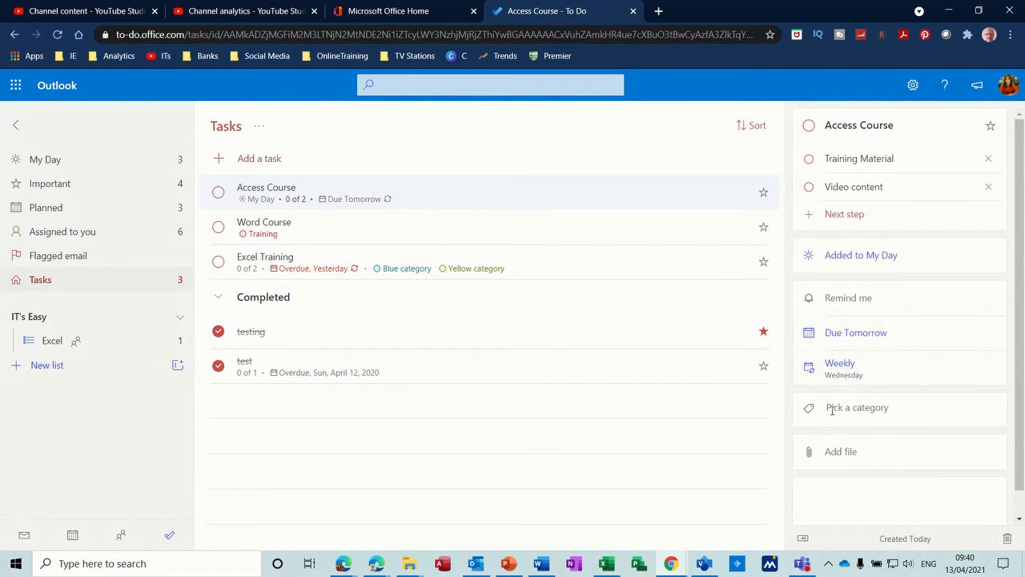
- Assign the Training category to Access Course
{"action": "left_click", "coordinate": [857, 407]}
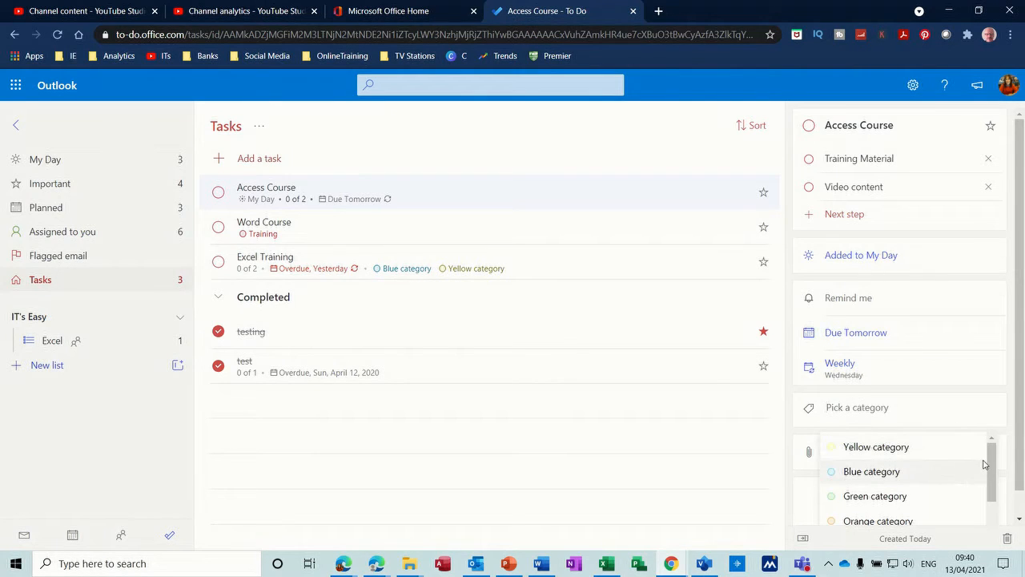
{"action": "scroll", "scroll_direction": "down", "scroll_amount": 3}
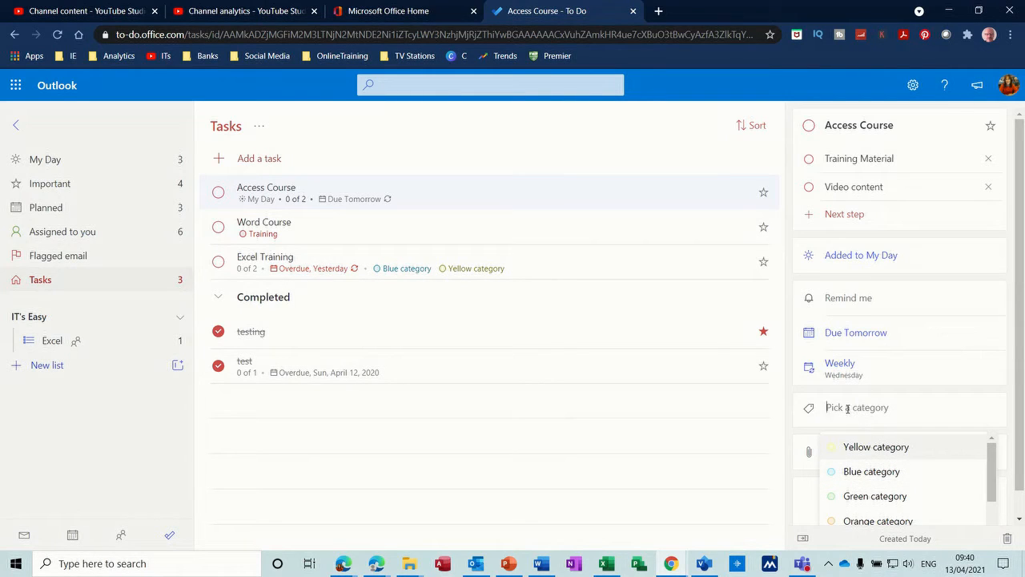
{"action": "type", "text": "Training"}
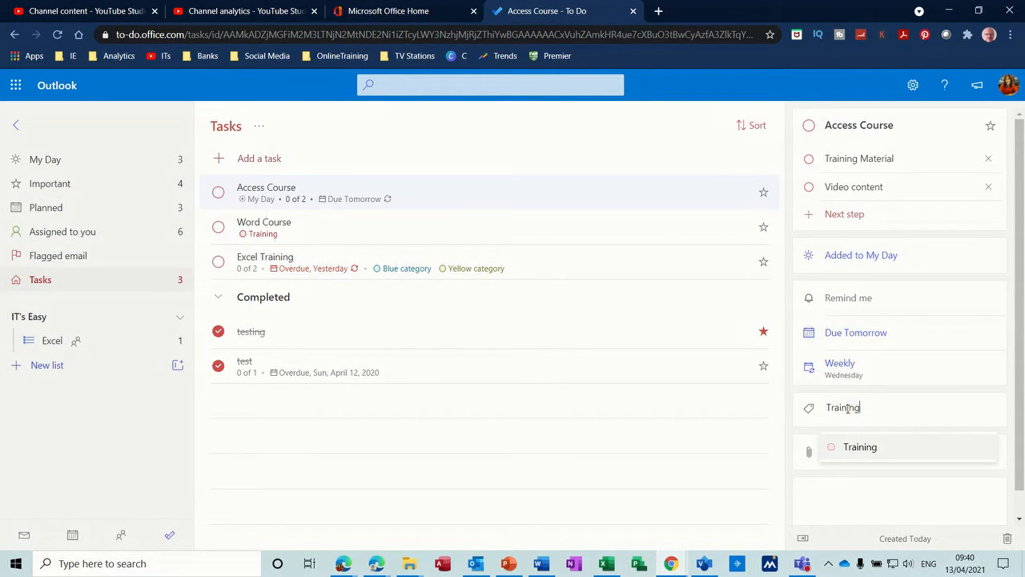
- Try the made-up category 'fdf', clear it when rejected, and bring up the Office 365 apps list
{"action": "left_click", "coordinate": [858, 446]}
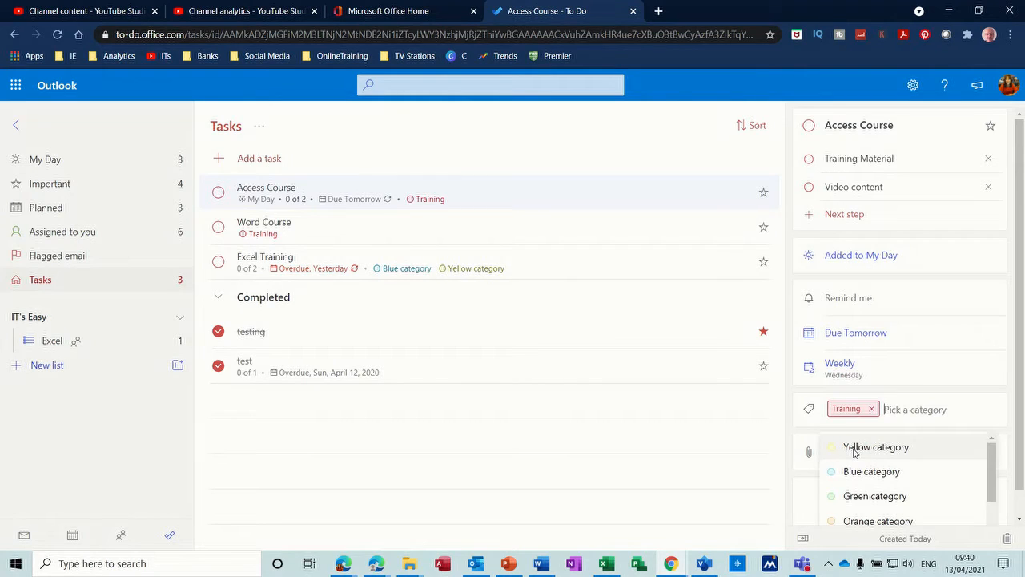
{"action": "mouse_move", "coordinate": [886, 439]}
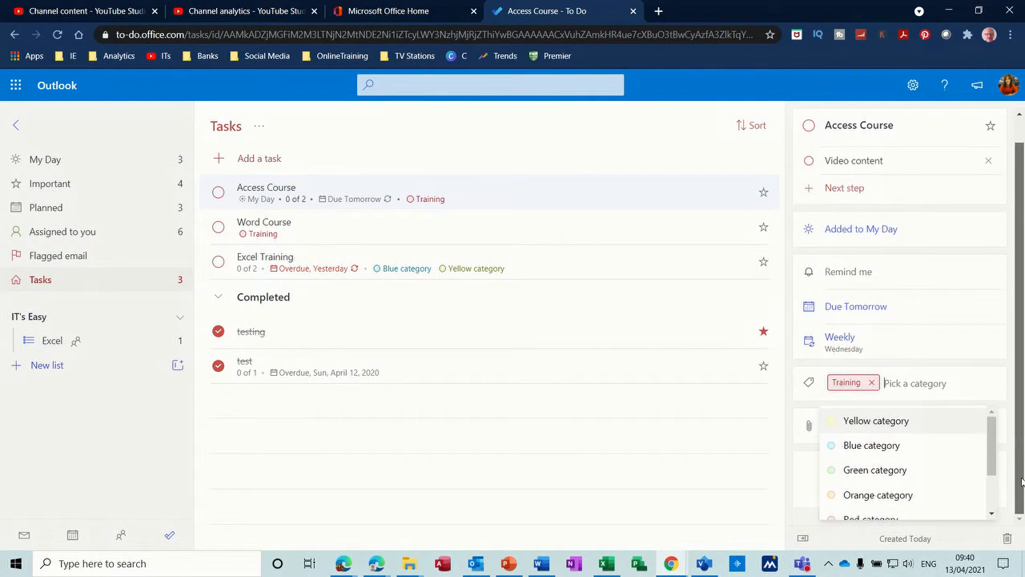
{"action": "scroll", "scroll_direction": "down", "scroll_amount": 3}
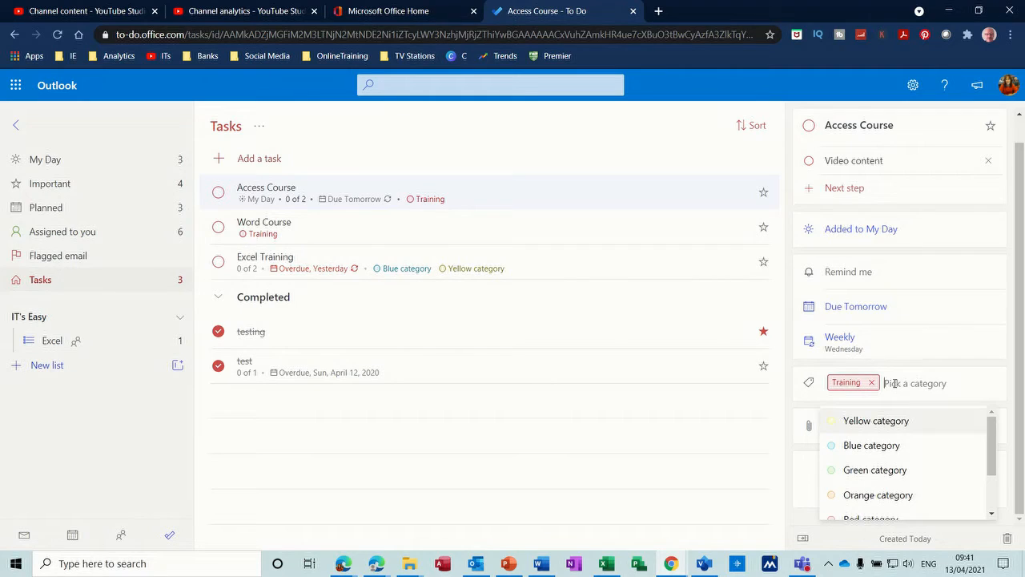
{"action": "type", "text": "fdf"}
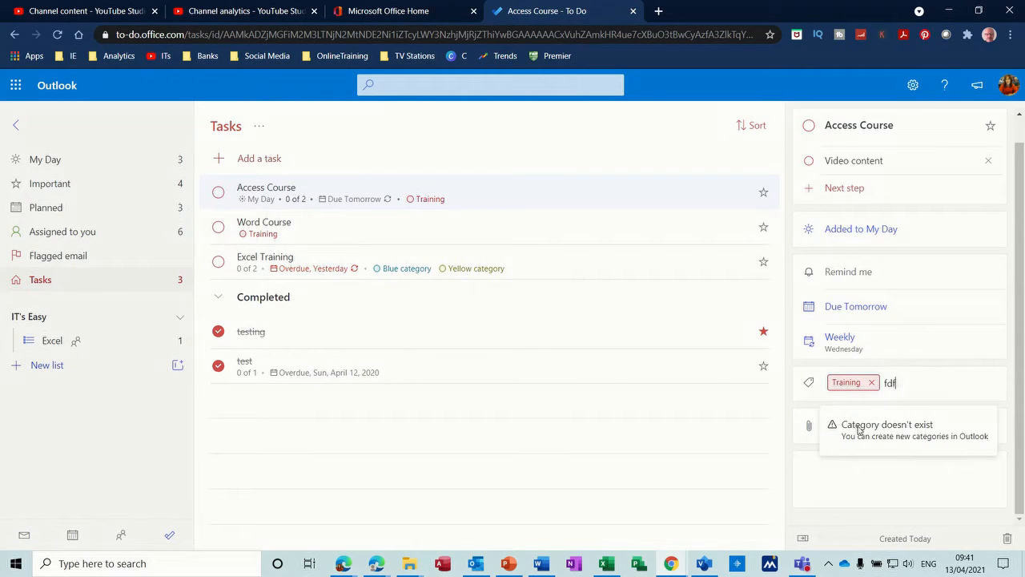
{"action": "mouse_move", "coordinate": [960, 447]}
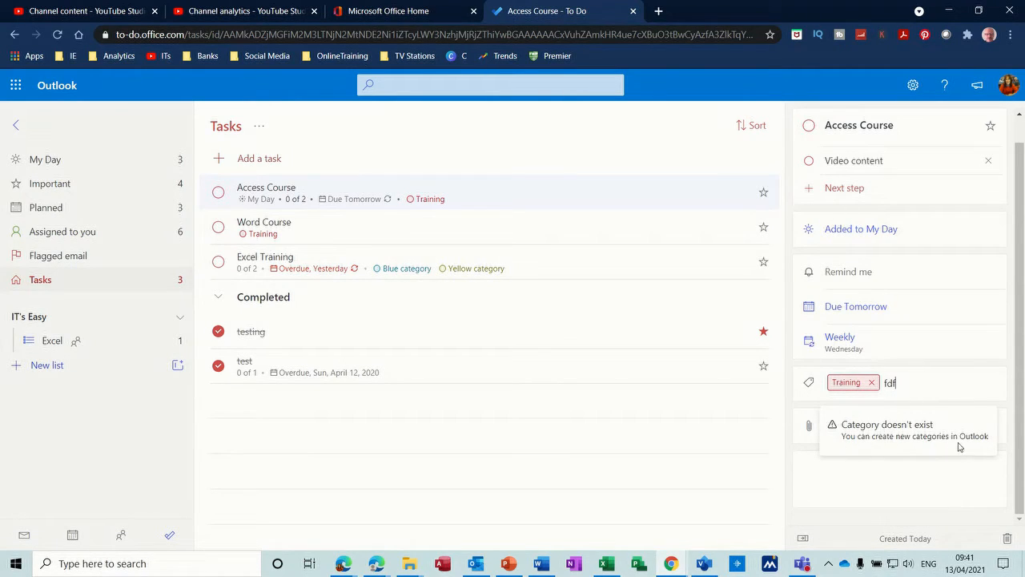
{"action": "key", "text": "Backspace"}
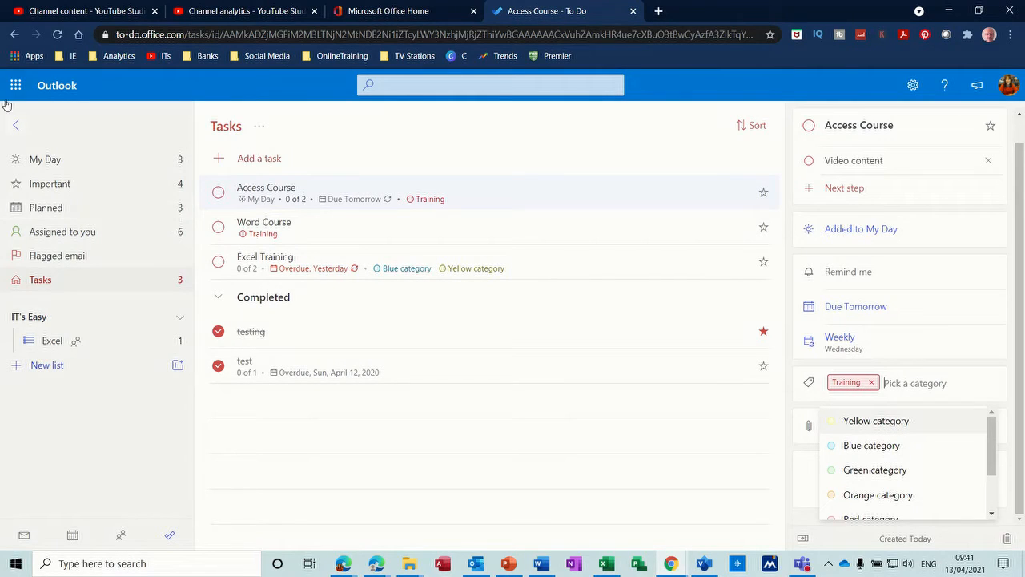
{"action": "left_click", "coordinate": [16, 85]}
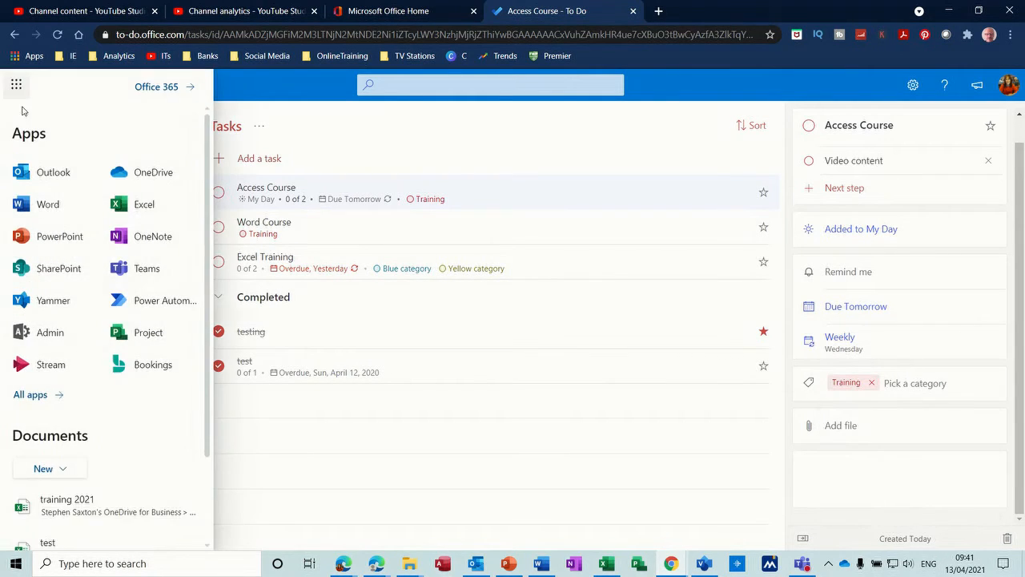
- Launch Outlook on the web and reach Settings > General > Categories, listing Training
{"action": "left_click", "coordinate": [53, 173]}
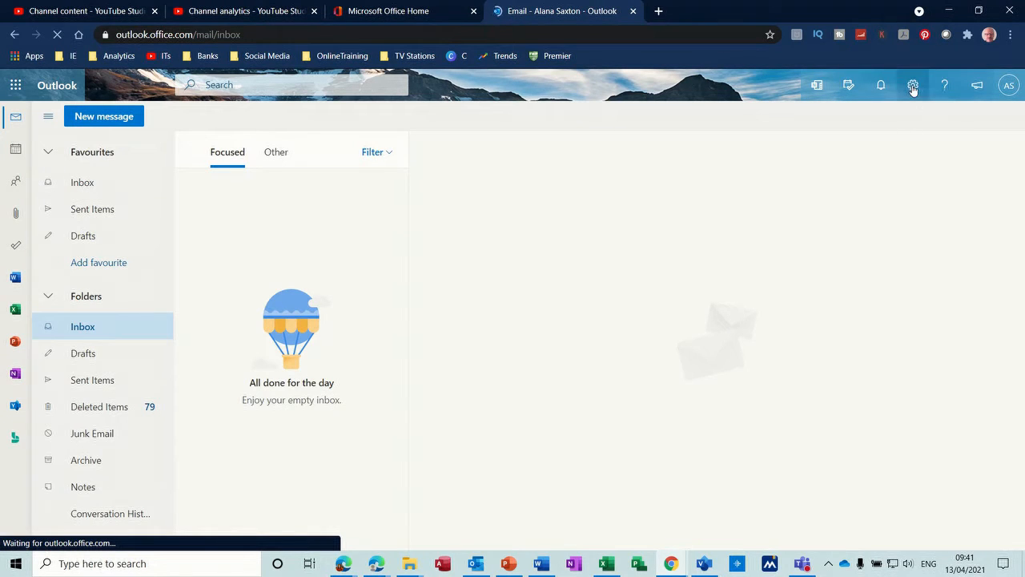
{"action": "left_click", "coordinate": [913, 85]}
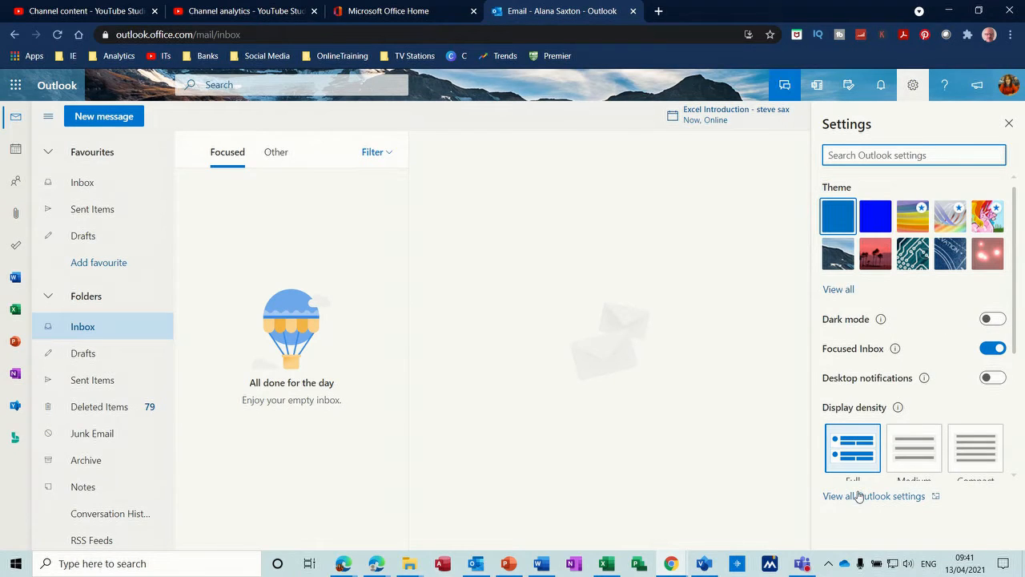
{"action": "left_click", "coordinate": [868, 495]}
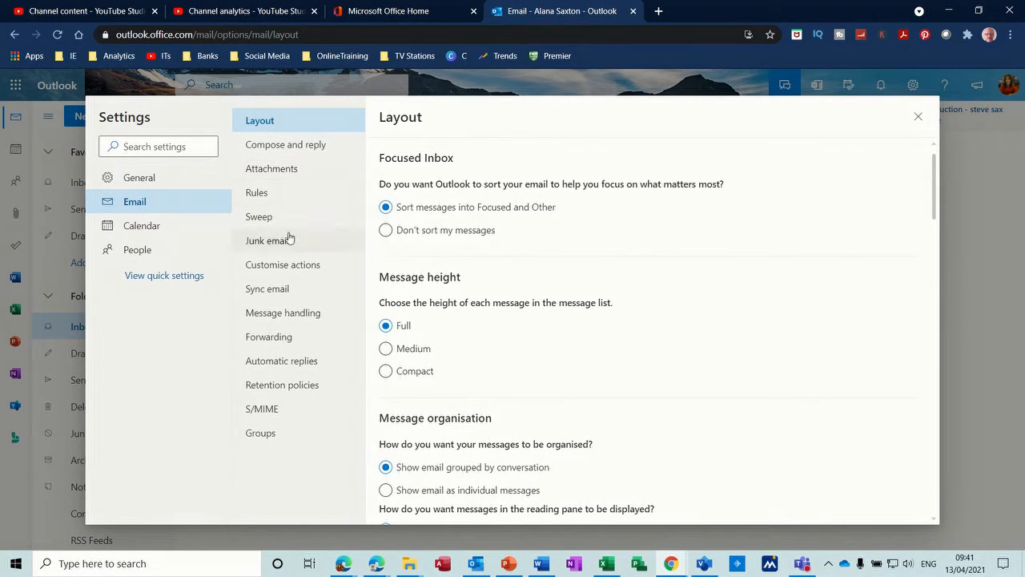
{"action": "mouse_move", "coordinate": [280, 312]}
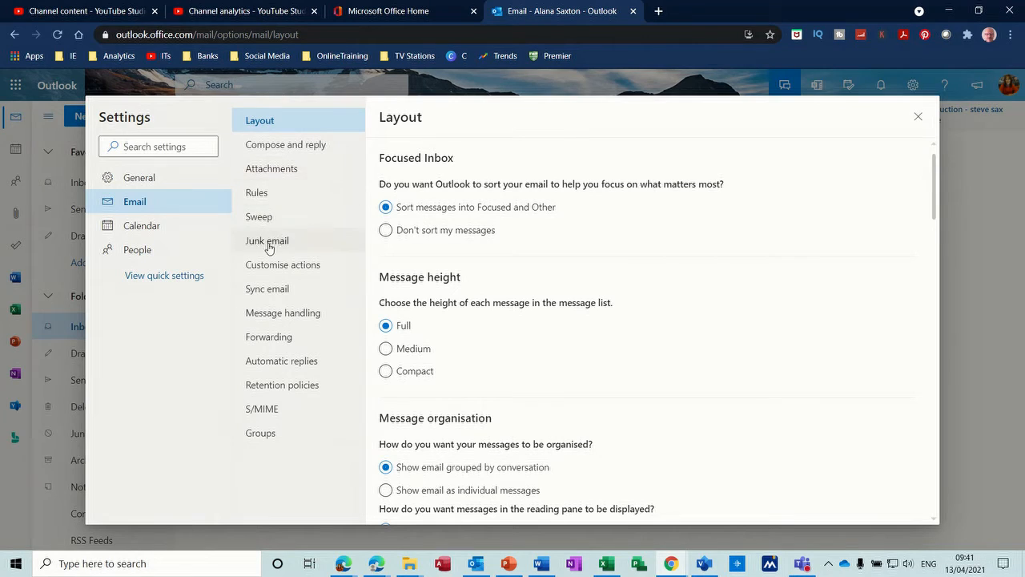
{"action": "mouse_move", "coordinate": [287, 250]}
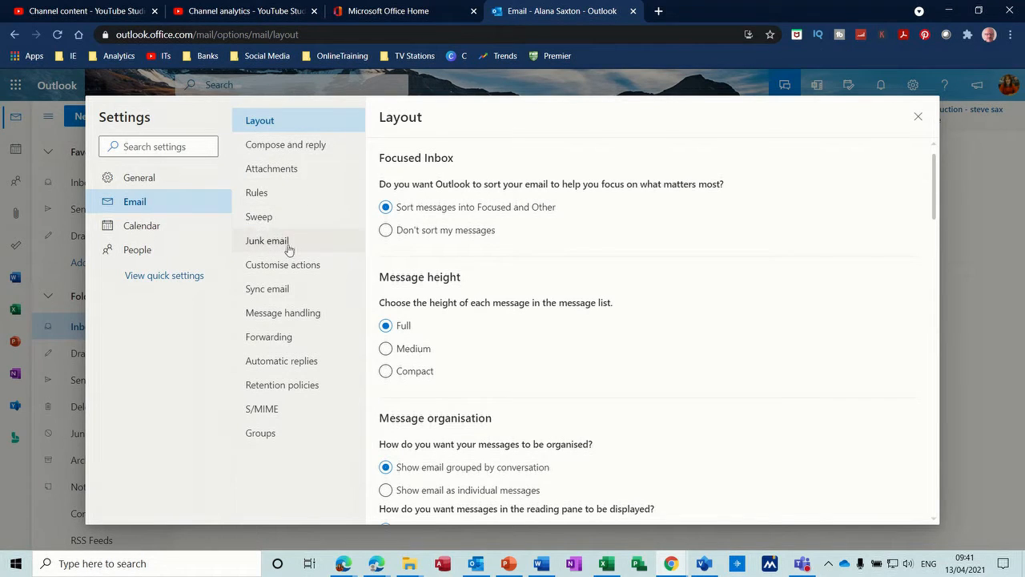
{"action": "mouse_move", "coordinate": [308, 452]}
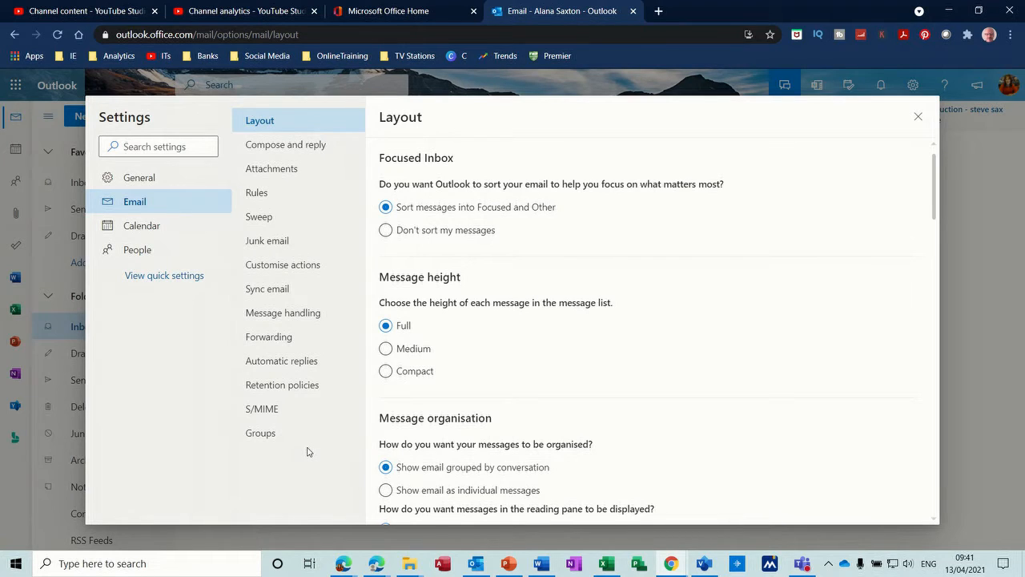
{"action": "mouse_move", "coordinate": [328, 420]}
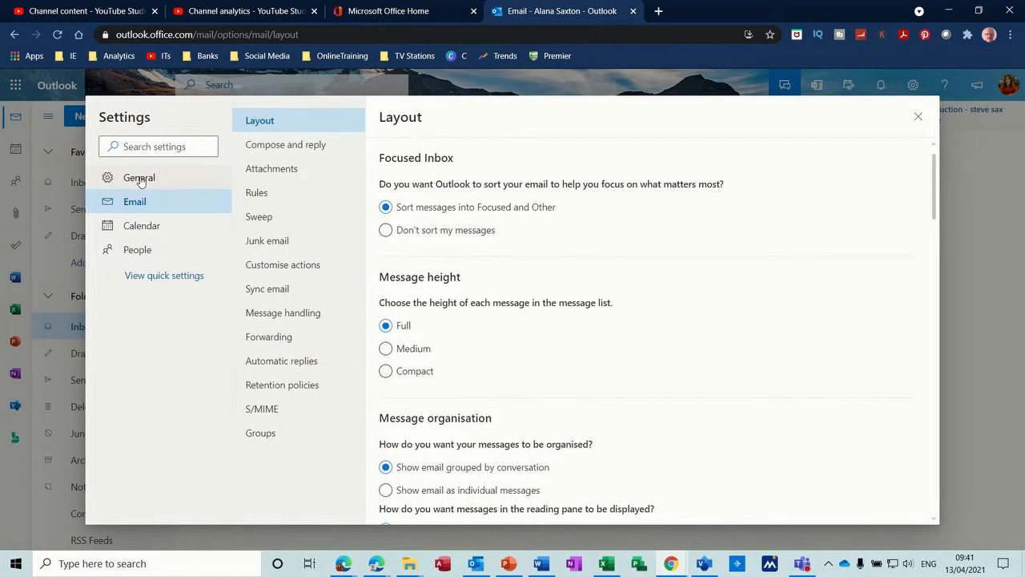
{"action": "left_click", "coordinate": [140, 177]}
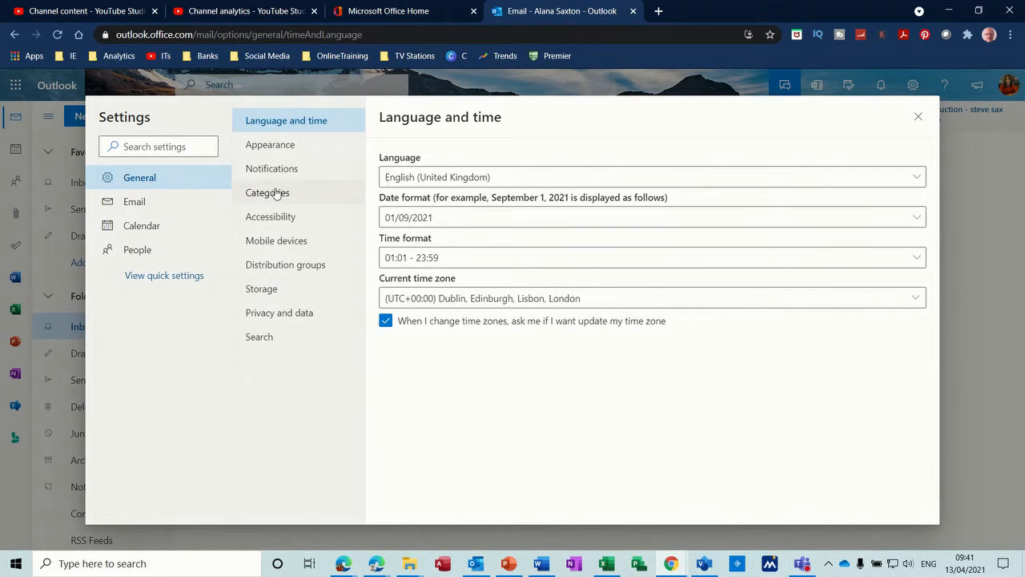
{"action": "left_click", "coordinate": [267, 193]}
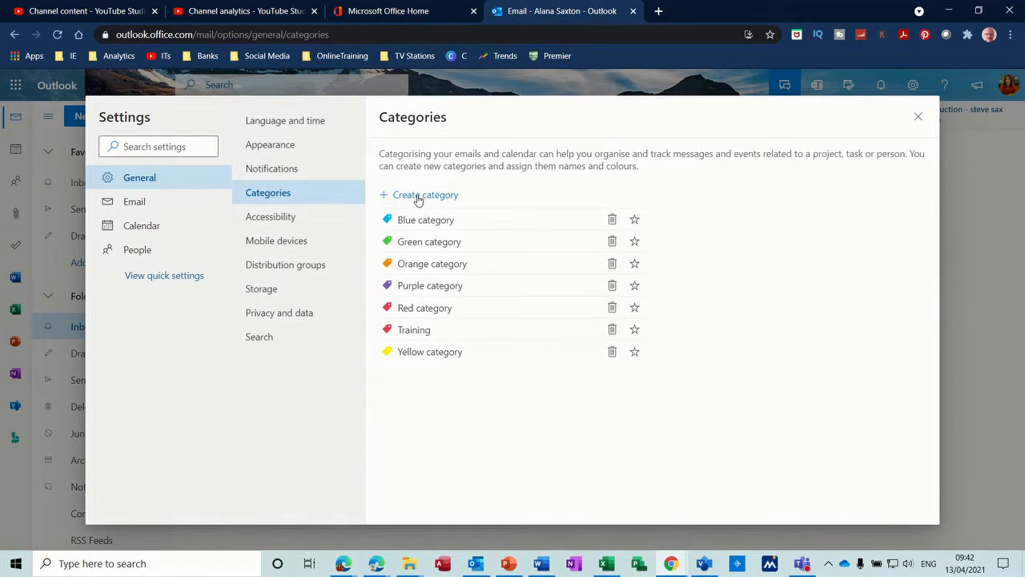
{"action": "left_click", "coordinate": [424, 195]}
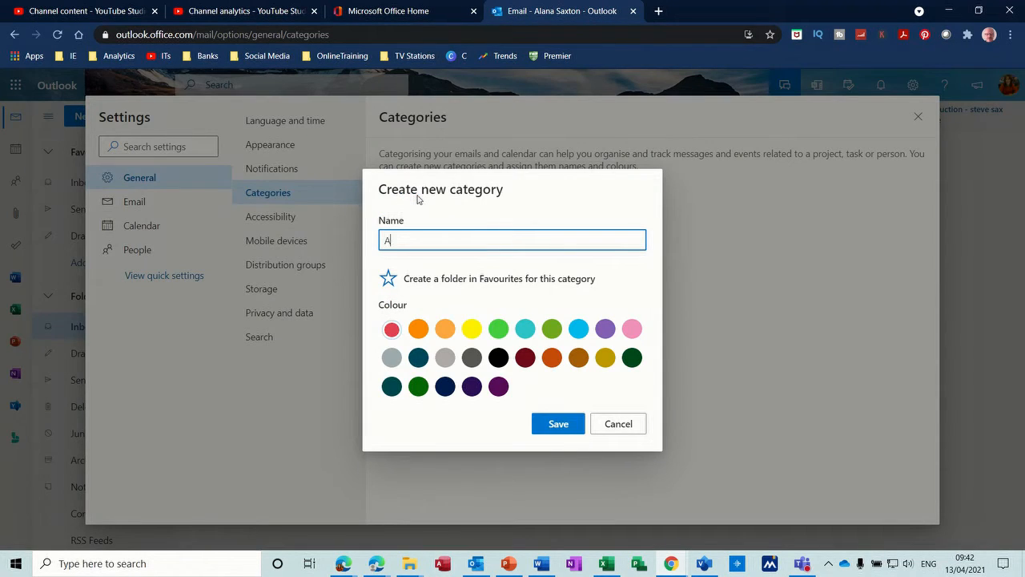
{"action": "type", "text": "dmin"}
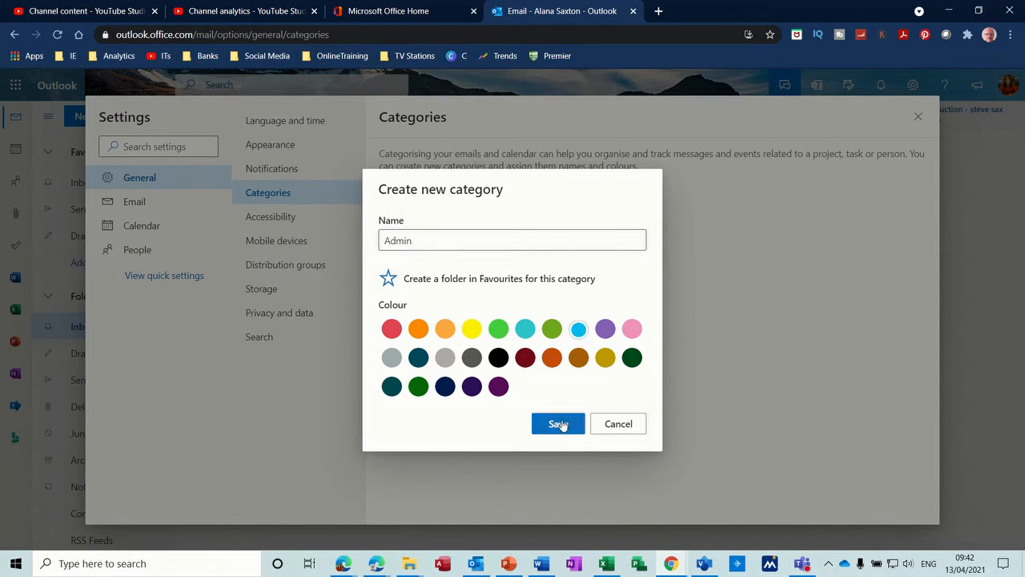
{"action": "left_click", "coordinate": [557, 423]}
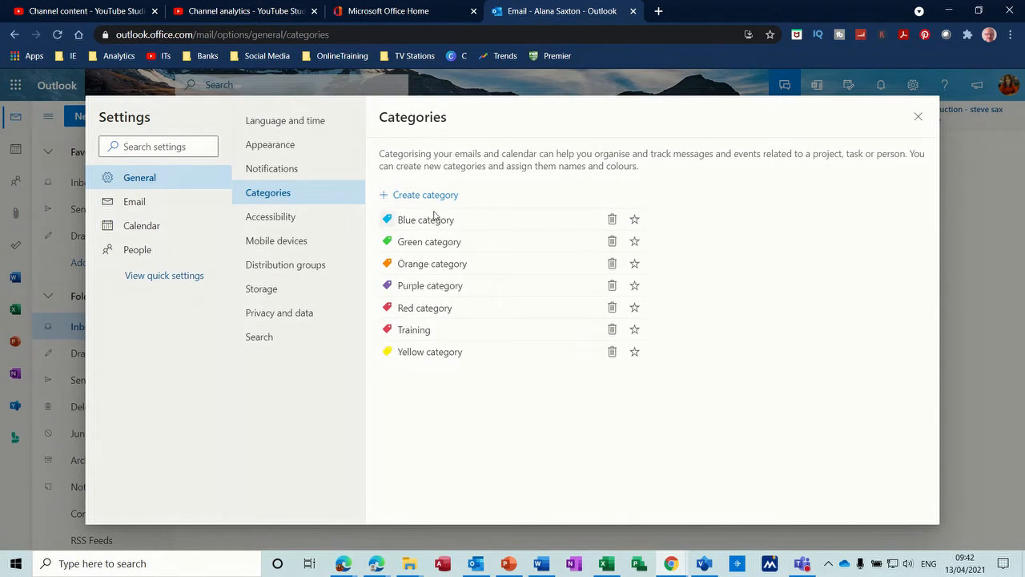
{"action": "mouse_move", "coordinate": [419, 199]}
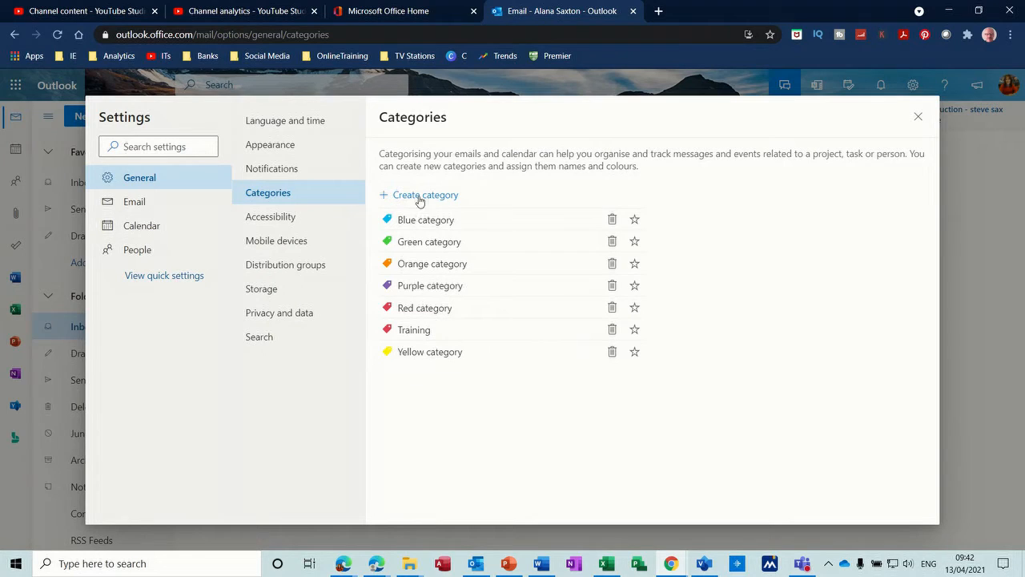
{"action": "left_click", "coordinate": [420, 196]}
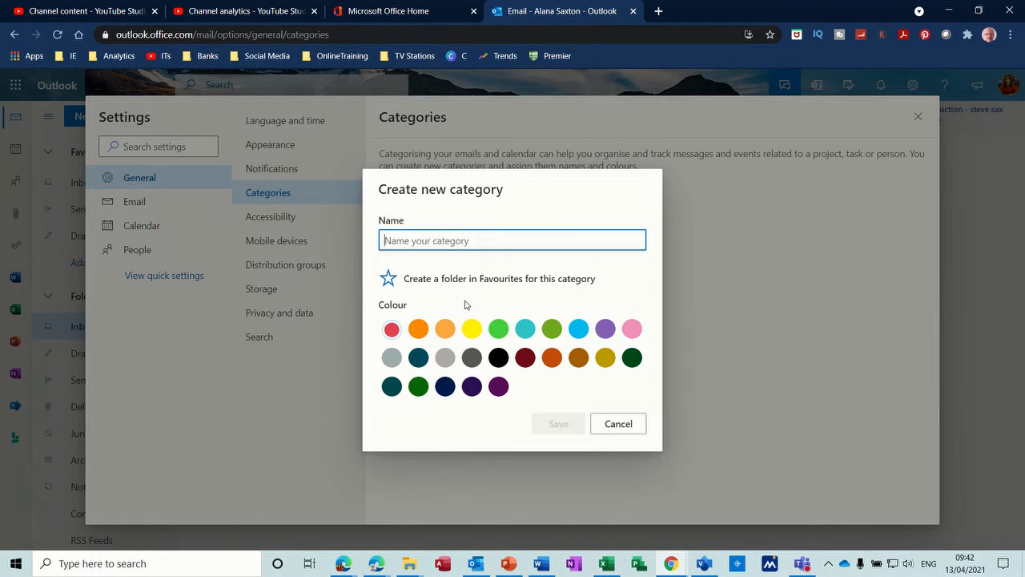
{"action": "type", "text": "Administration"}
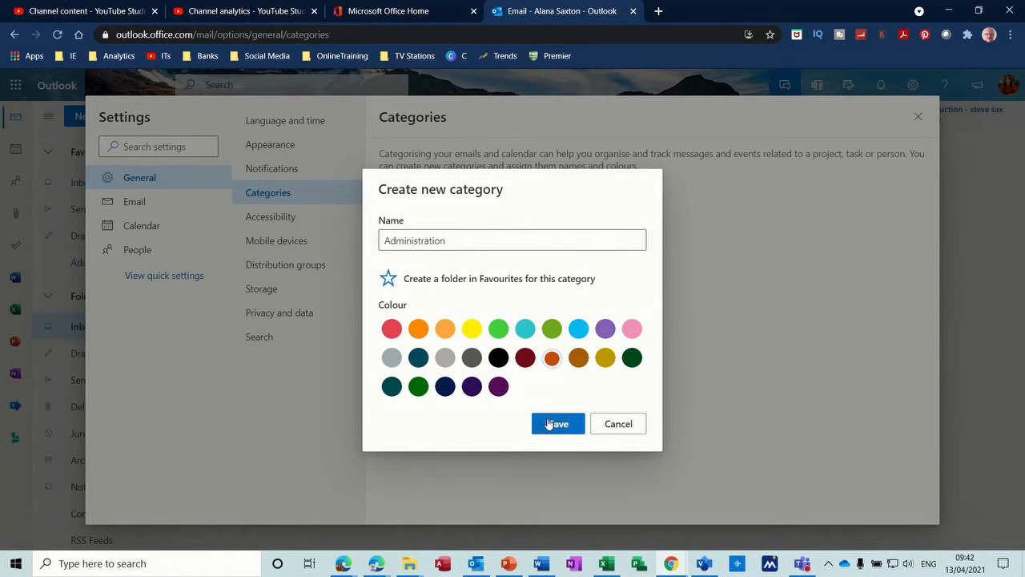
{"action": "left_click", "coordinate": [558, 423]}
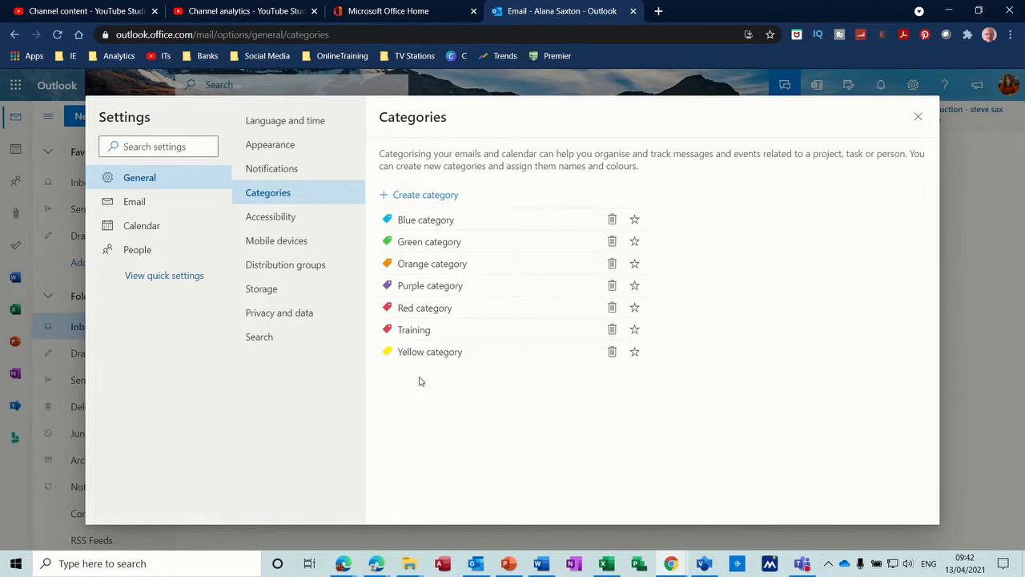
{"action": "mouse_move", "coordinate": [433, 388]}
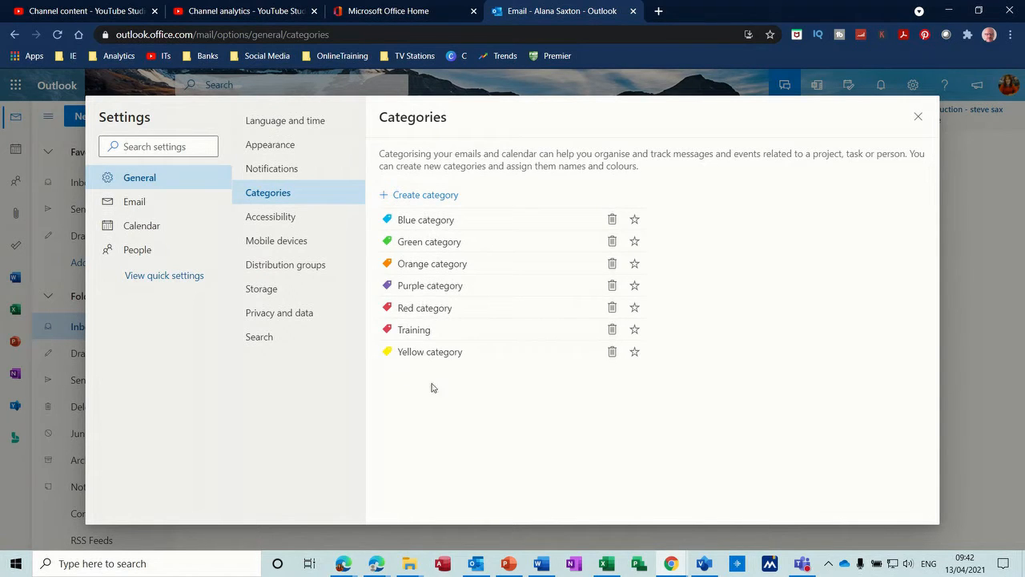
{"action": "mouse_move", "coordinate": [439, 399]}
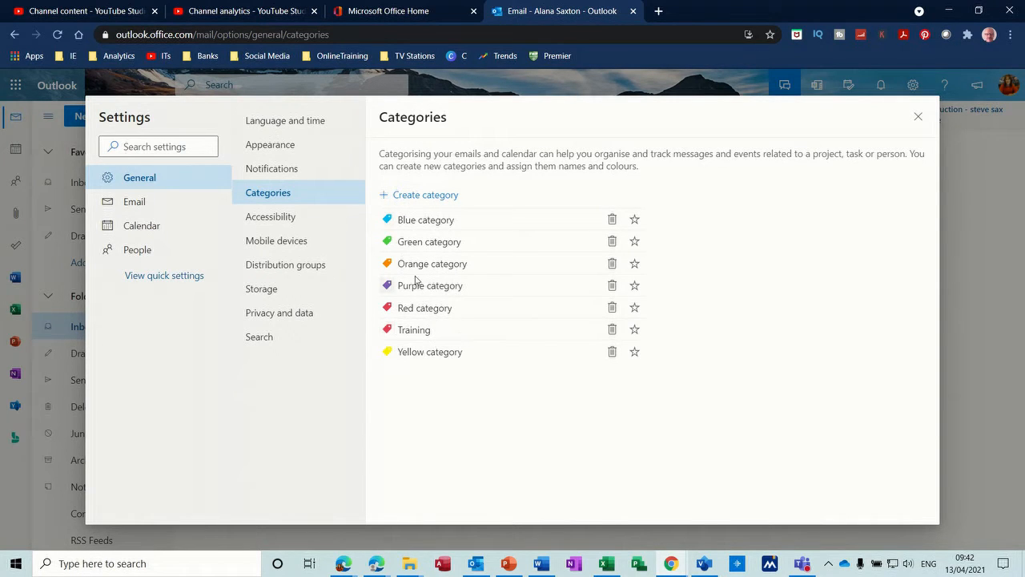
- Return to To Do, show Access Course's details from My Day, and review its category choices
{"action": "left_click", "coordinate": [919, 115]}
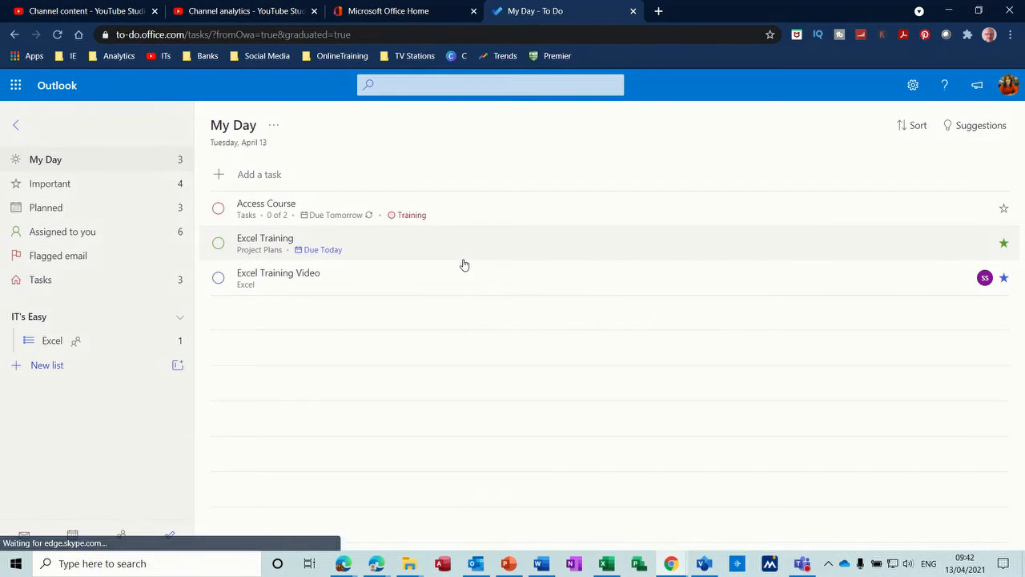
{"action": "left_click", "coordinate": [266, 208]}
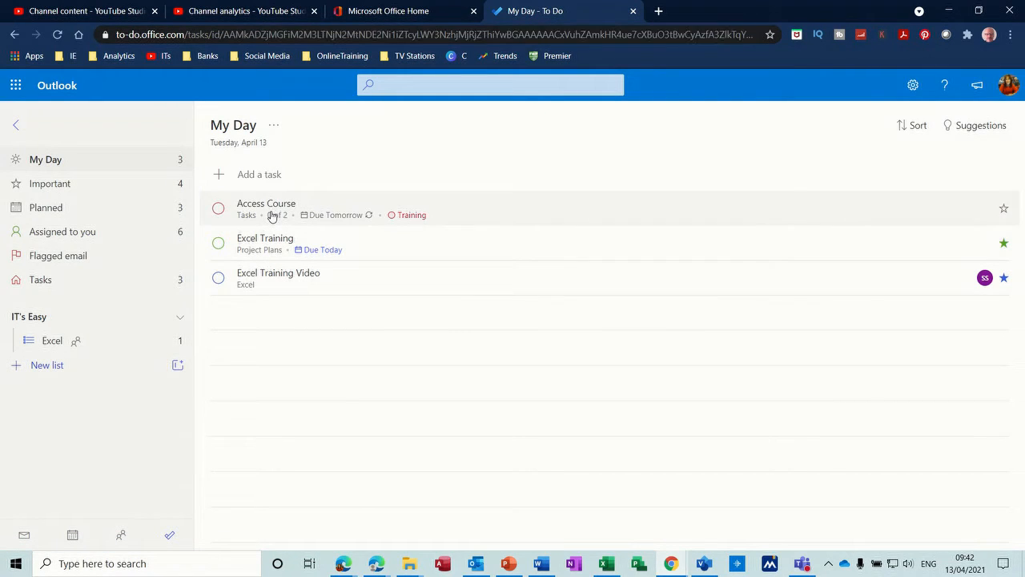
{"action": "left_click", "coordinate": [266, 202]}
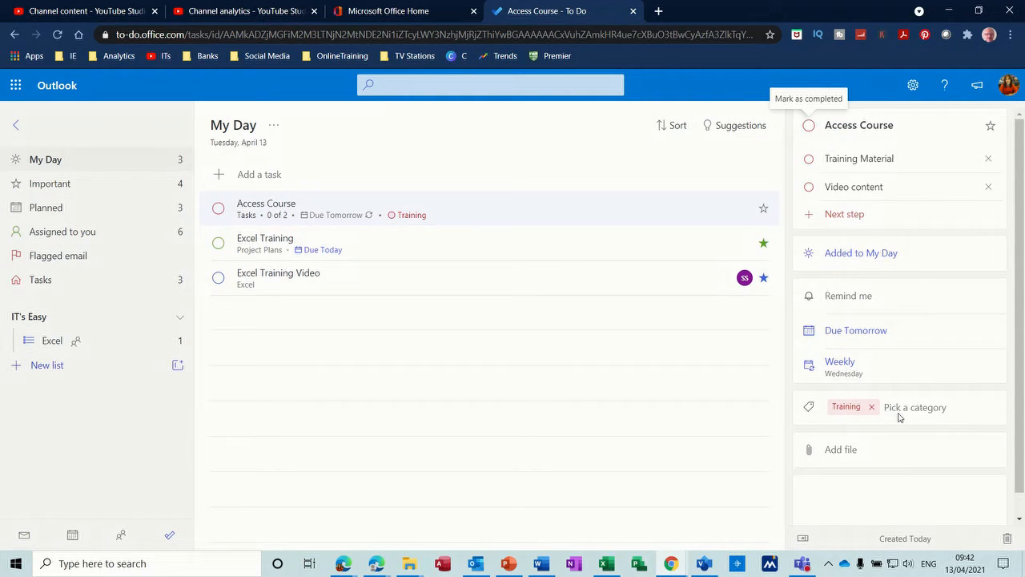
{"action": "left_click", "coordinate": [915, 407]}
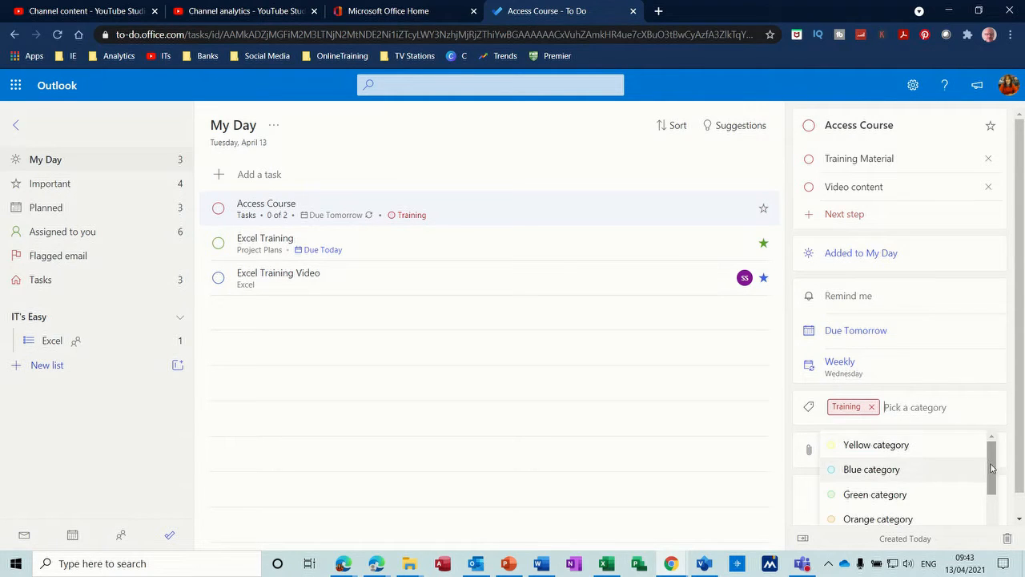
{"action": "scroll", "scroll_direction": "down", "scroll_amount": 3}
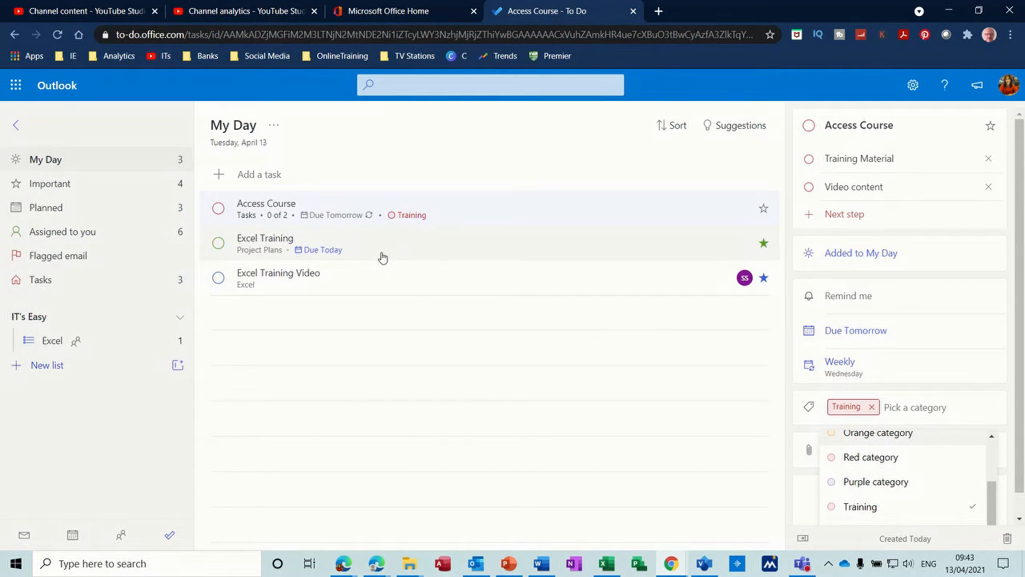
{"action": "mouse_move", "coordinate": [697, 322]}
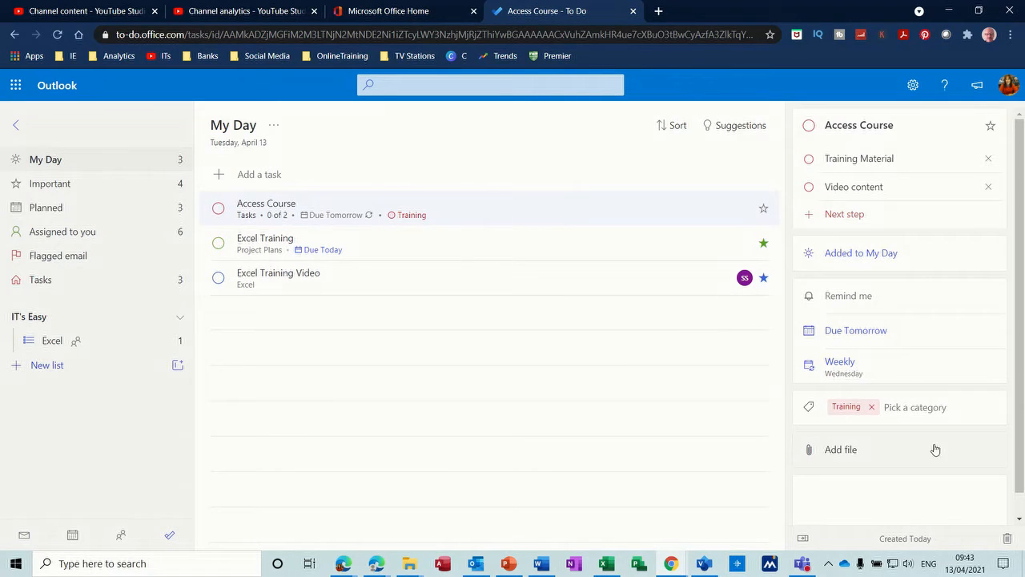
{"action": "mouse_move", "coordinate": [839, 455]}
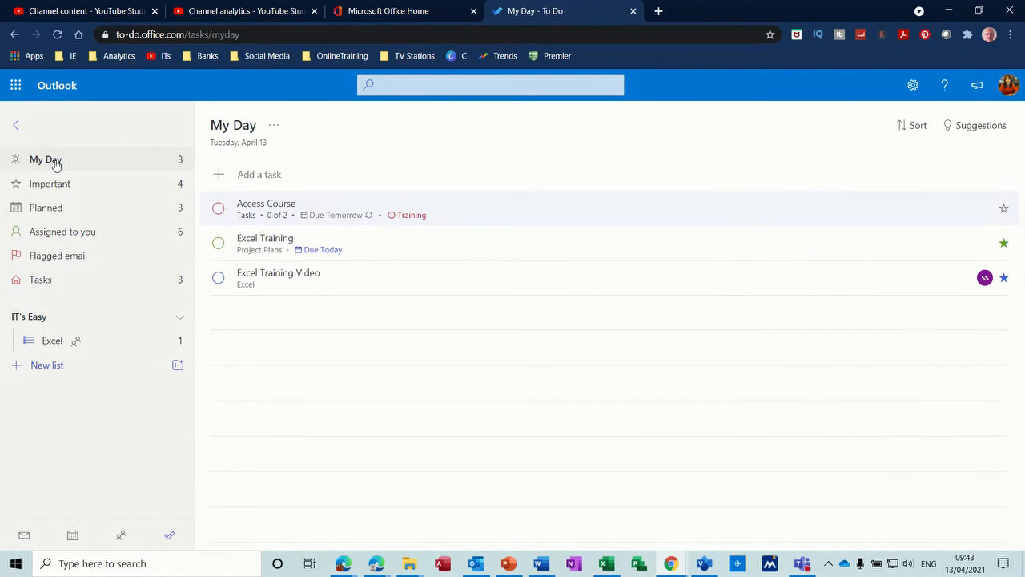
{"action": "mouse_move", "coordinate": [345, 214]}
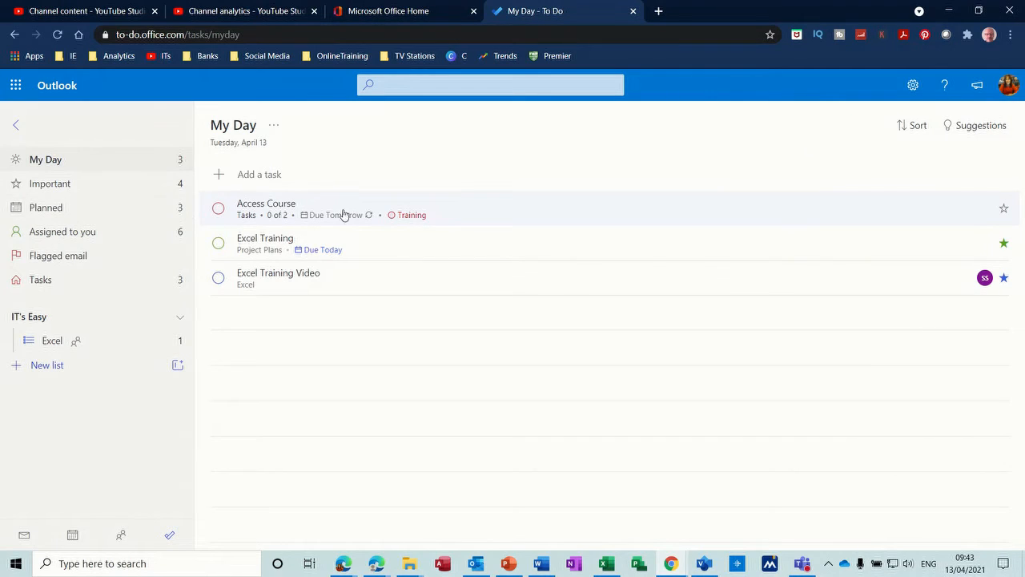
{"action": "mouse_move", "coordinate": [372, 213]}
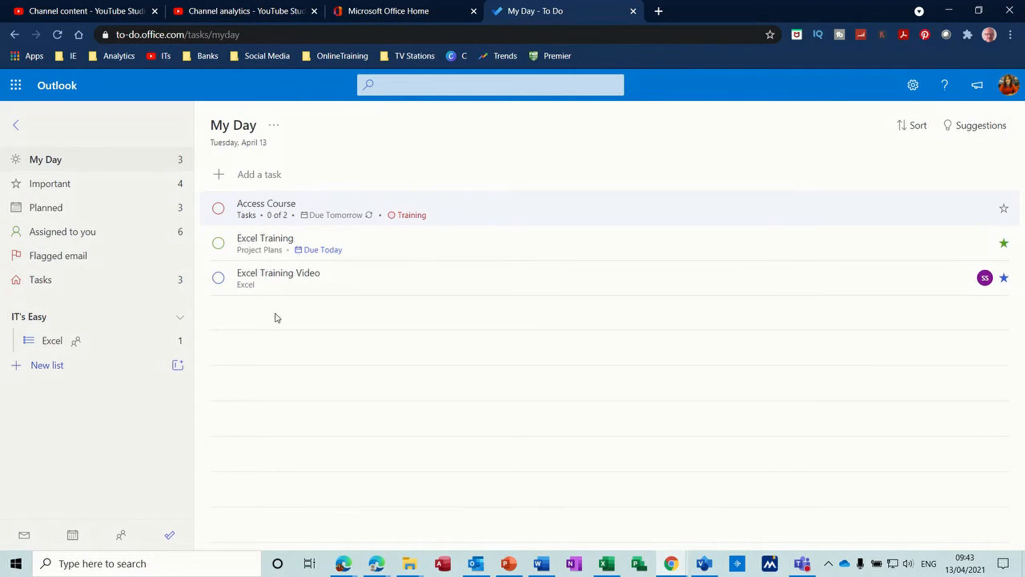
{"action": "mouse_move", "coordinate": [346, 325]}
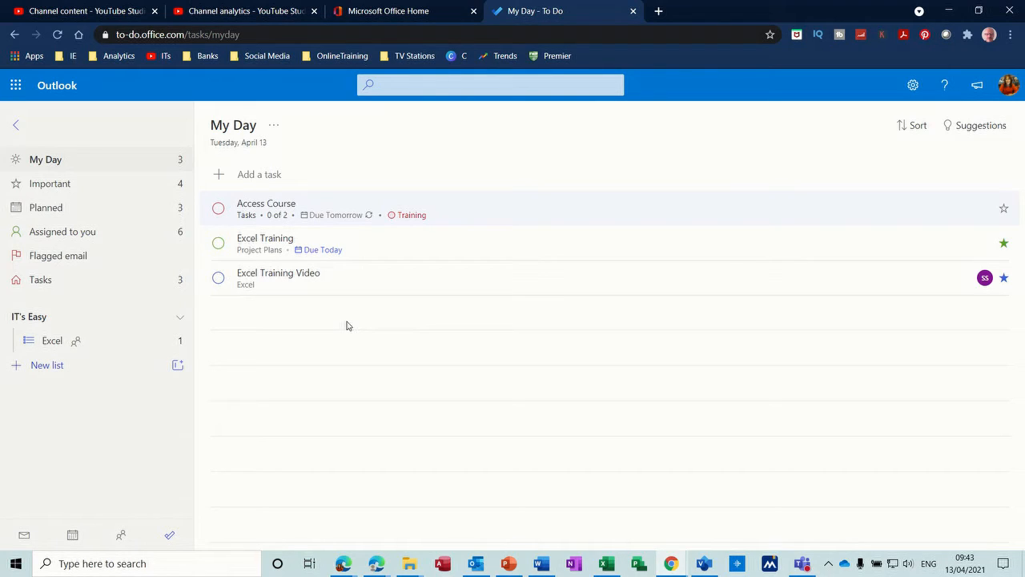
{"action": "mouse_move", "coordinate": [243, 231]}
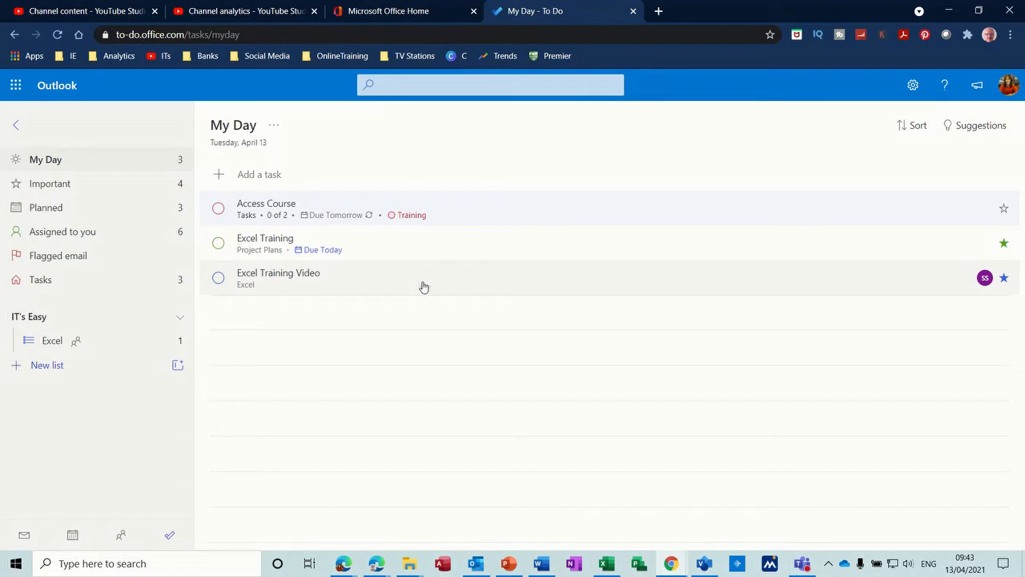
{"action": "mouse_move", "coordinate": [49, 183]}
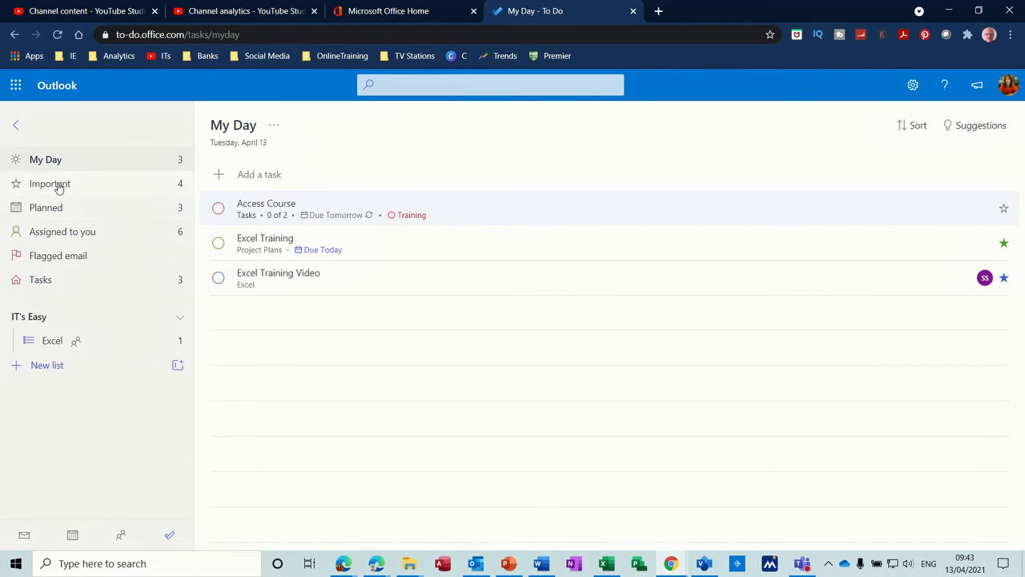
- Show the Important list with its six starred tasks
{"action": "left_click", "coordinate": [50, 183]}
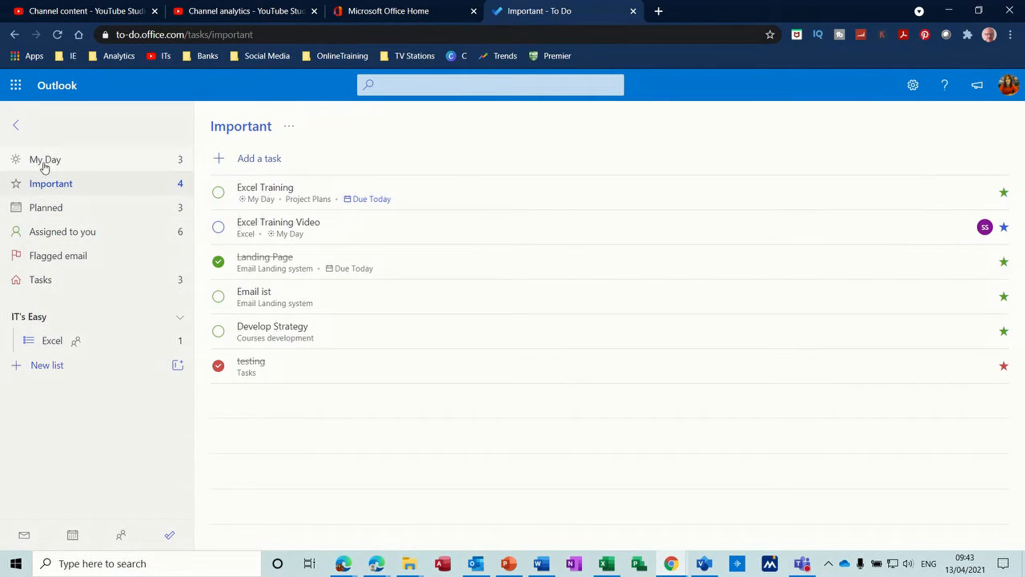
{"action": "mouse_move", "coordinate": [331, 244]}
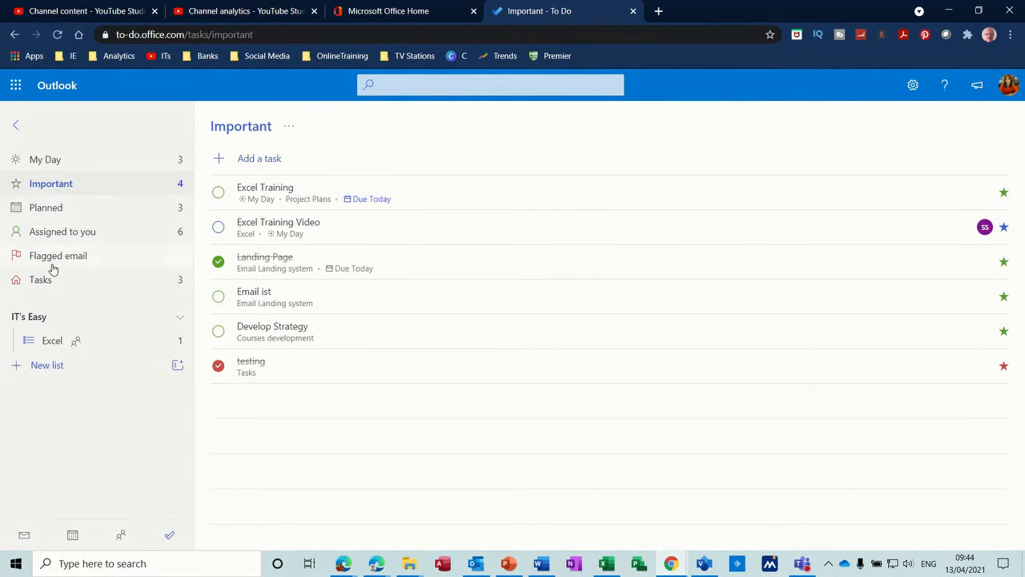
- Star Access Course as important and confirm it tops the Important list of seven tasks
{"action": "left_click", "coordinate": [40, 279]}
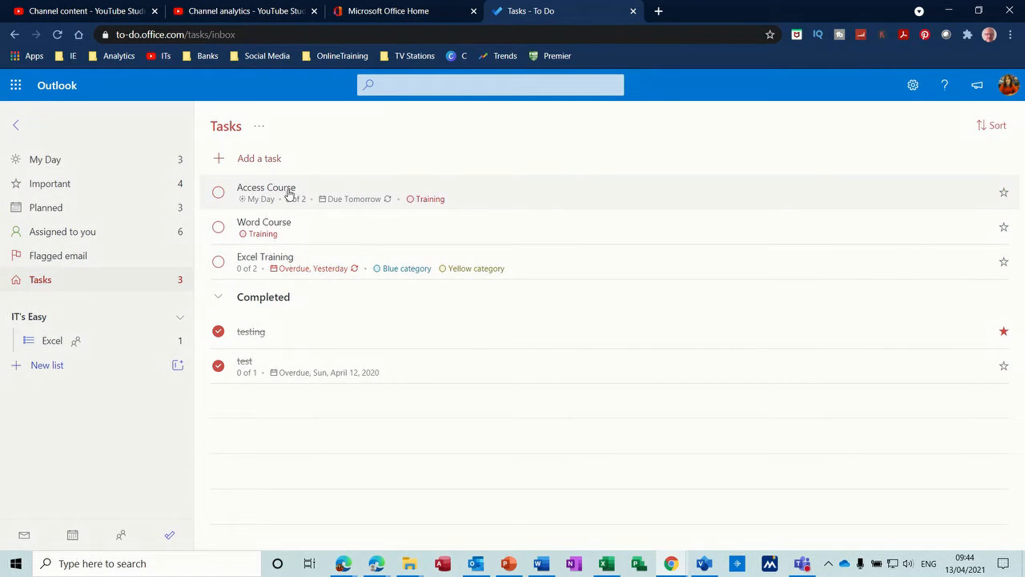
{"action": "left_click", "coordinate": [266, 187]}
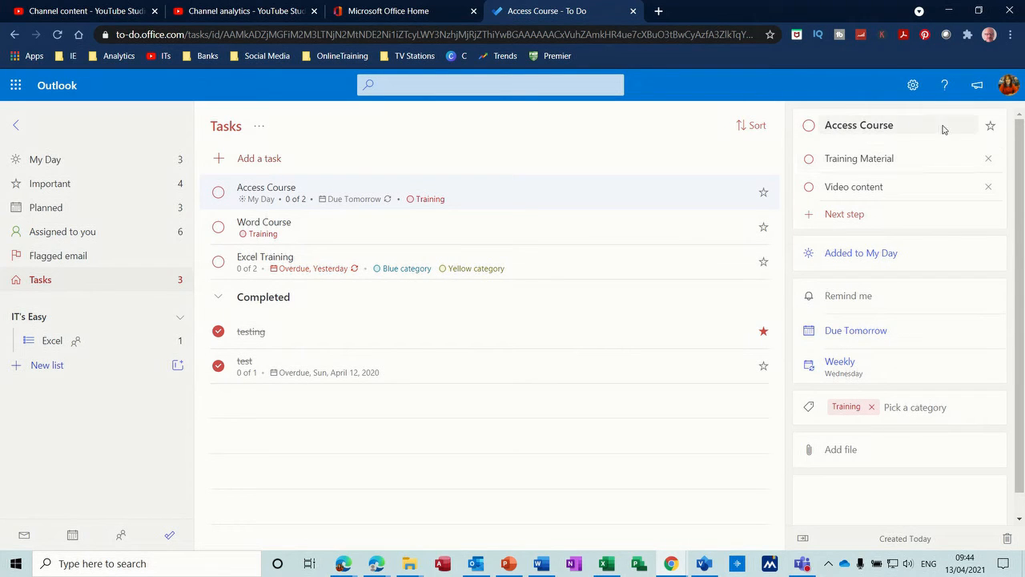
{"action": "left_click", "coordinate": [991, 125]}
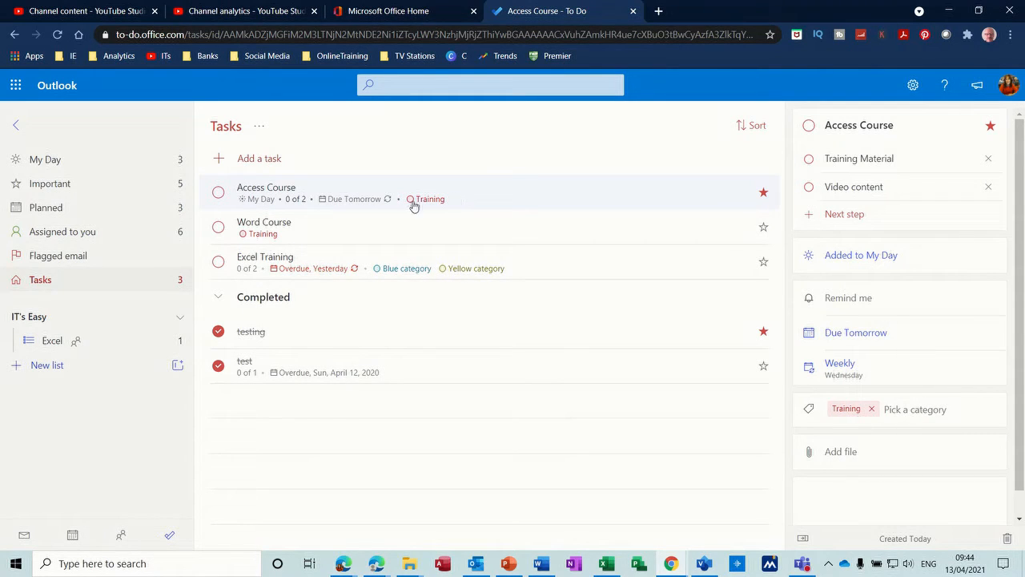
{"action": "left_click", "coordinate": [50, 182]}
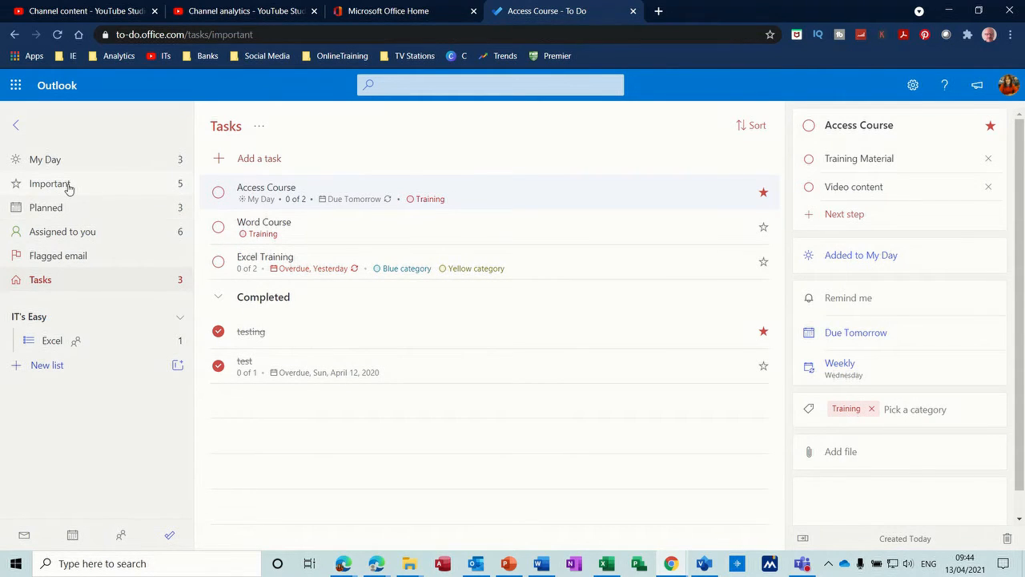
{"action": "left_click", "coordinate": [49, 183]}
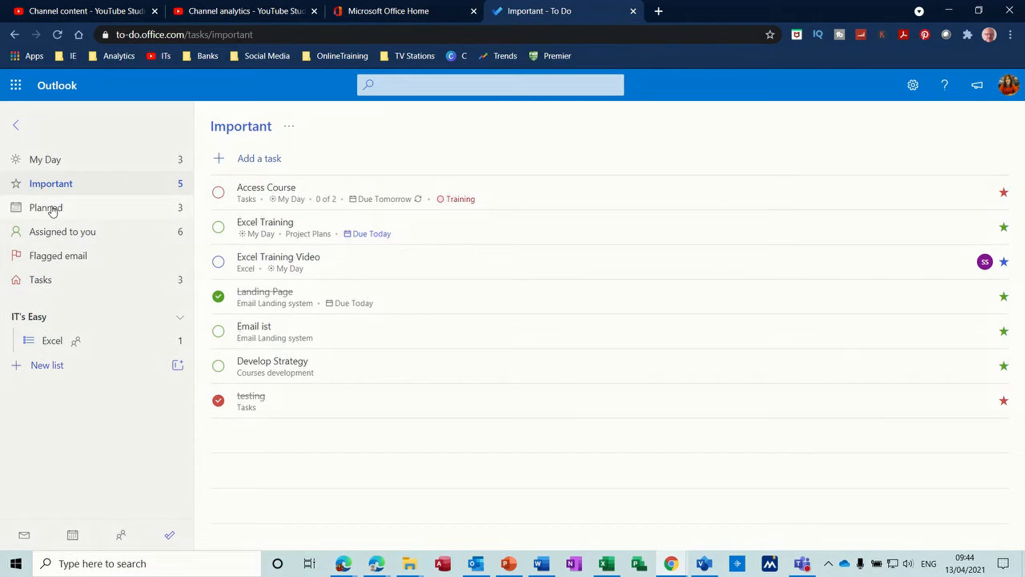
- From the Planned list, review Access Course then send the Excel Training task to Teams
{"action": "left_click", "coordinate": [45, 209]}
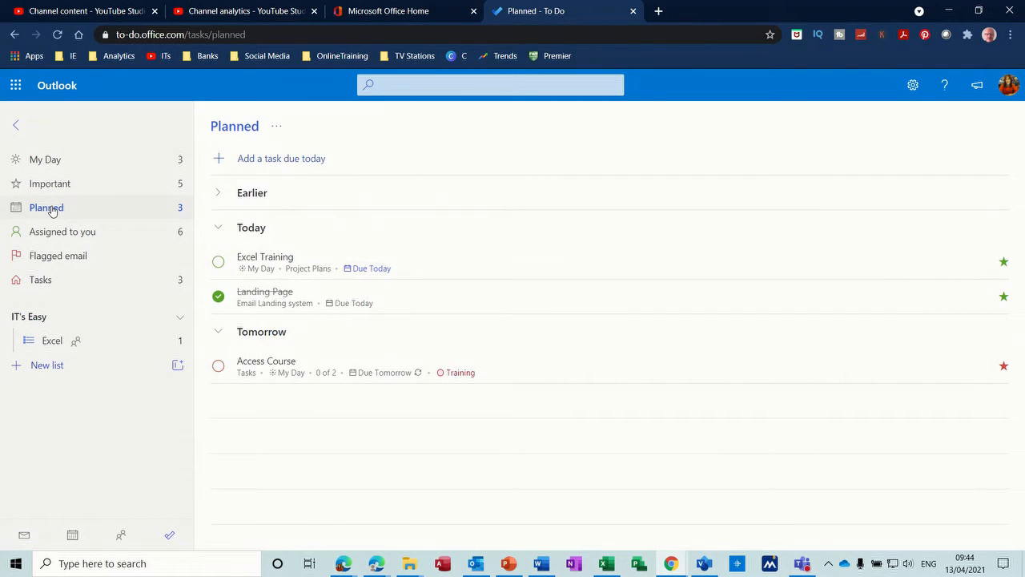
{"action": "mouse_move", "coordinate": [250, 355]}
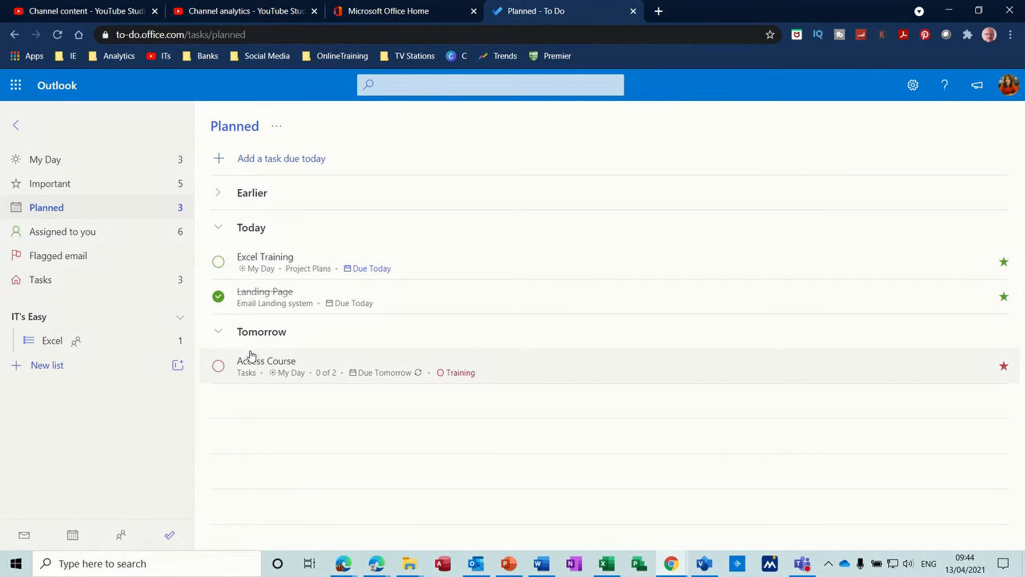
{"action": "left_click", "coordinate": [266, 361]}
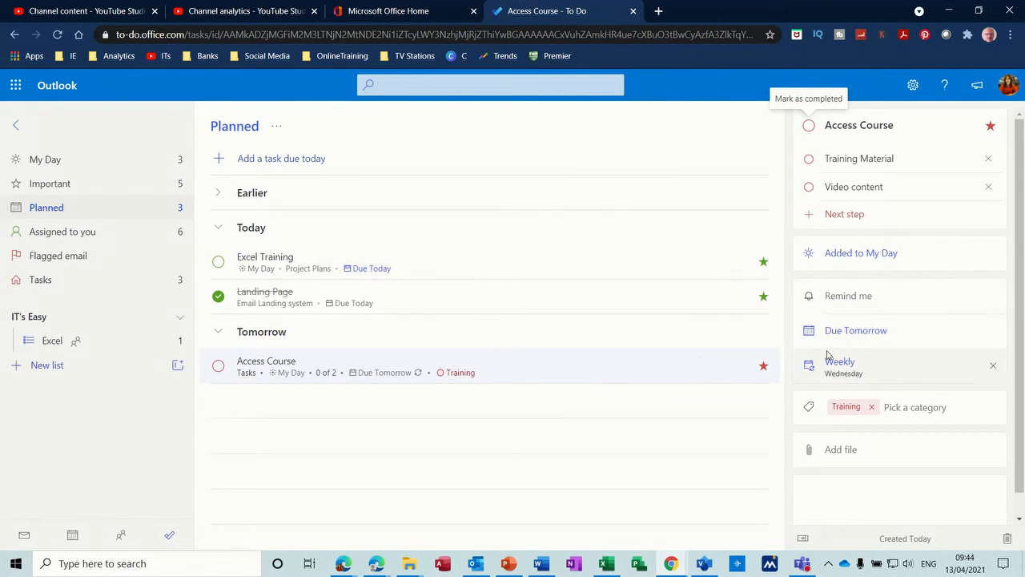
{"action": "mouse_move", "coordinate": [264, 262]}
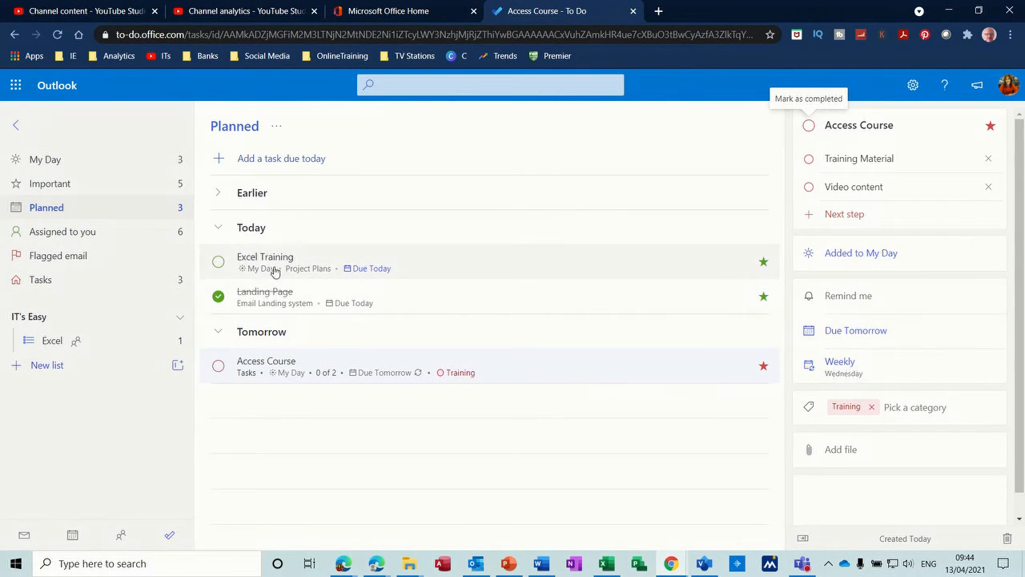
{"action": "left_click", "coordinate": [266, 263]}
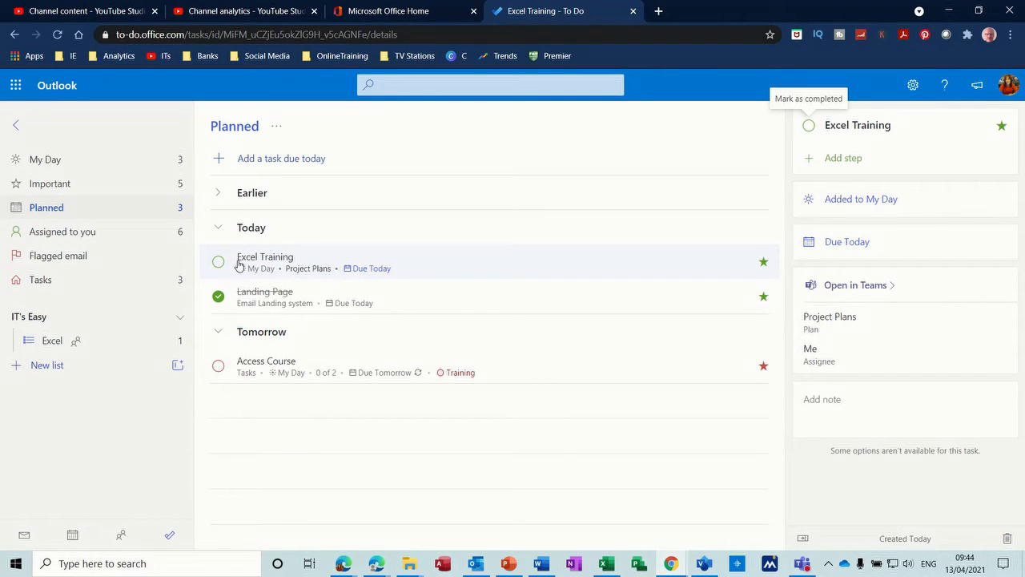
{"action": "mouse_move", "coordinate": [718, 276]}
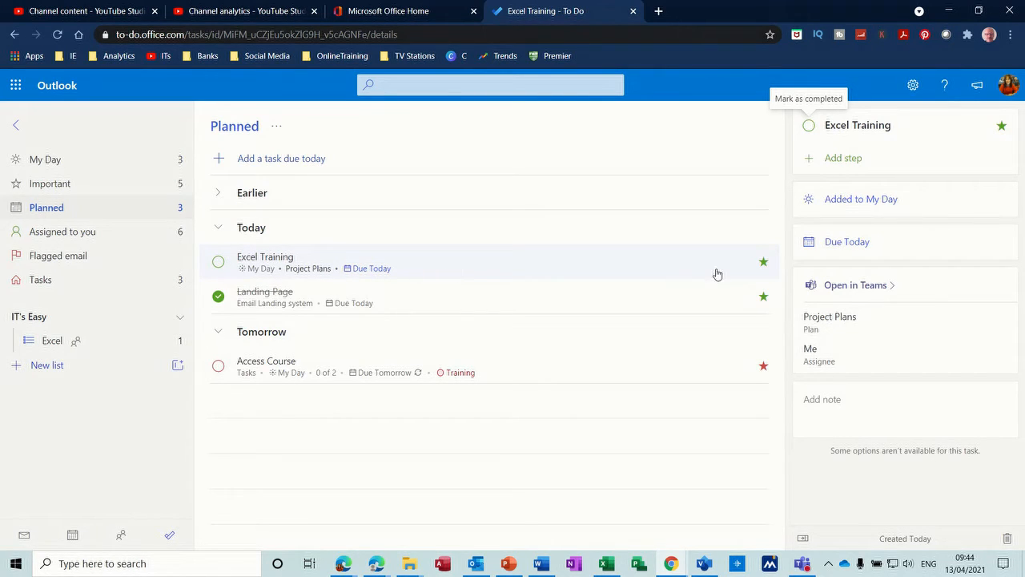
{"action": "mouse_move", "coordinate": [857, 290]}
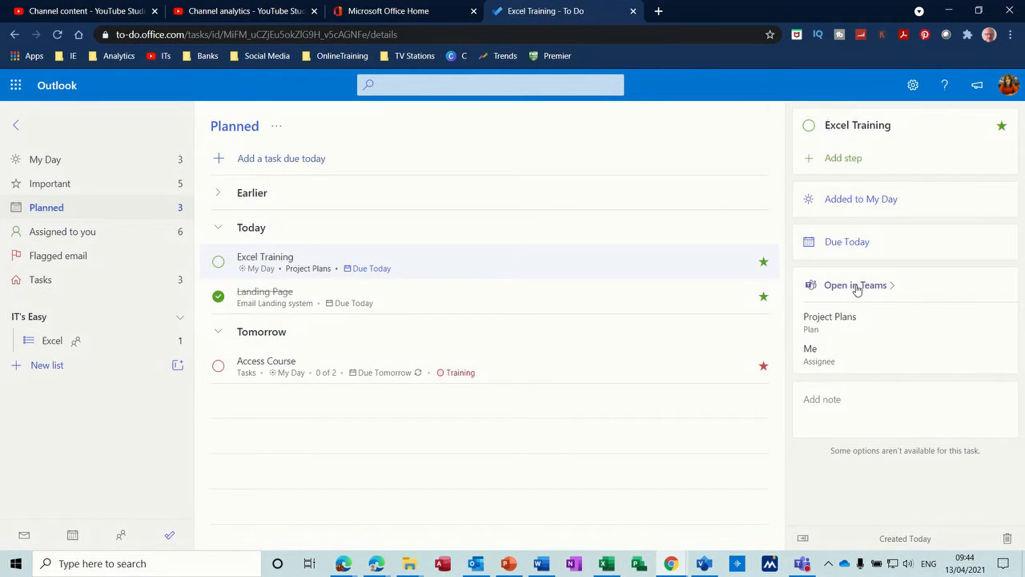
{"action": "left_click", "coordinate": [856, 286]}
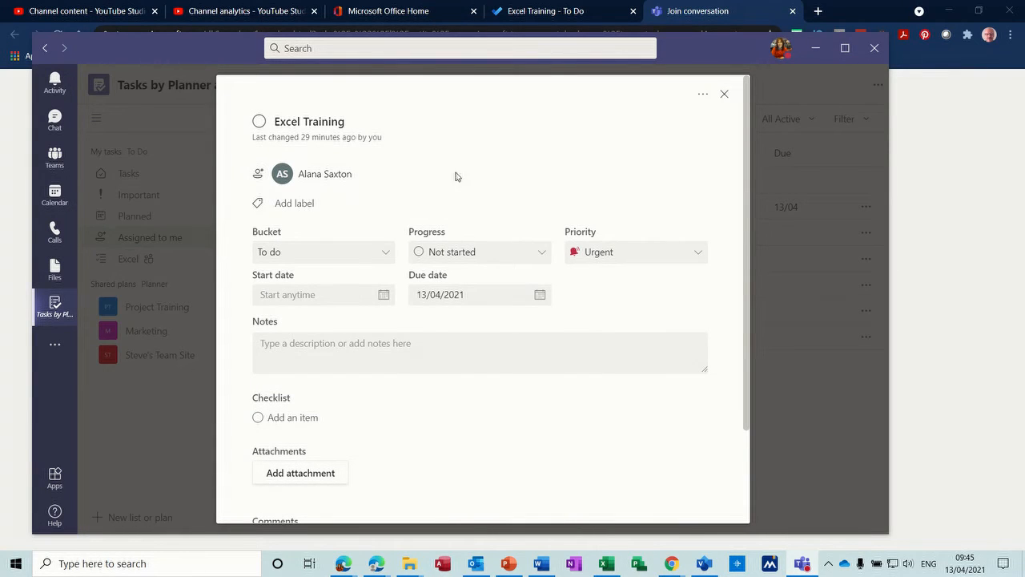
{"action": "mouse_move", "coordinate": [724, 96]}
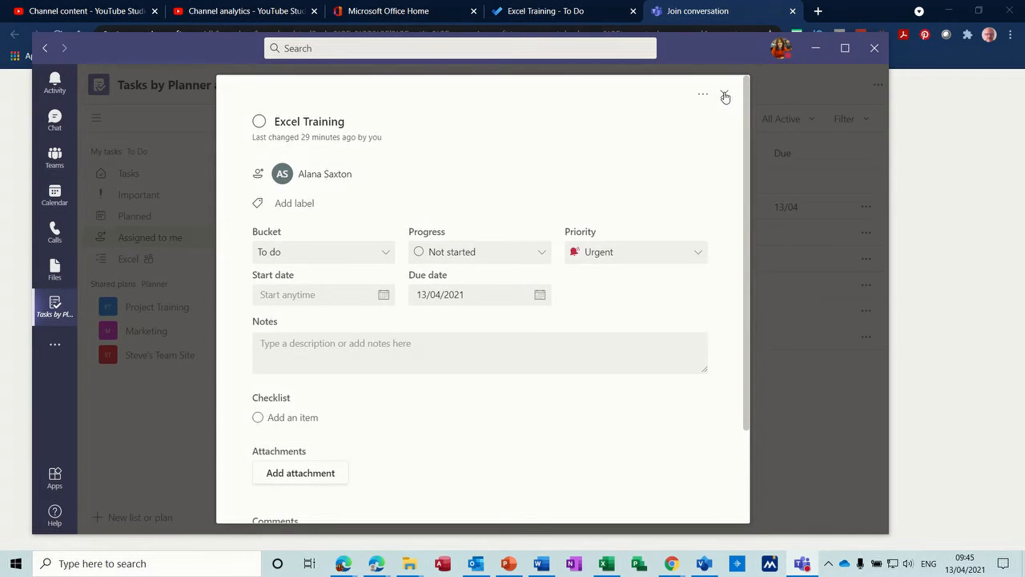
- Complete the Excel Training task in its Teams card and close the card
{"action": "left_click", "coordinate": [259, 122]}
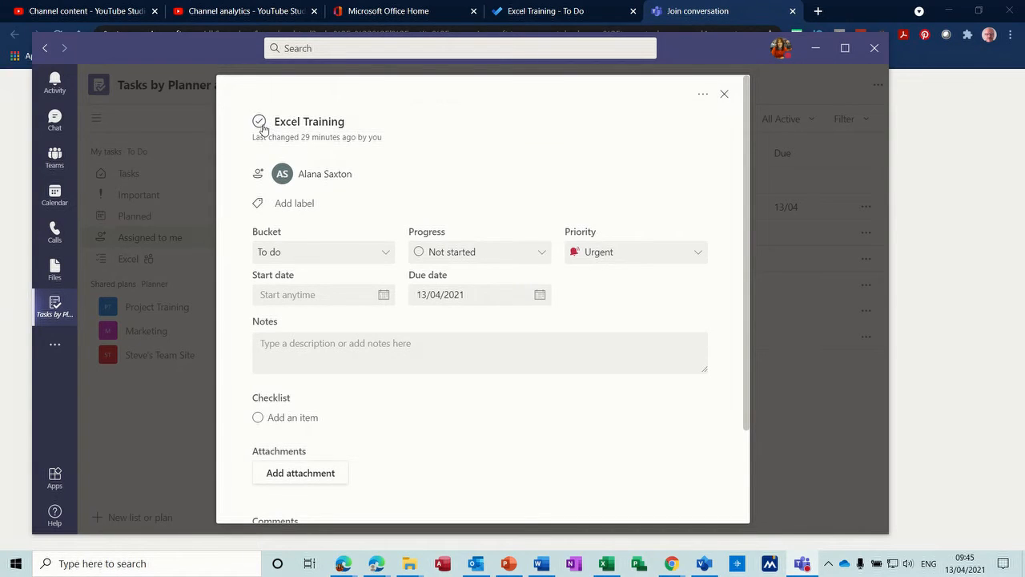
{"action": "left_click", "coordinate": [258, 122]}
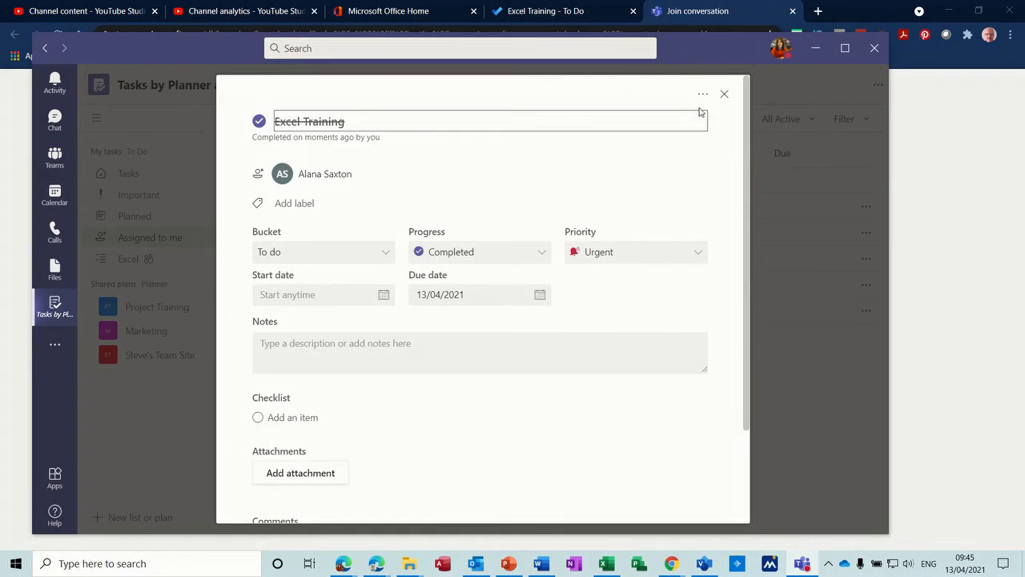
{"action": "left_click", "coordinate": [724, 93]}
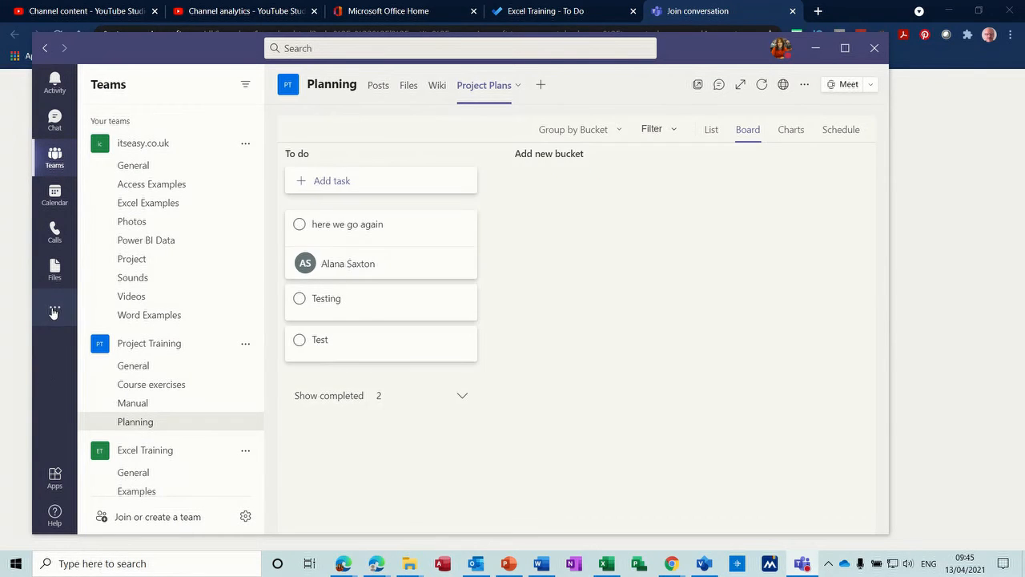
- View Tasks by Planner and To Do from the Teams apps, then return to the To Do browser tab
{"action": "left_click", "coordinate": [55, 307]}
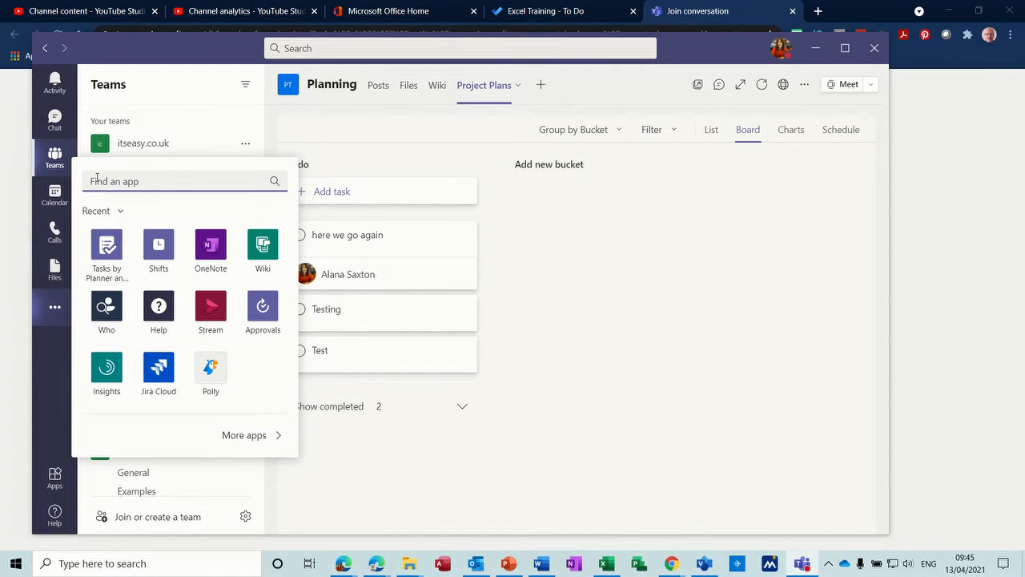
{"action": "mouse_move", "coordinate": [106, 245]}
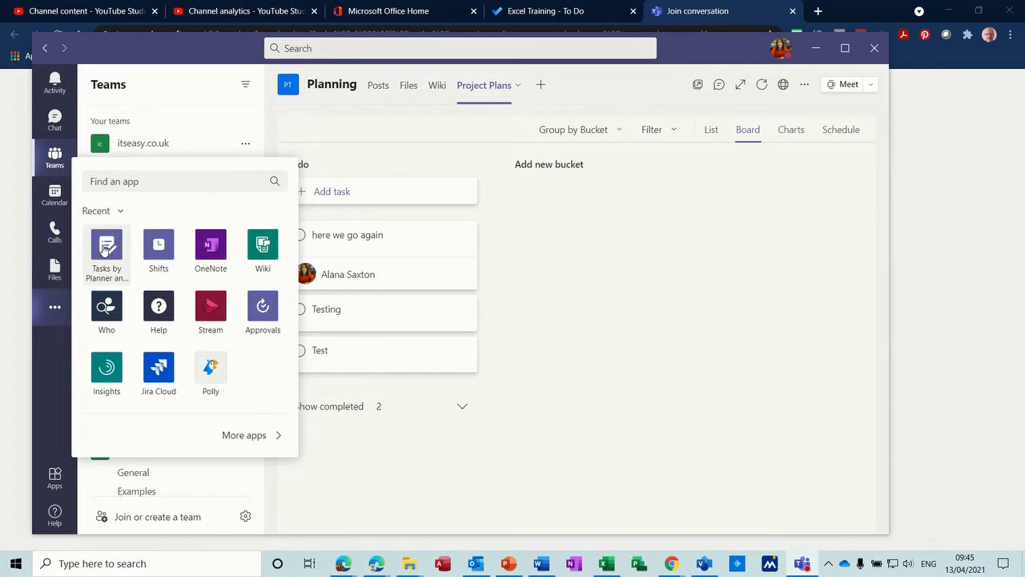
{"action": "left_click", "coordinate": [106, 247]}
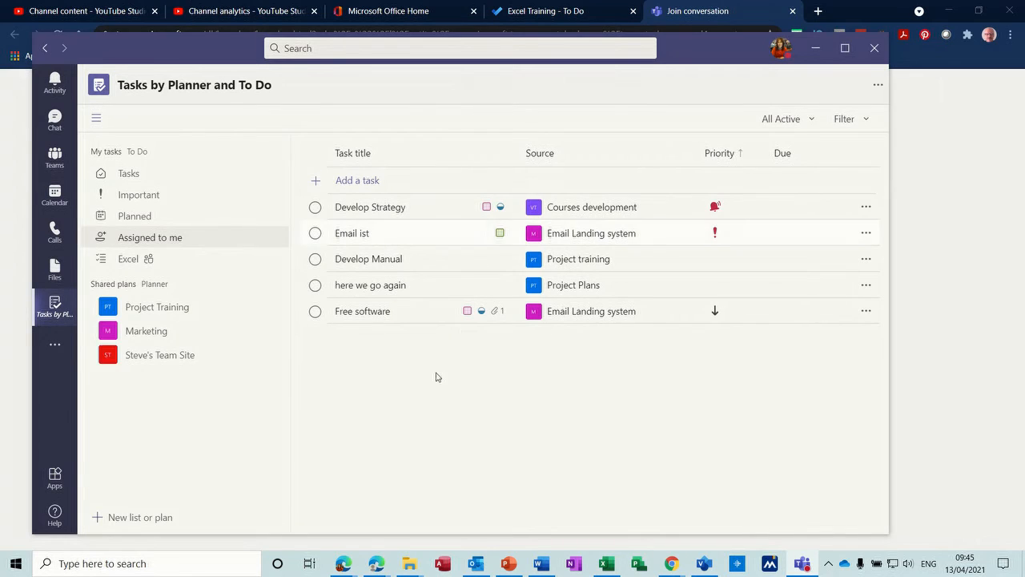
{"action": "mouse_move", "coordinate": [370, 207]}
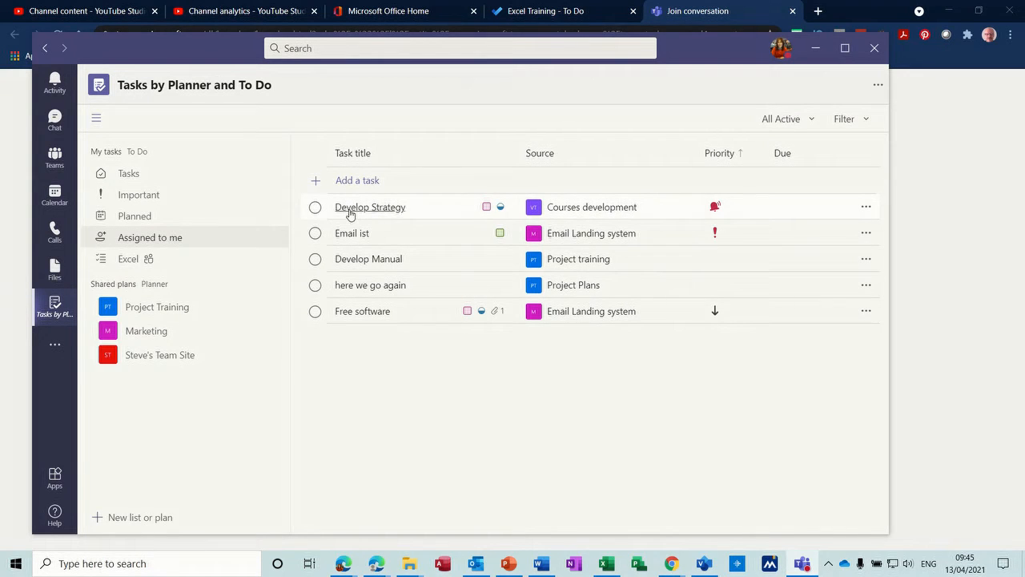
{"action": "mouse_move", "coordinate": [458, 225]}
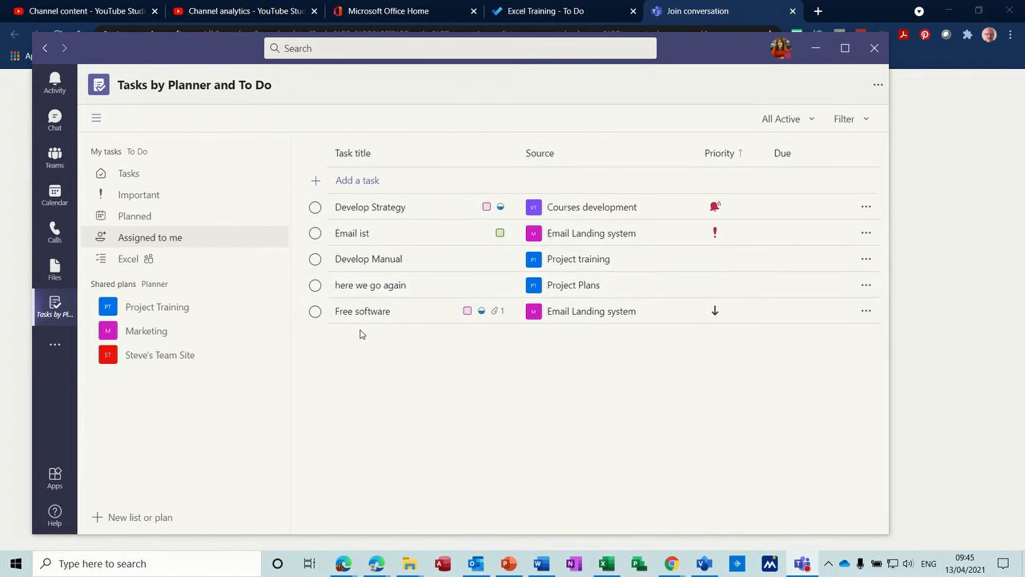
{"action": "mouse_move", "coordinate": [362, 311]}
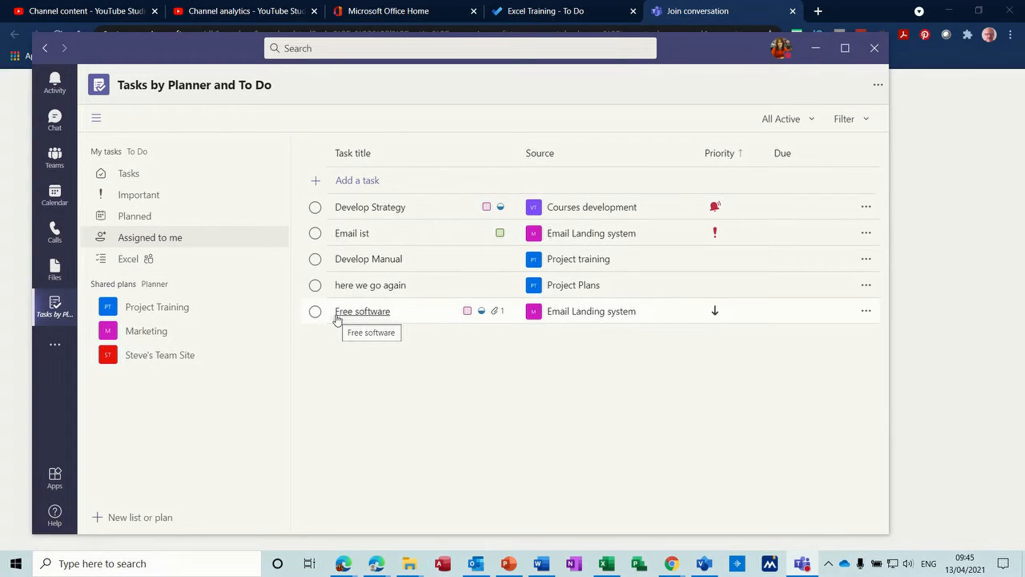
{"action": "mouse_move", "coordinate": [769, 26]}
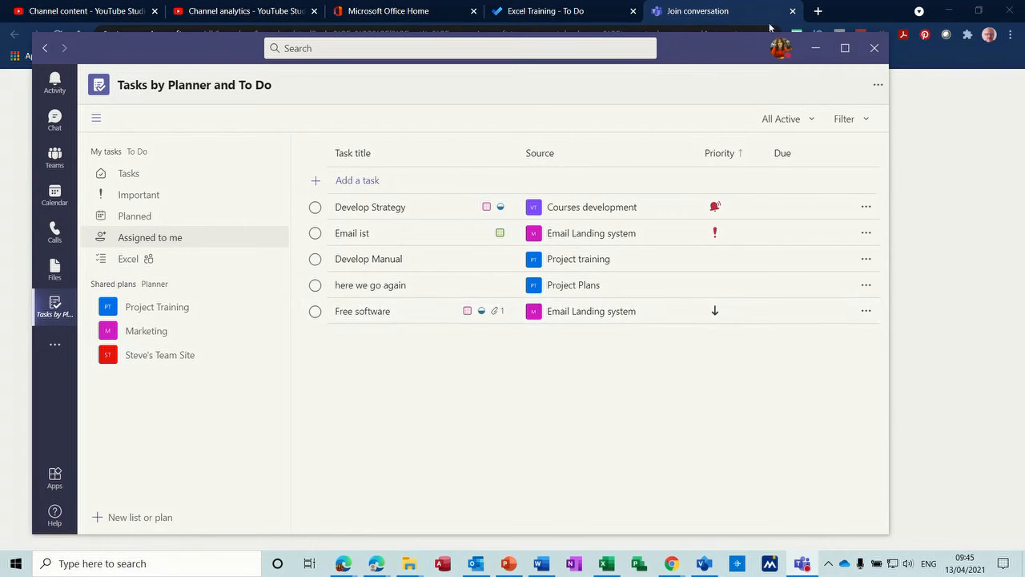
{"action": "left_click", "coordinate": [545, 9]}
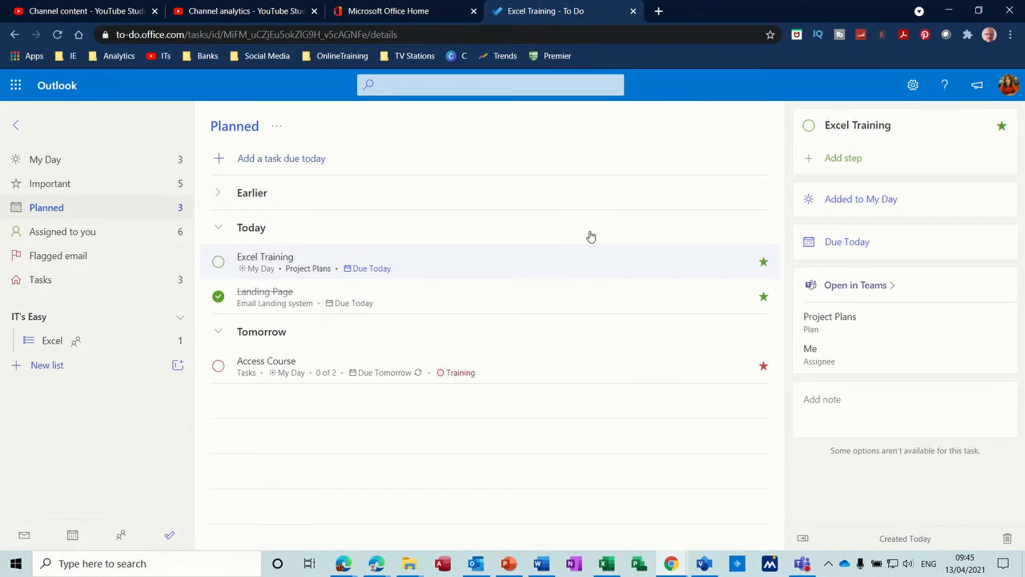
{"action": "mouse_move", "coordinate": [412, 243]}
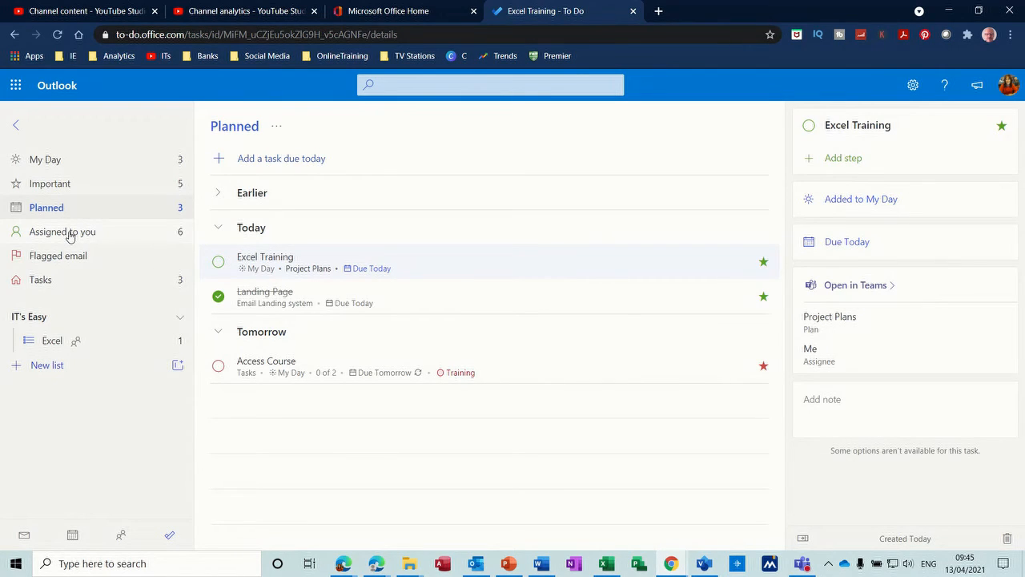
- Show the Assigned to you list, then move on toward Outlook mail
{"action": "left_click", "coordinate": [63, 230]}
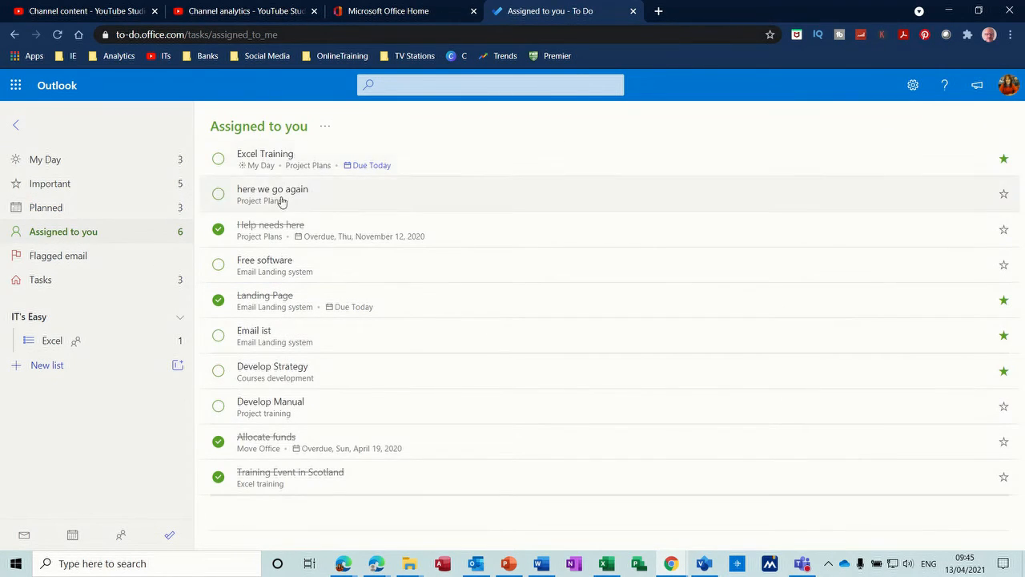
{"action": "mouse_move", "coordinate": [291, 225]}
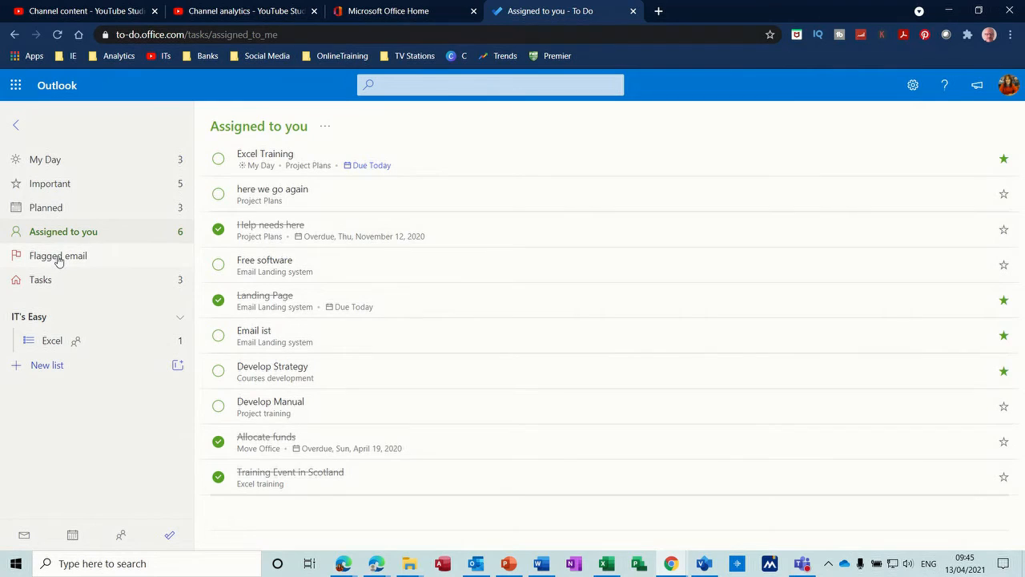
{"action": "left_click", "coordinate": [58, 254]}
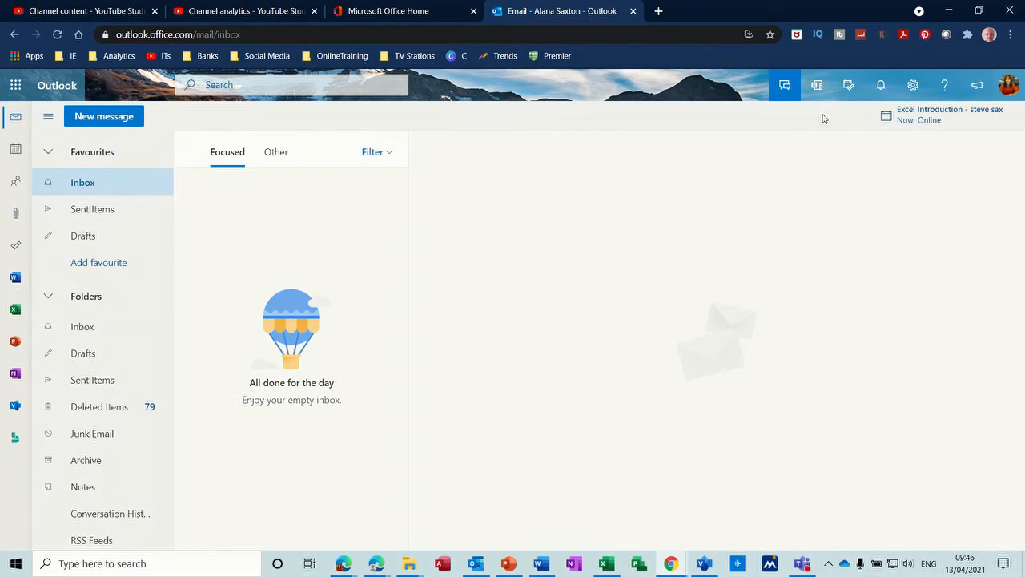
{"action": "mouse_move", "coordinate": [849, 85]}
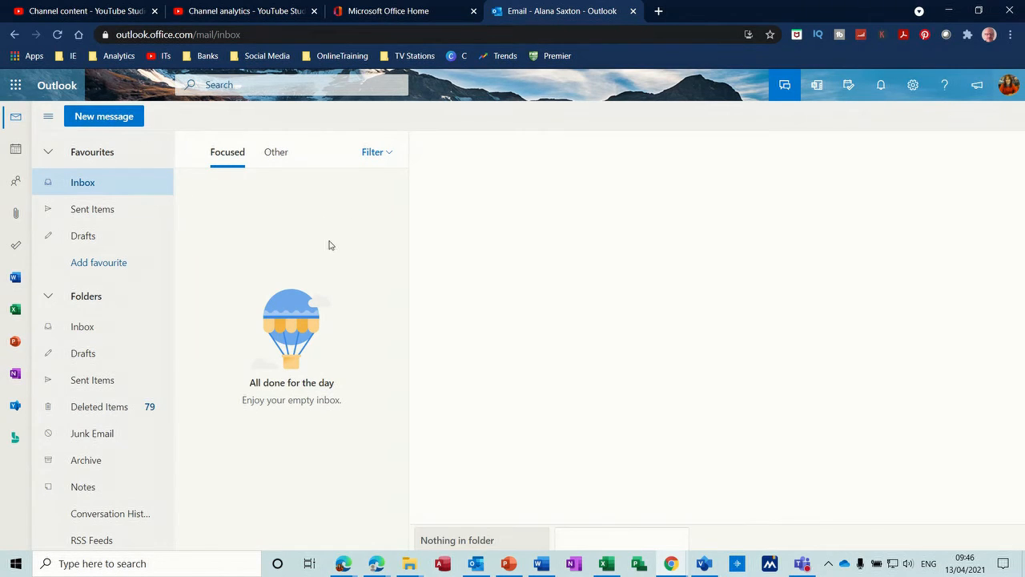
- Send a new email to your own alana. address as a test message
{"action": "left_click", "coordinate": [105, 116]}
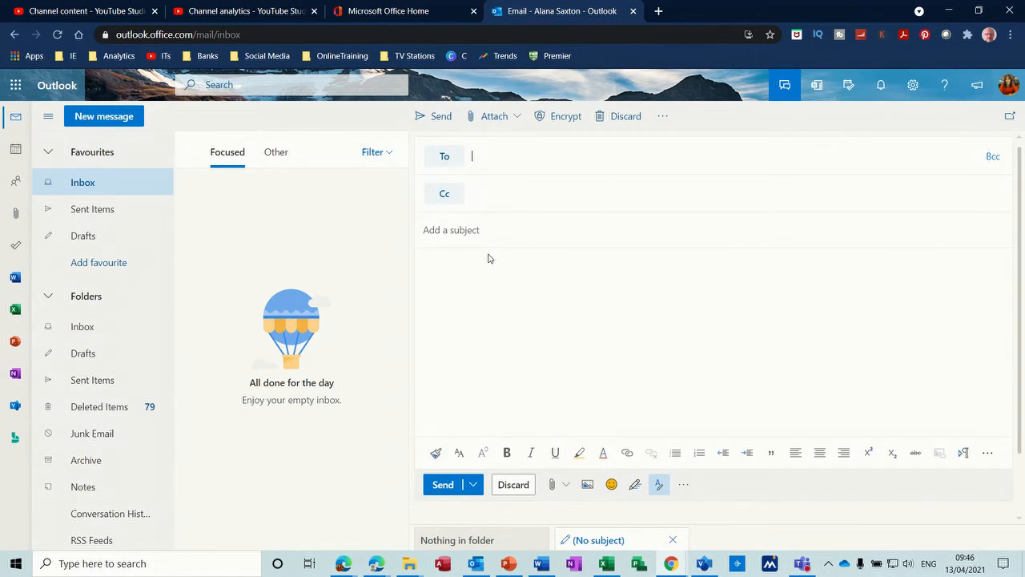
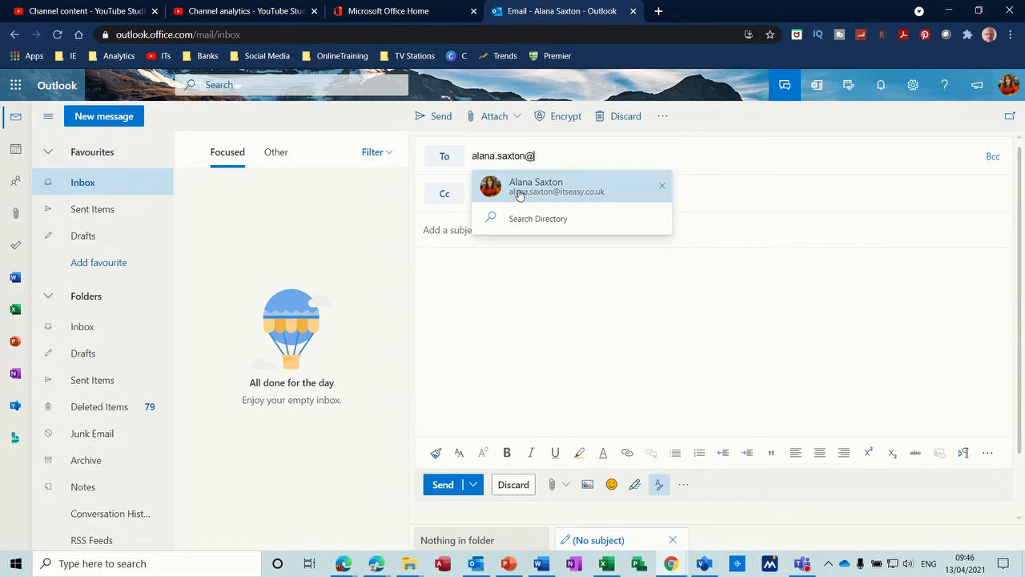
{"action": "left_click", "coordinate": [535, 185]}
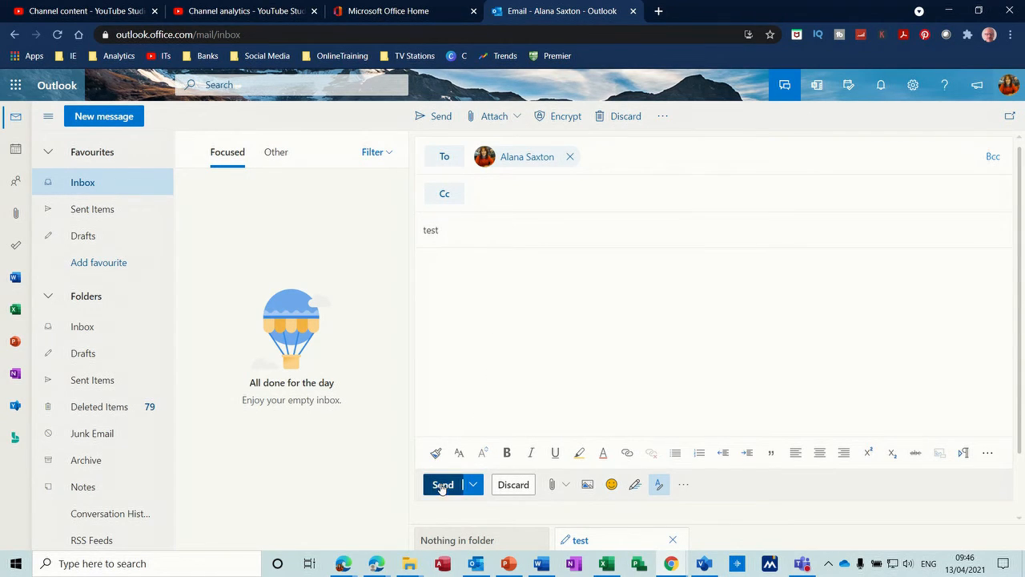
{"action": "left_click", "coordinate": [442, 484]}
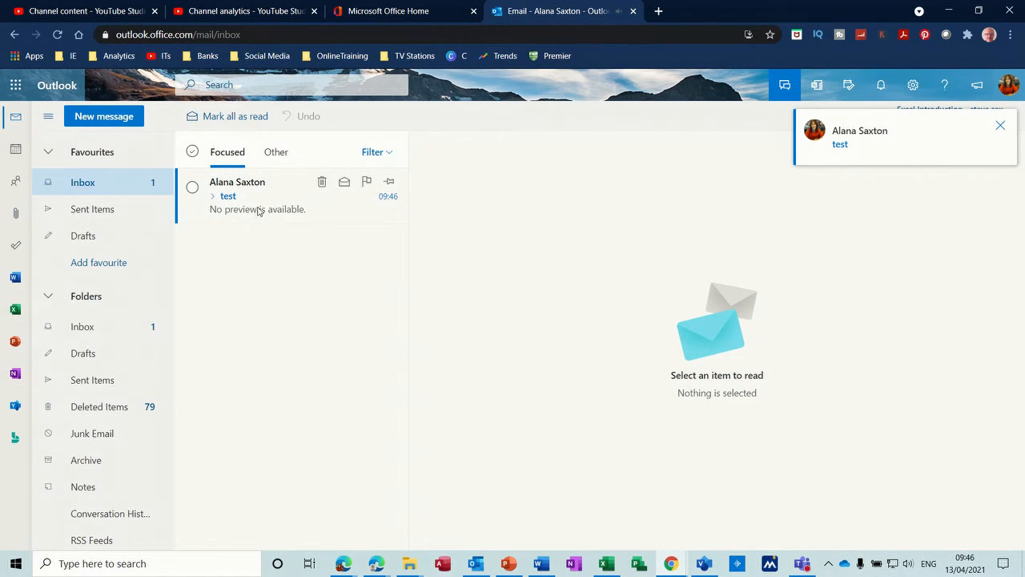
{"action": "mouse_move", "coordinate": [367, 181]}
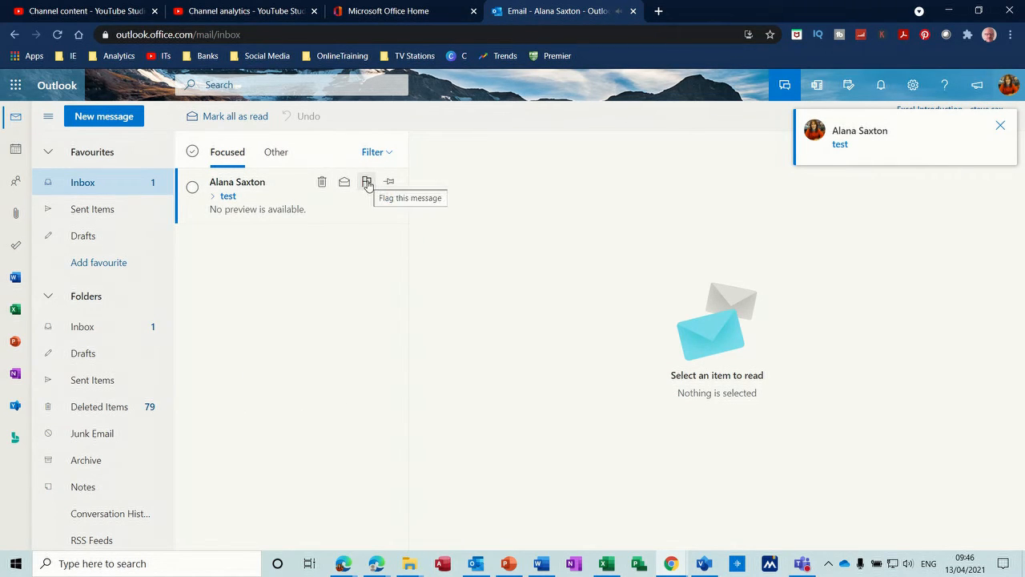
- Flag the received test email and switch to the calendar
{"action": "left_click", "coordinate": [367, 181]}
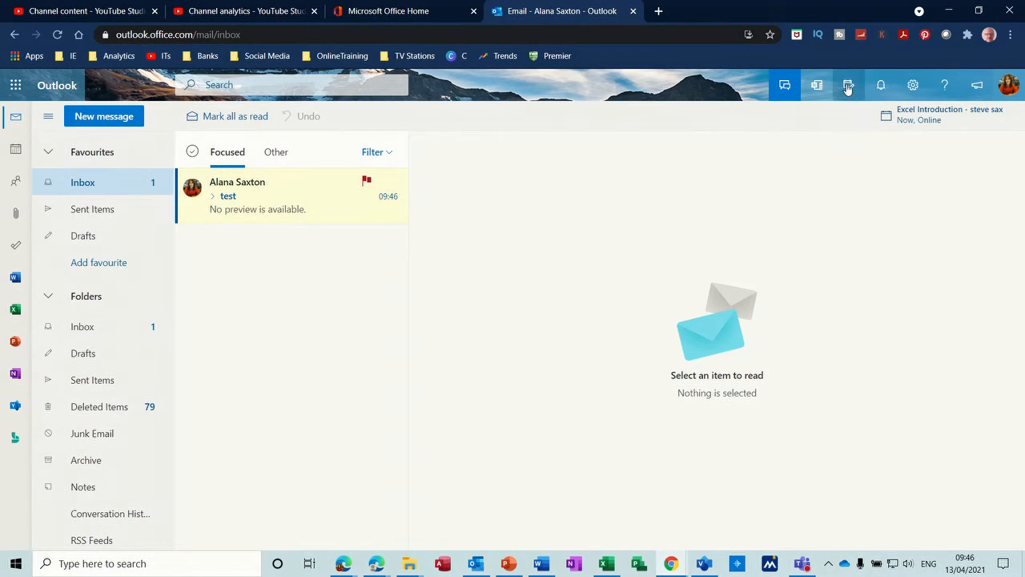
{"action": "left_click", "coordinate": [849, 85]}
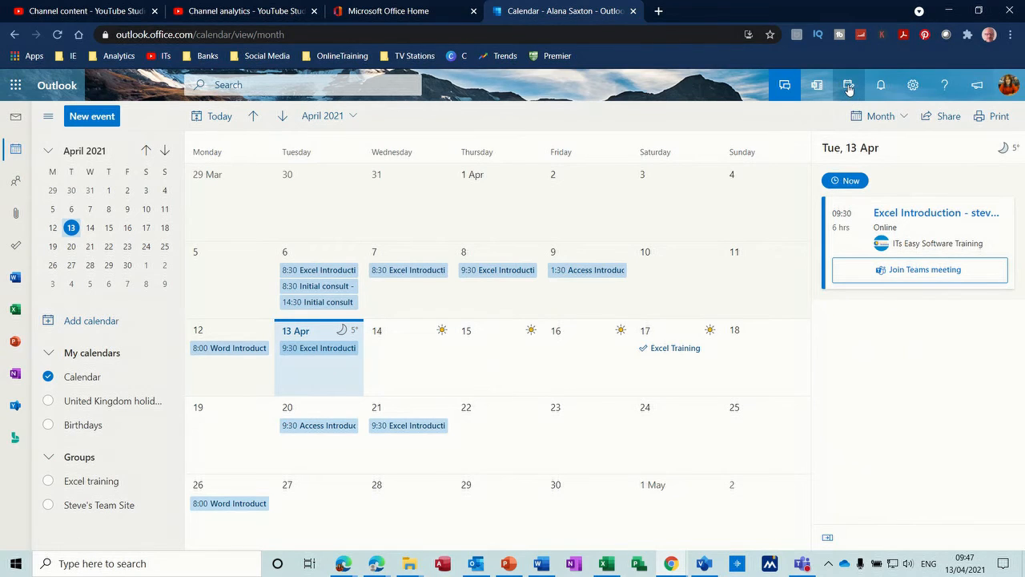
- Leave the April 2021 calendar and return to the To Do lists
{"action": "left_click", "coordinate": [849, 85]}
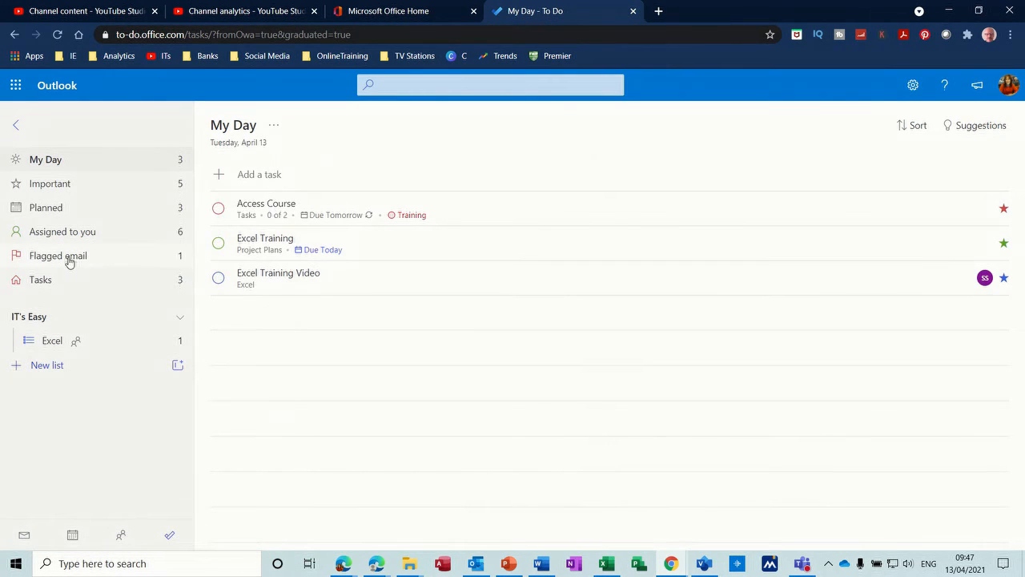
- Tag the flagged test email task with Blue category, then show the Tasks list
{"action": "left_click", "coordinate": [58, 254]}
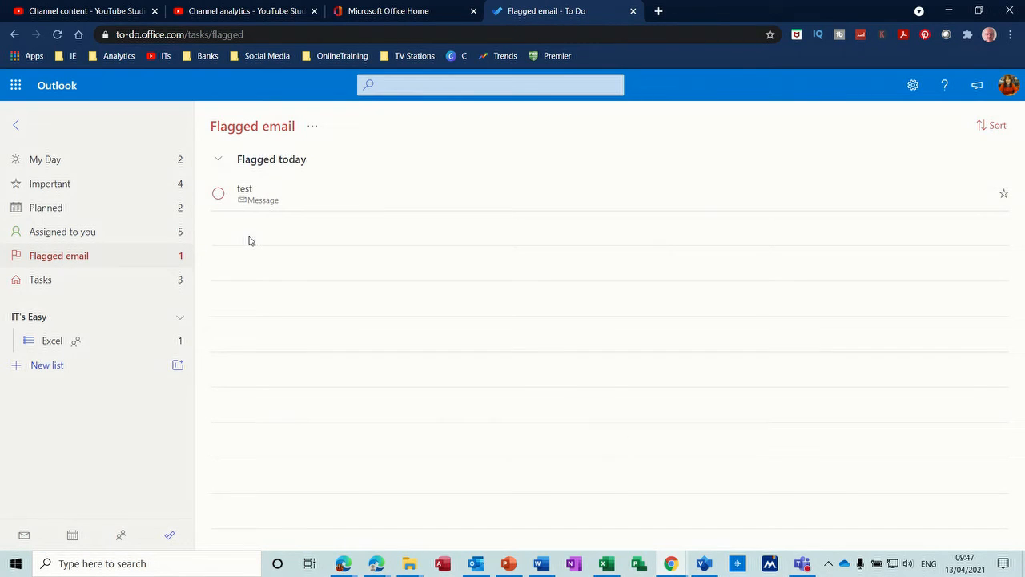
{"action": "mouse_move", "coordinate": [292, 302]}
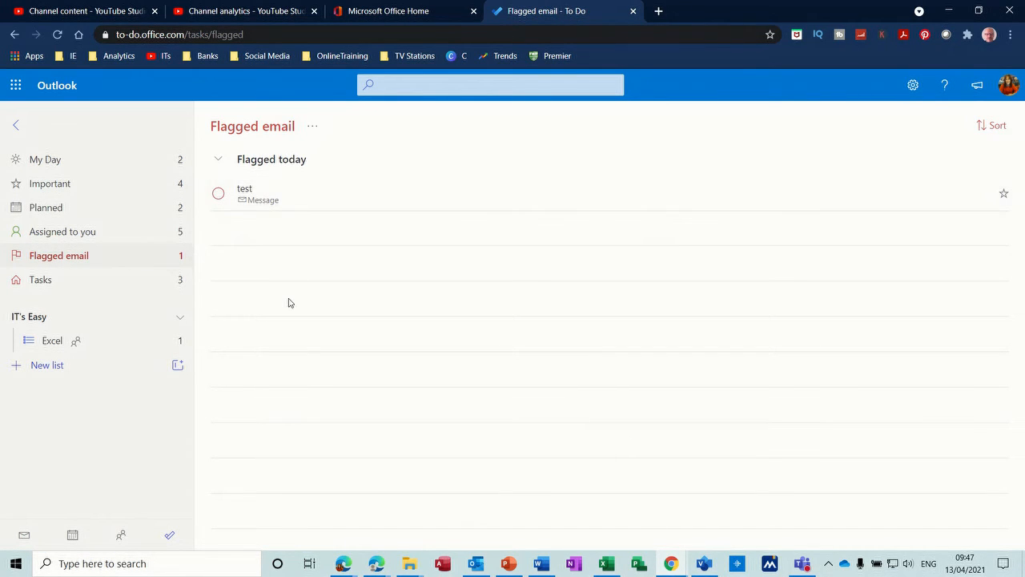
{"action": "mouse_move", "coordinate": [484, 193]}
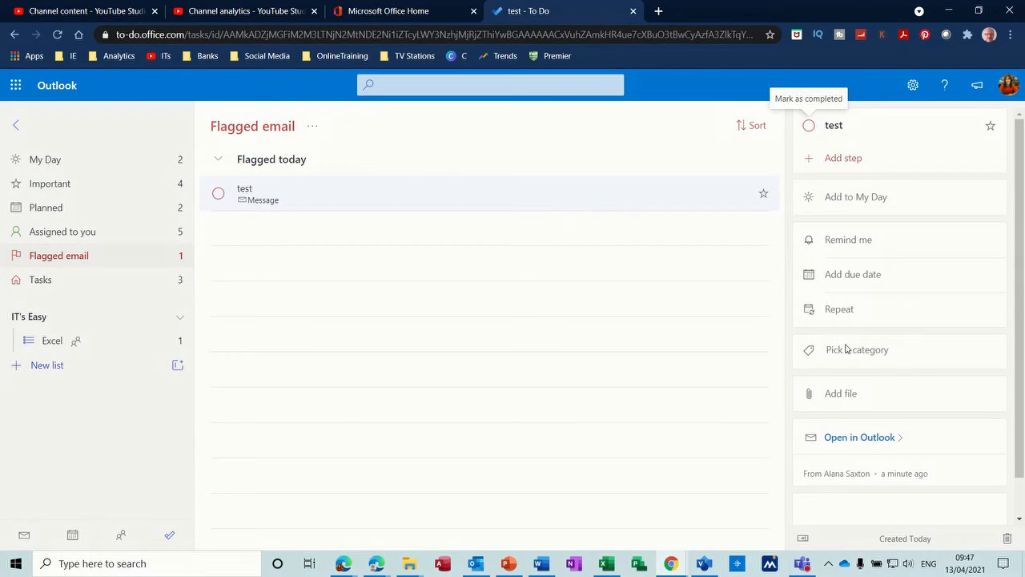
{"action": "left_click", "coordinate": [857, 349]}
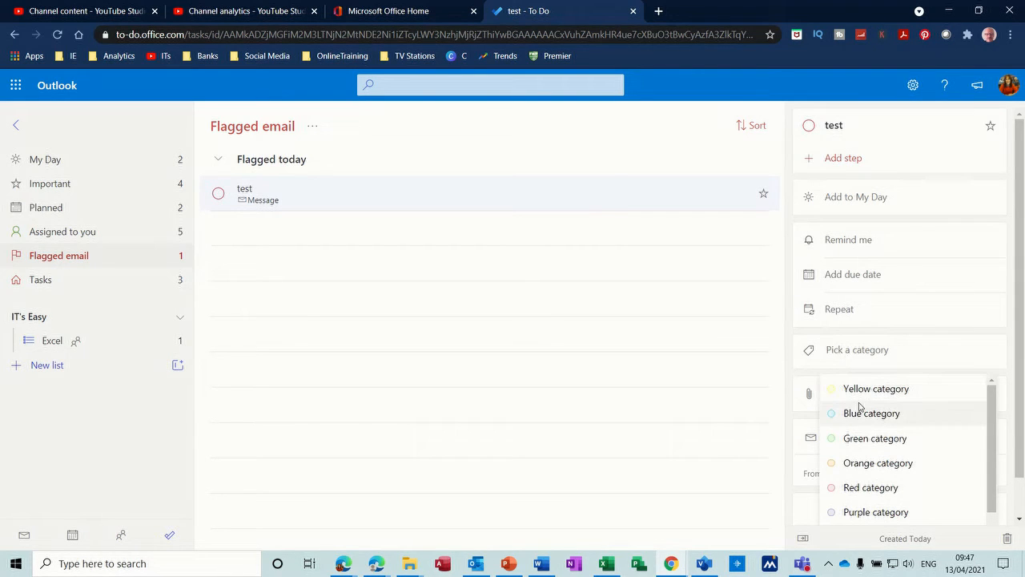
{"action": "left_click", "coordinate": [872, 413]}
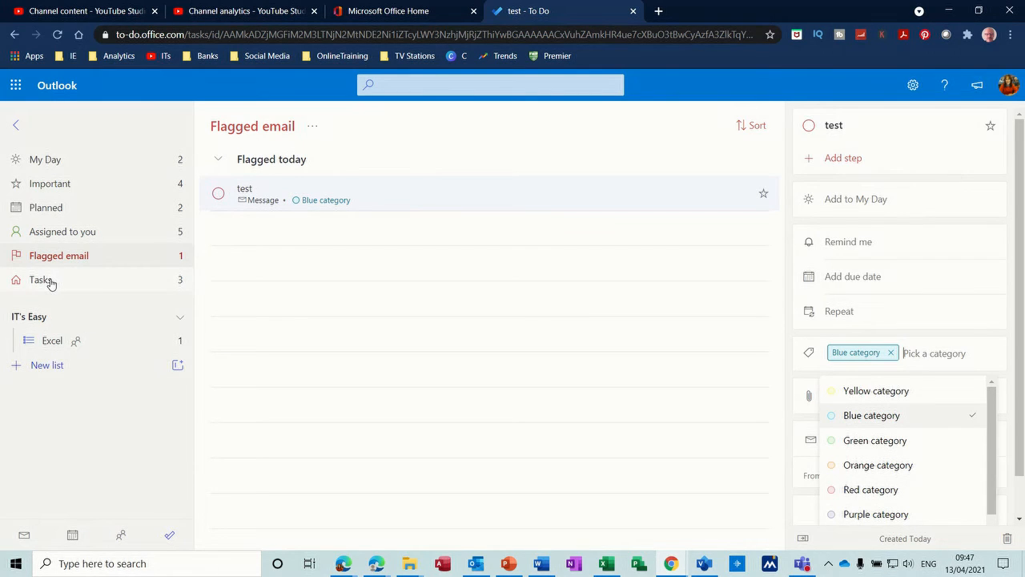
{"action": "left_click", "coordinate": [40, 279]}
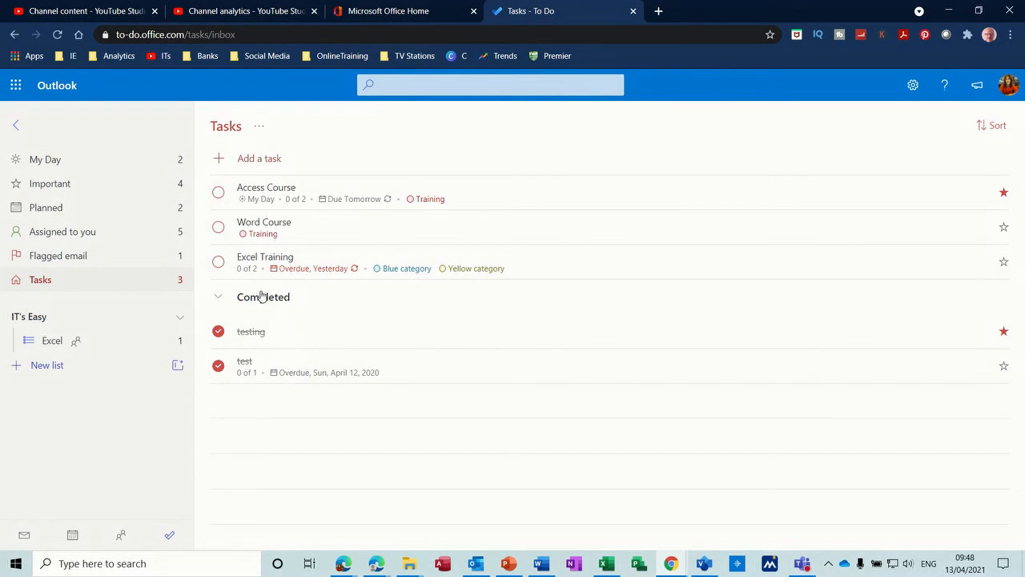
{"action": "mouse_move", "coordinate": [109, 273]}
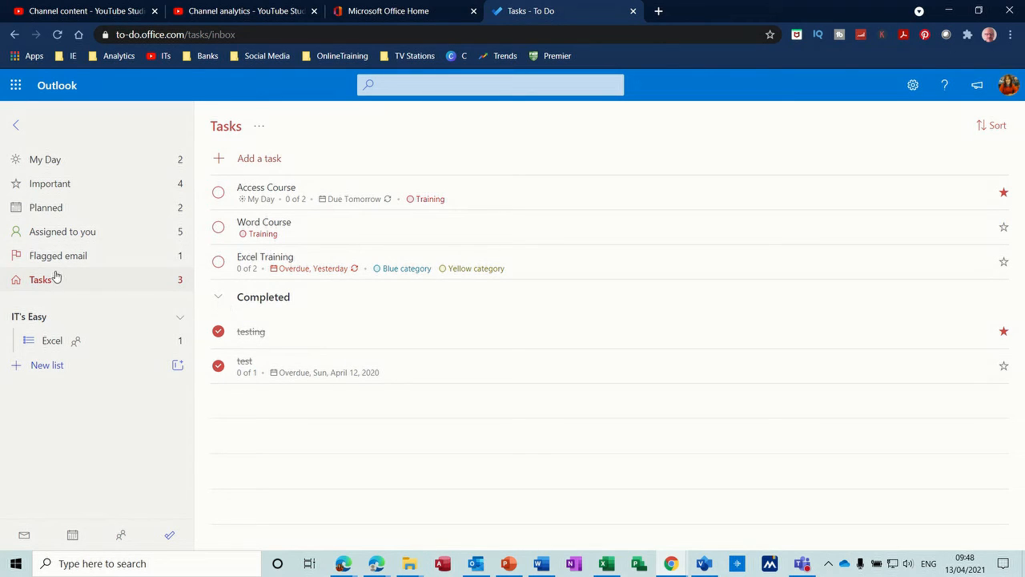
{"action": "mouse_move", "coordinate": [913, 85]}
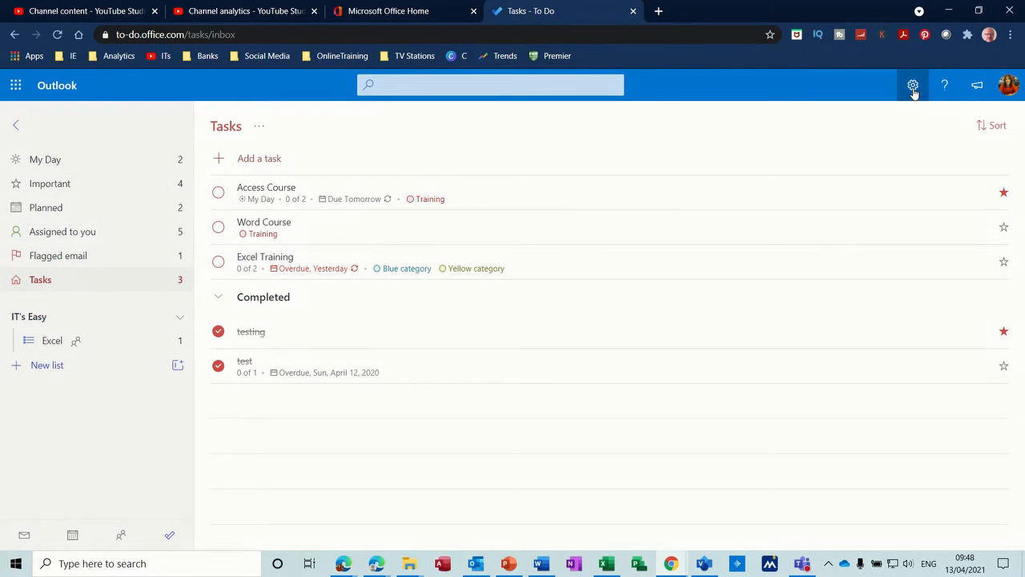
- In To Do Settings, switch on the All and Completed smart lists and close the dialog
{"action": "left_click", "coordinate": [914, 85]}
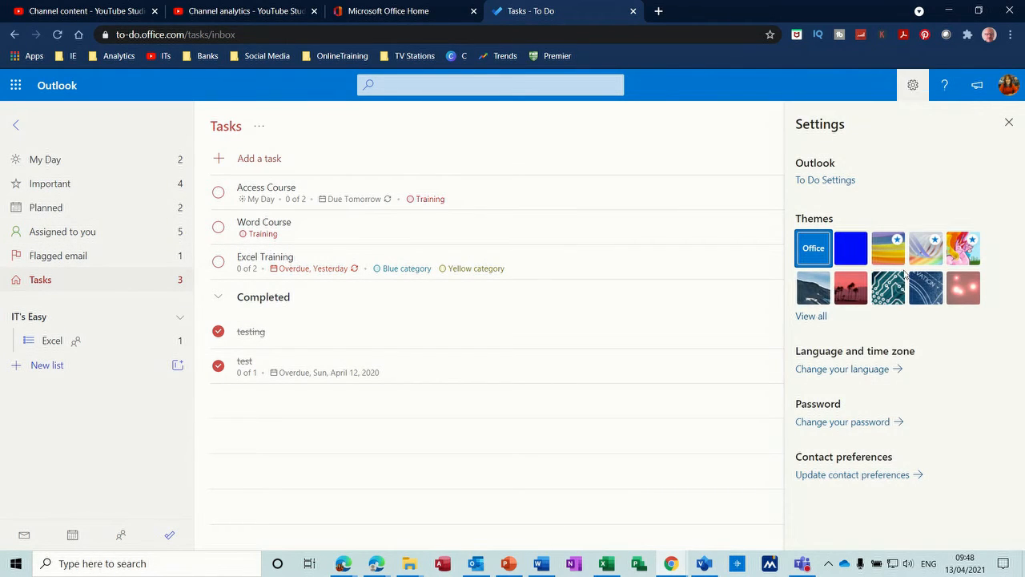
{"action": "left_click", "coordinate": [825, 179]}
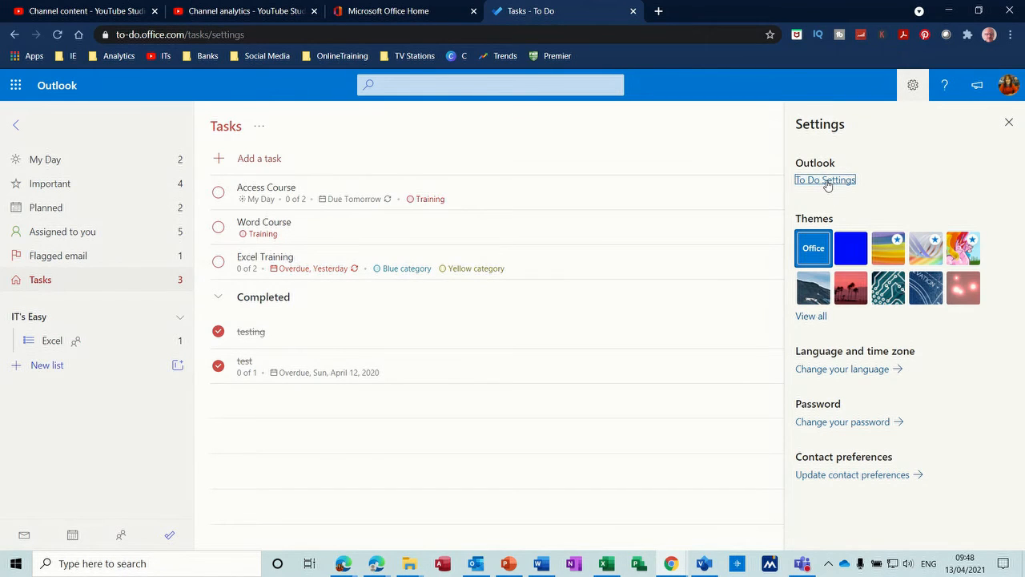
{"action": "left_click", "coordinate": [826, 179]}
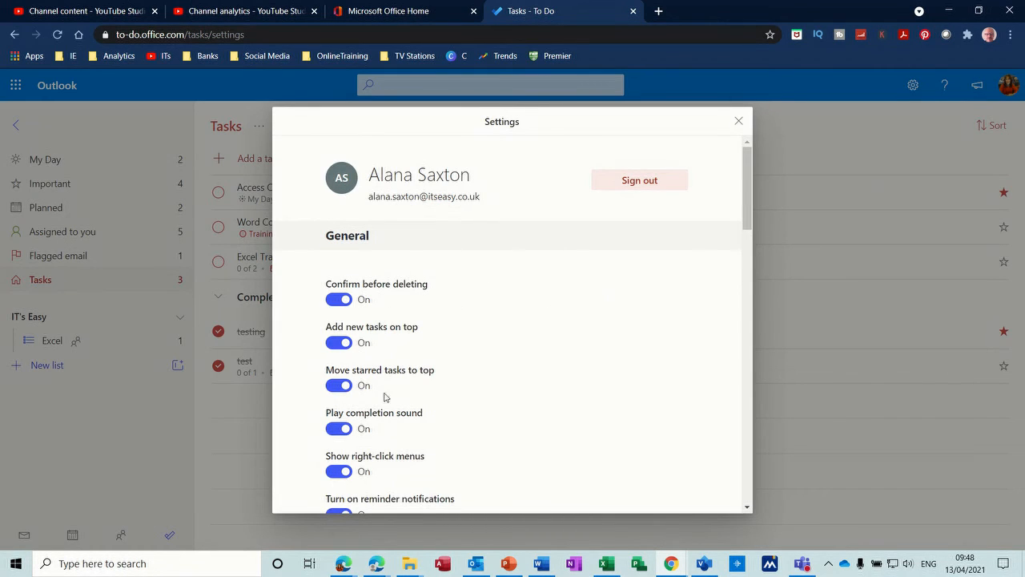
{"action": "scroll", "scroll_direction": "down", "scroll_amount": 3}
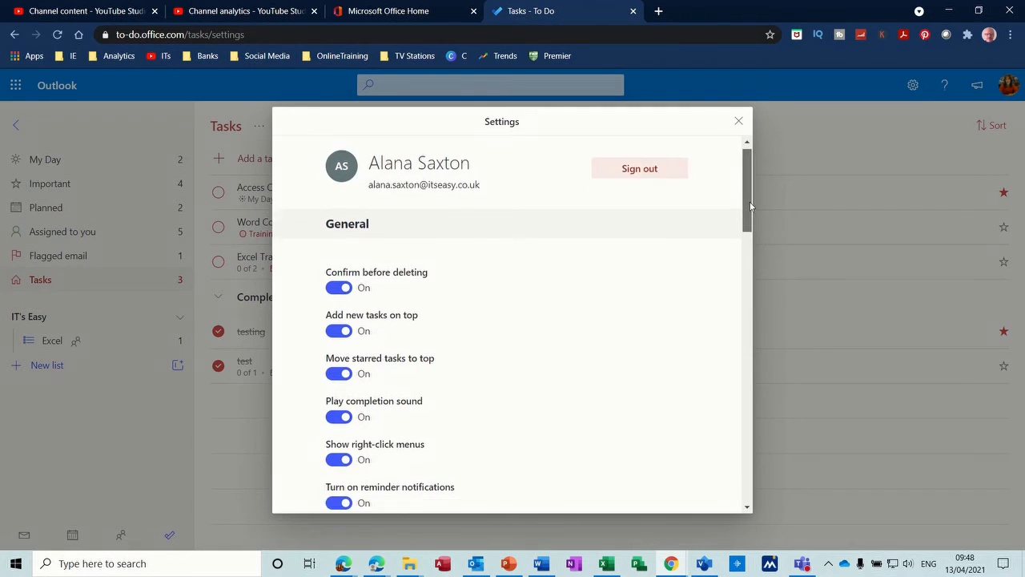
{"action": "scroll", "scroll_direction": "down", "scroll_amount": 3}
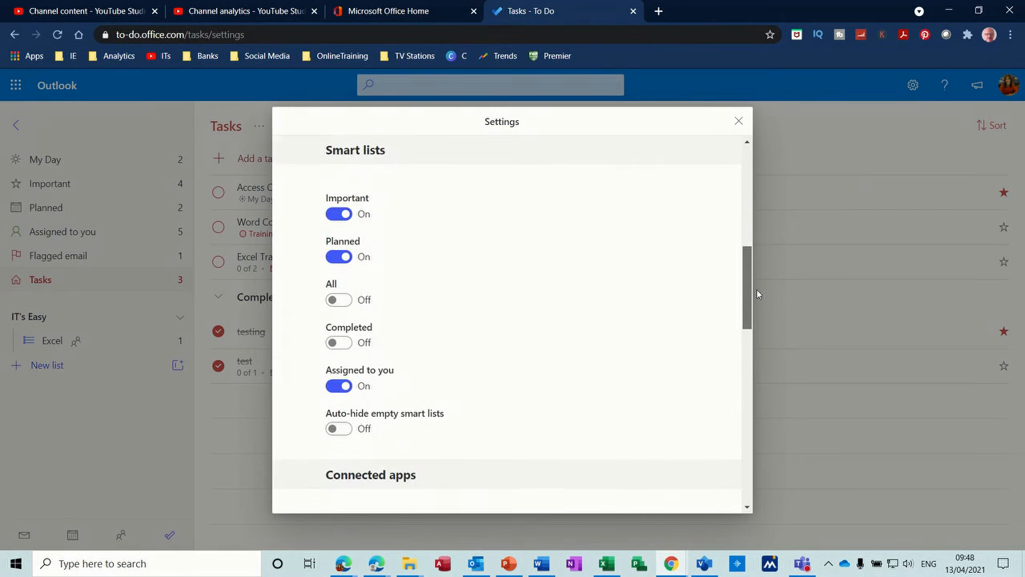
{"action": "left_click", "coordinate": [340, 300]}
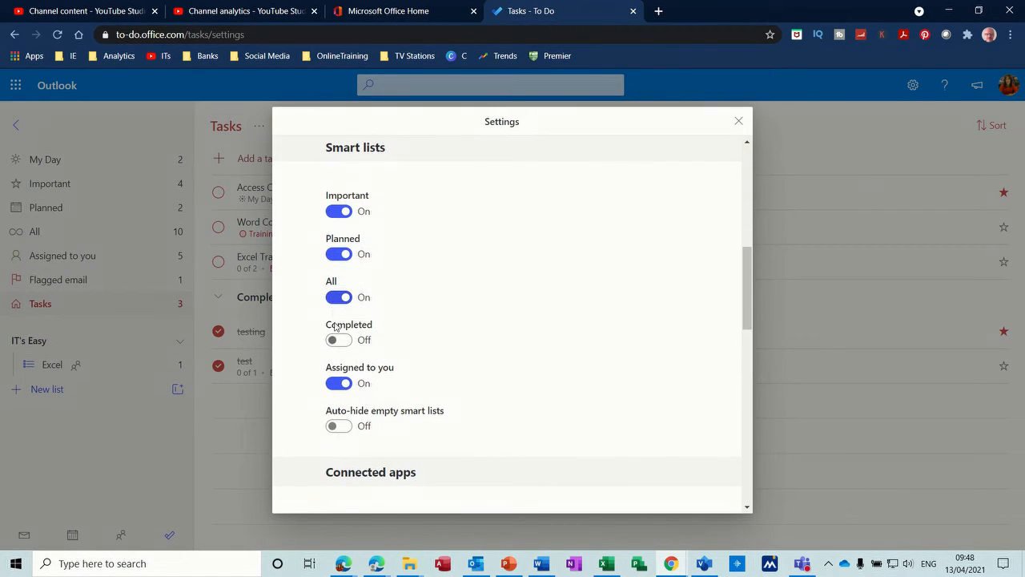
{"action": "left_click", "coordinate": [338, 339]}
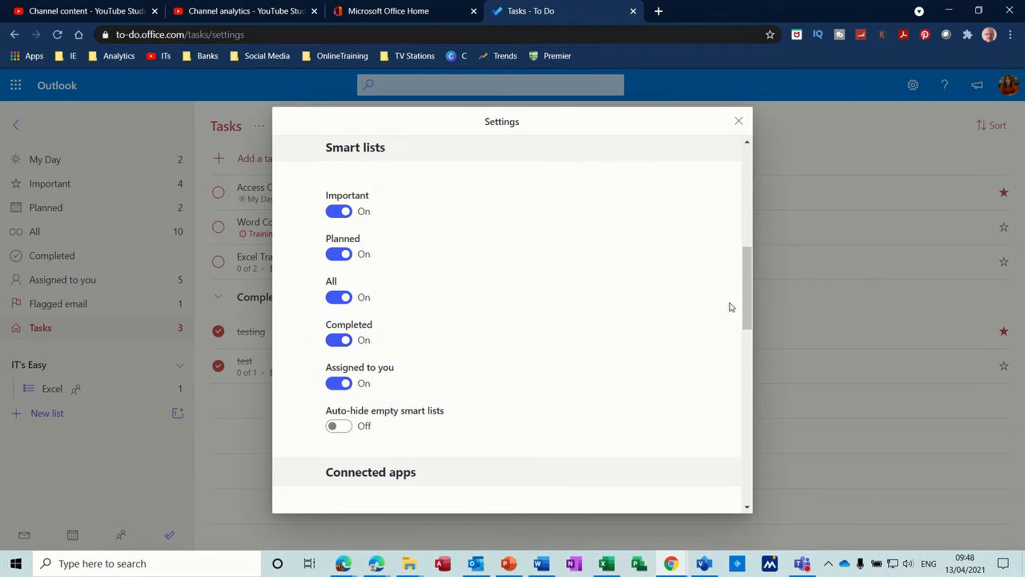
{"action": "scroll", "scroll_direction": "down", "scroll_amount": 3}
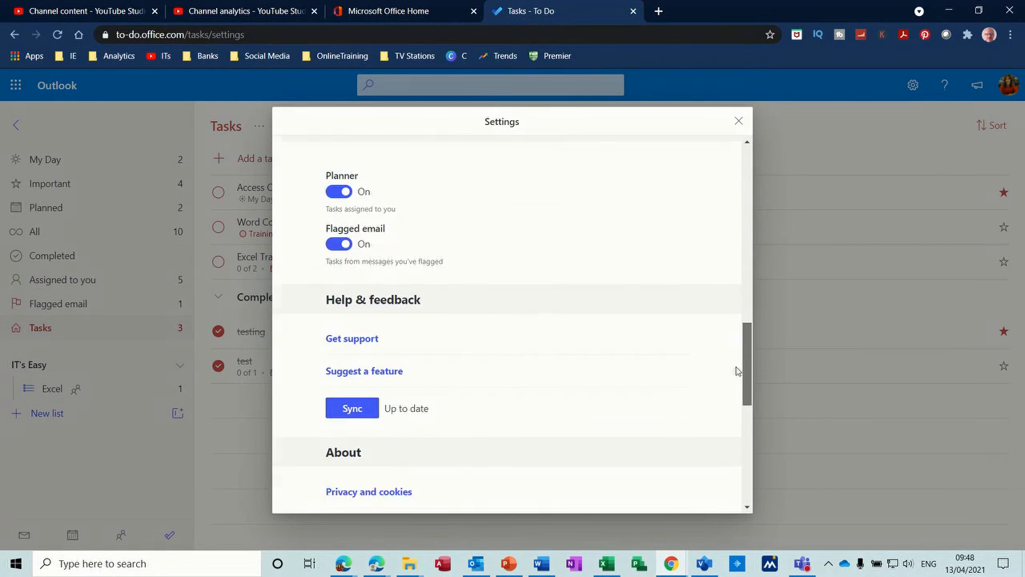
{"action": "scroll", "scroll_direction": "down", "scroll_amount": 3}
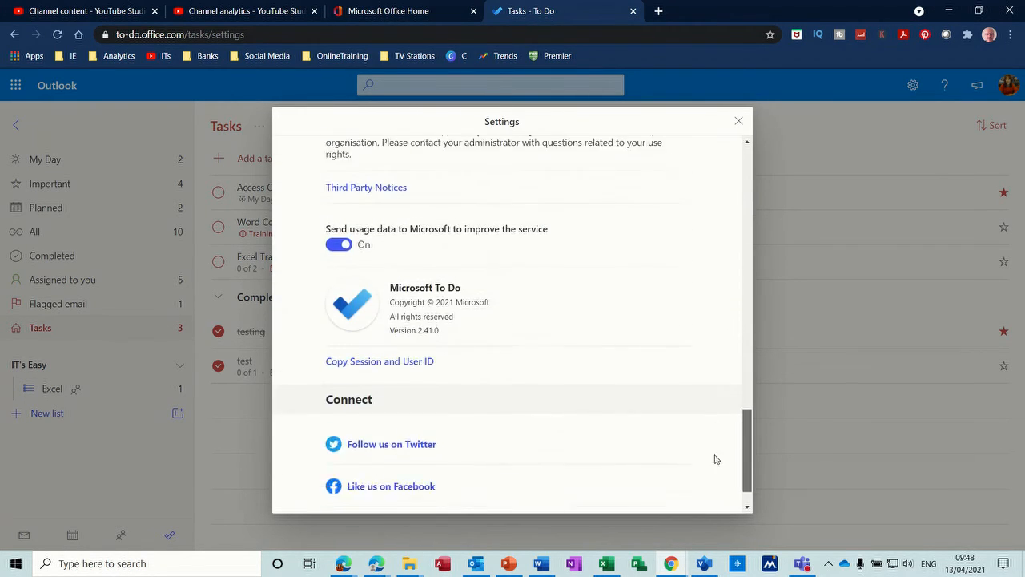
{"action": "scroll", "scroll_direction": "down", "scroll_amount": 3}
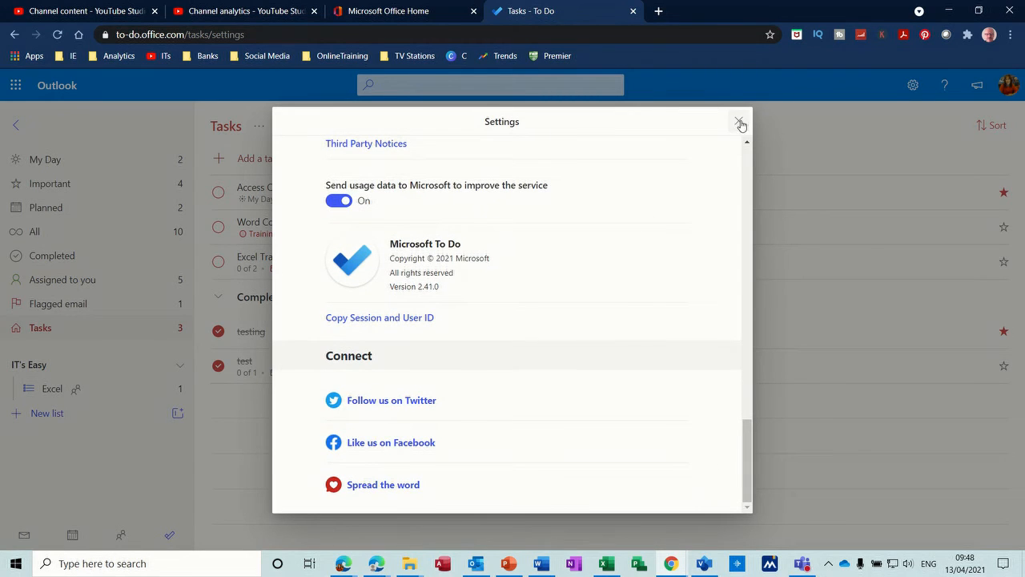
{"action": "left_click", "coordinate": [739, 122]}
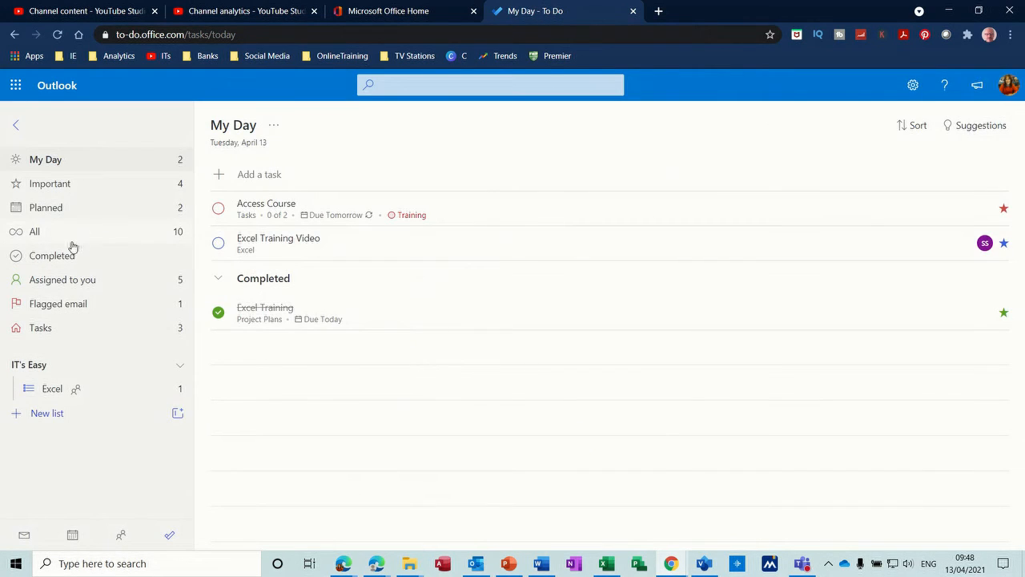
- View the newly enabled All list, then the Completed list of finished tasks
{"action": "left_click", "coordinate": [36, 231]}
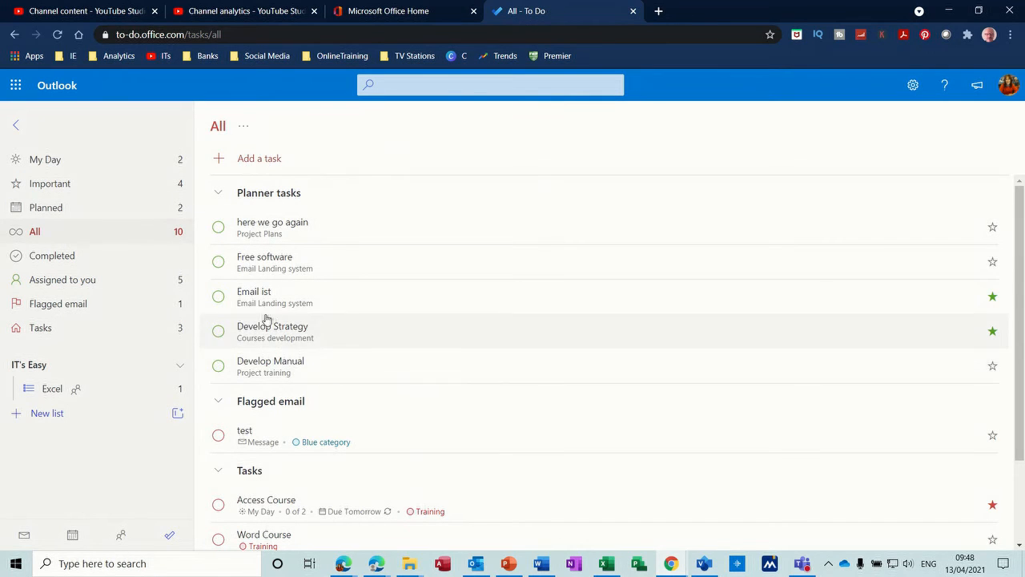
{"action": "left_click", "coordinate": [51, 255]}
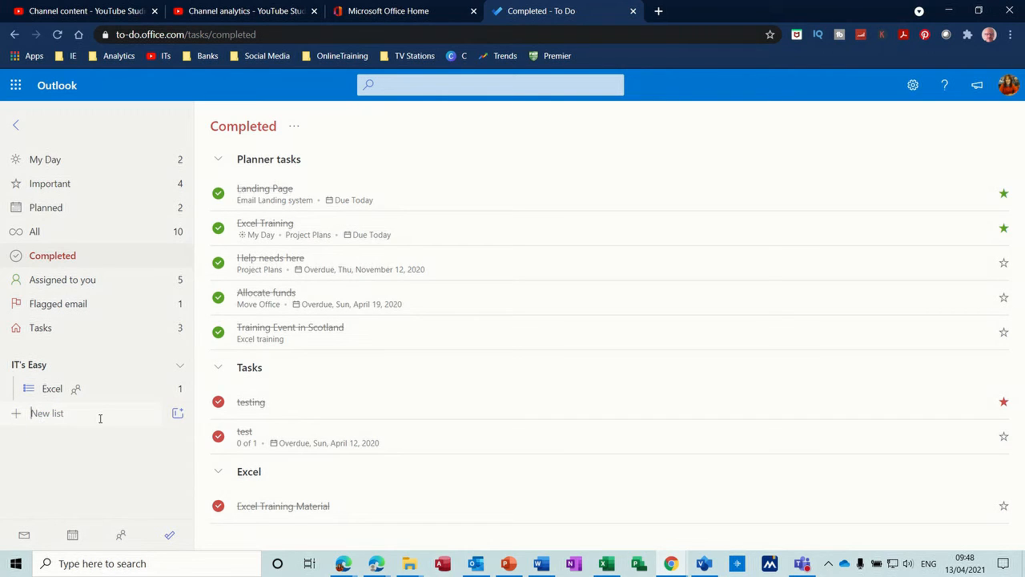
- Add a Word list, create a group named Second Chance and move Word into it
{"action": "type", "text": "Word"}
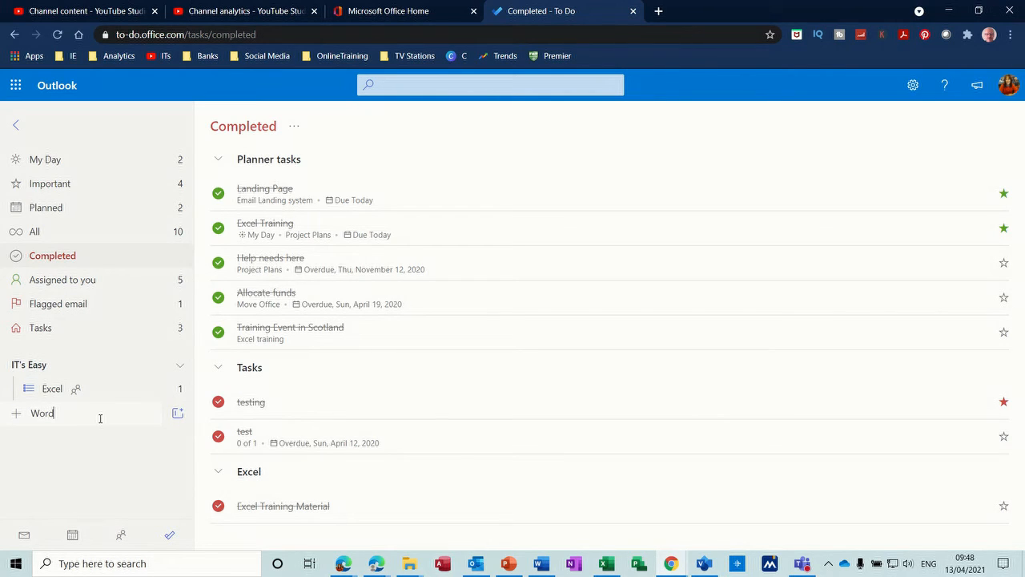
{"action": "mouse_move", "coordinate": [176, 413]}
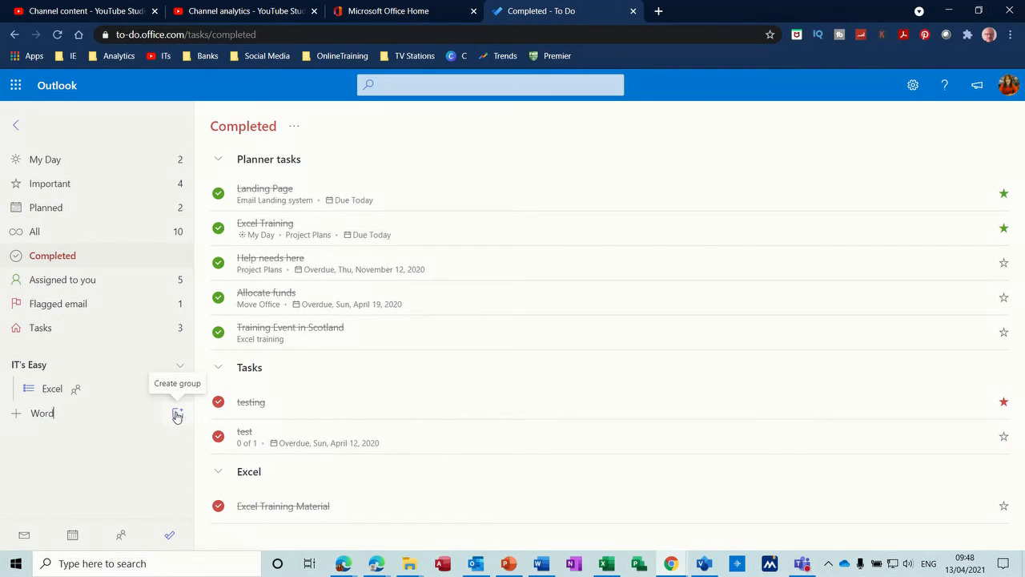
{"action": "left_click", "coordinate": [176, 415]}
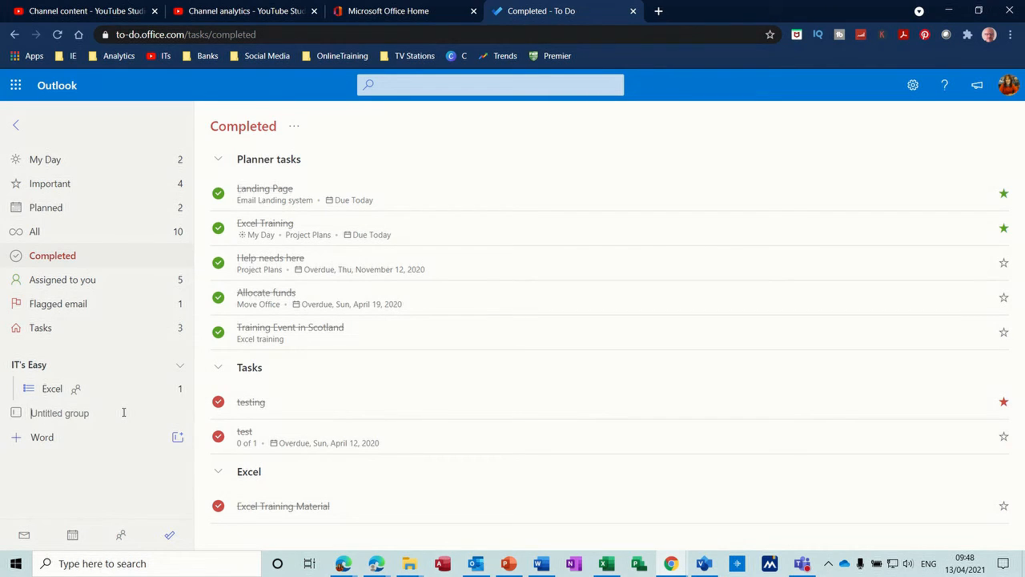
{"action": "type", "text": "Sed"}
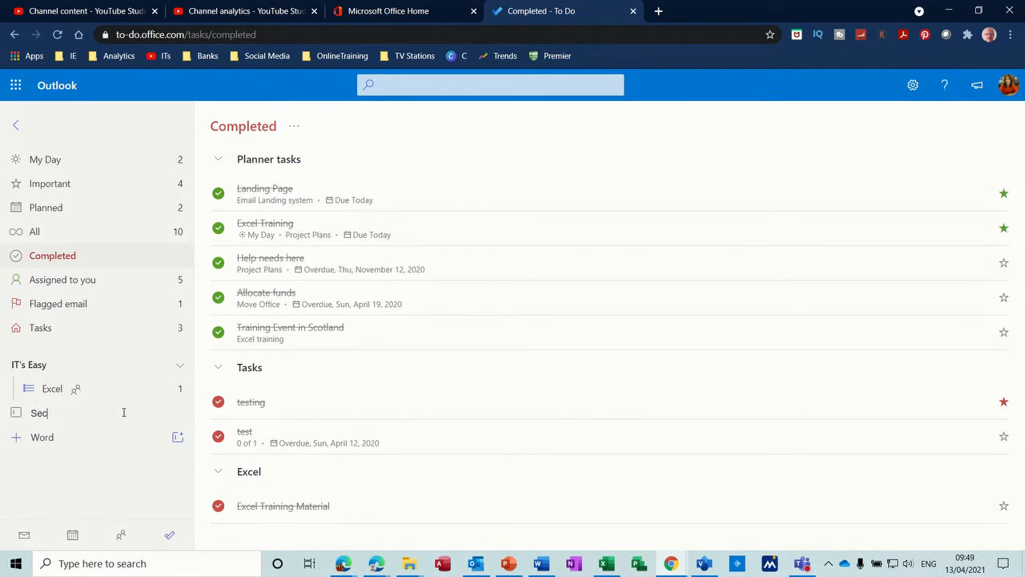
{"action": "type", "text": "econd Chance"}
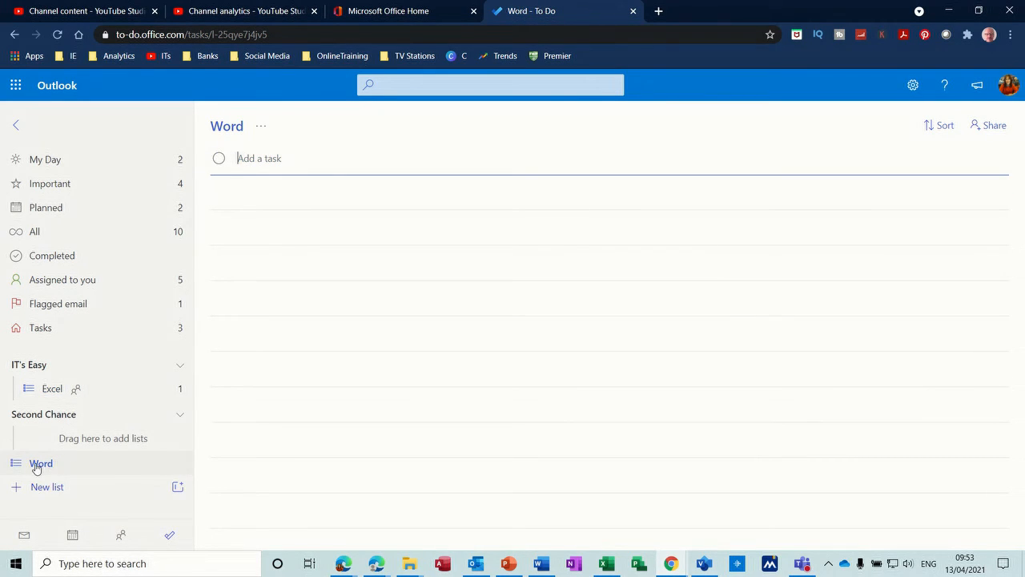
{"action": "mouse_move", "coordinate": [29, 468]}
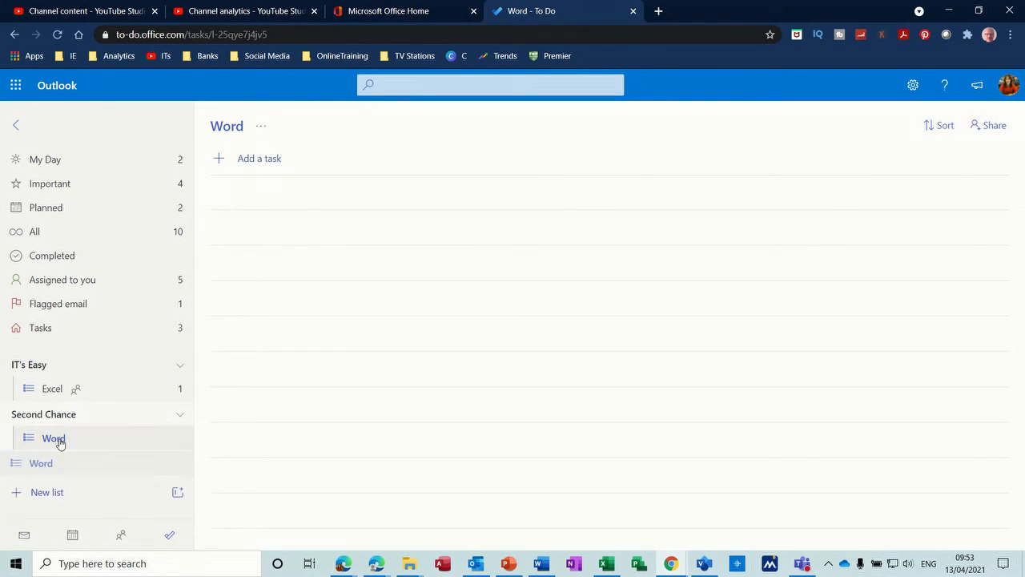
{"action": "left_click", "coordinate": [46, 463]}
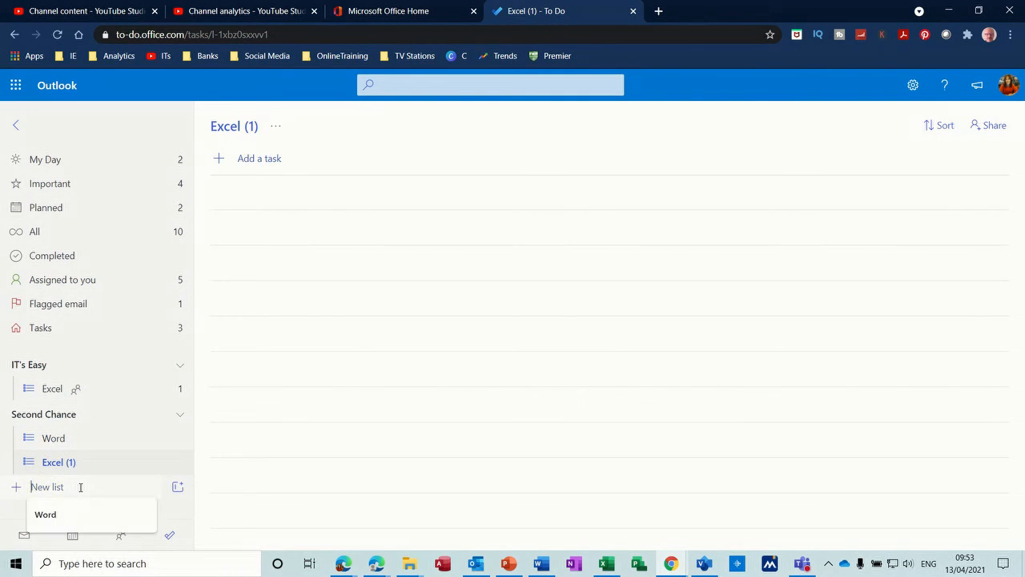
- Create the Access list and place it in the Second Chance group
{"action": "type", "text": "Acces"}
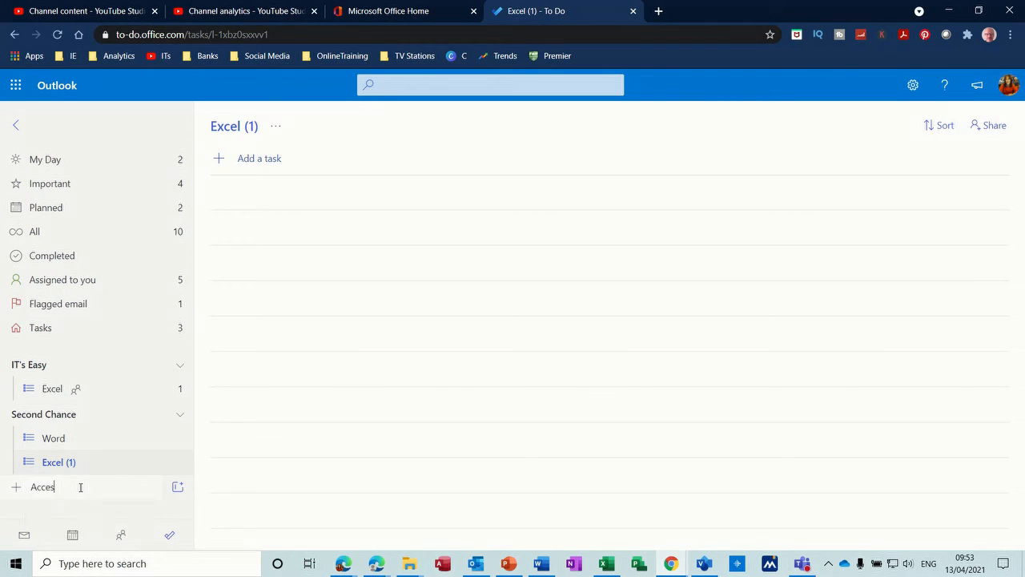
{"action": "left_click", "coordinate": [42, 487]}
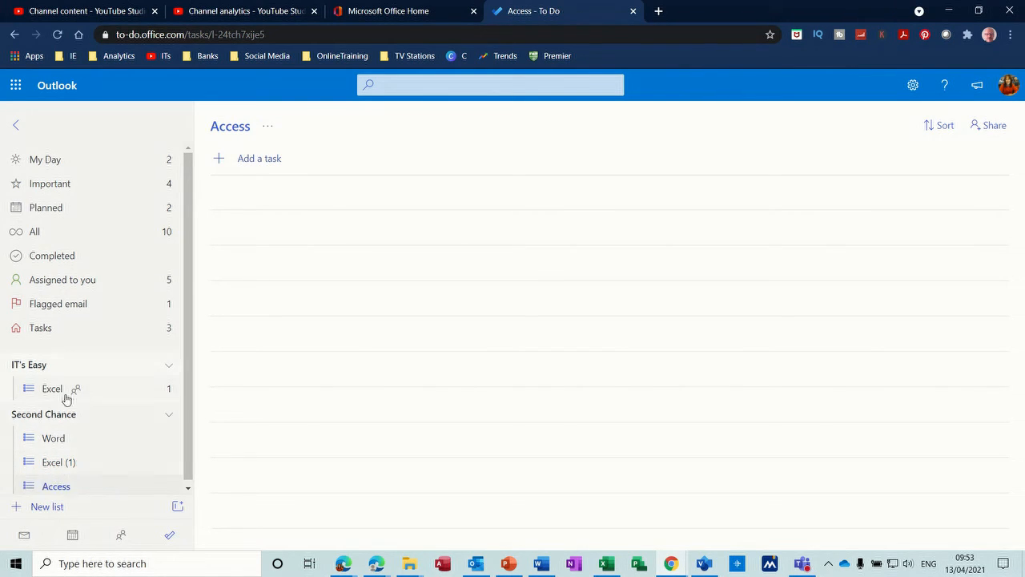
{"action": "left_click", "coordinate": [66, 433]}
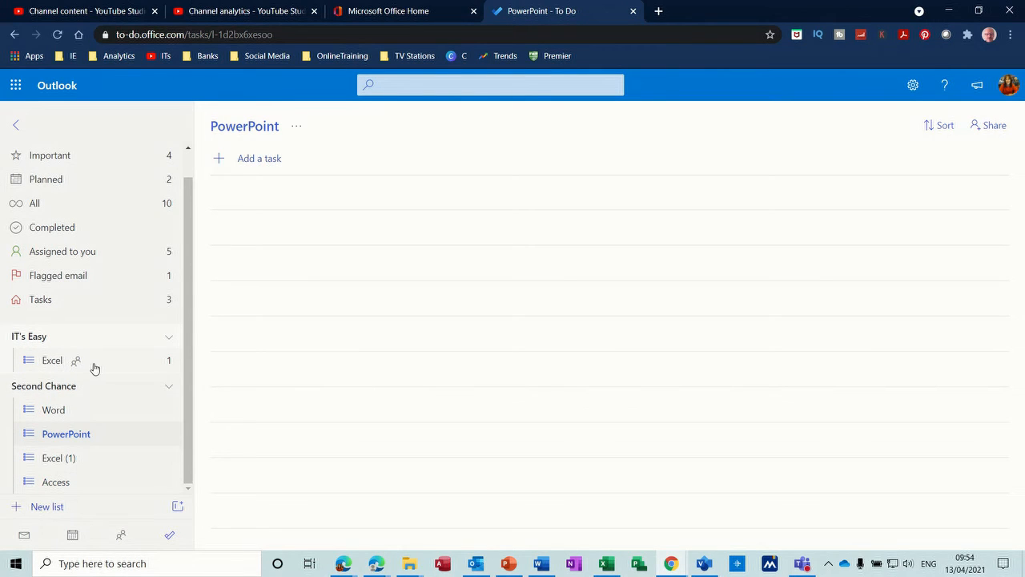
{"action": "mouse_move", "coordinate": [86, 365]}
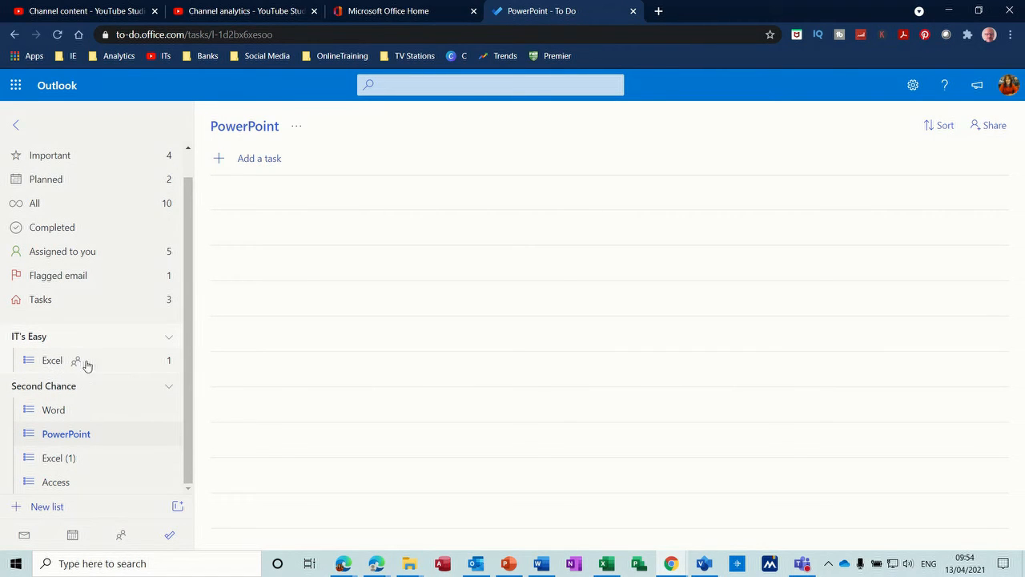
{"action": "mouse_move", "coordinate": [64, 365]}
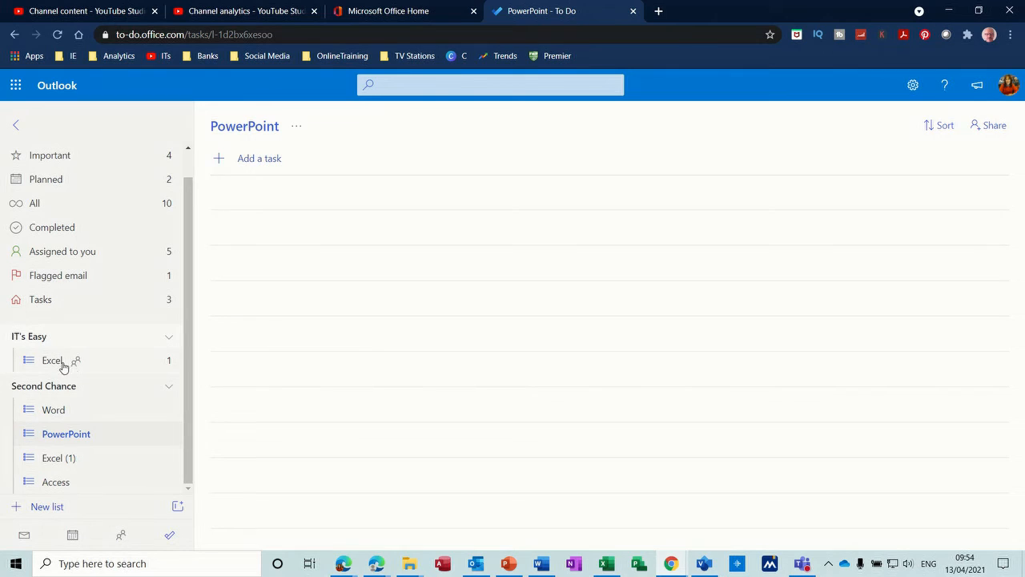
{"action": "mouse_move", "coordinate": [77, 362]}
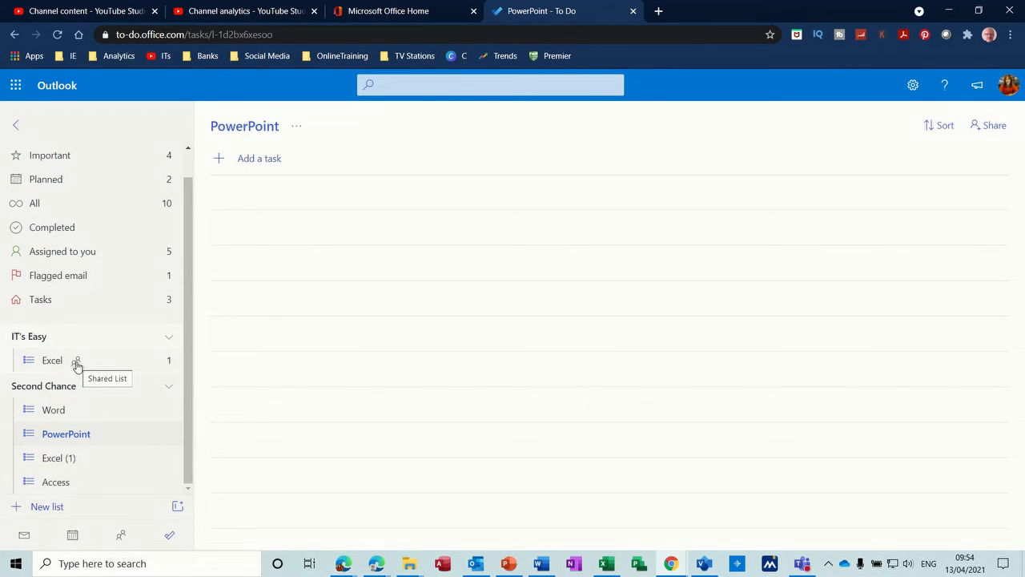
{"action": "mouse_move", "coordinate": [53, 410]}
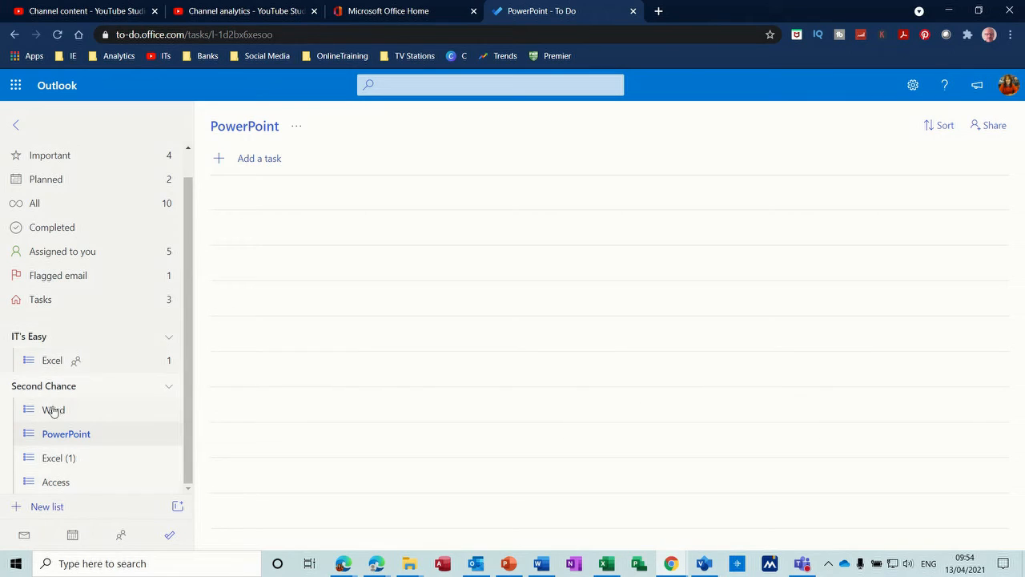
- Switch from the PowerPoint list to the empty Word list in the Second Chance group
{"action": "left_click", "coordinate": [54, 411]}
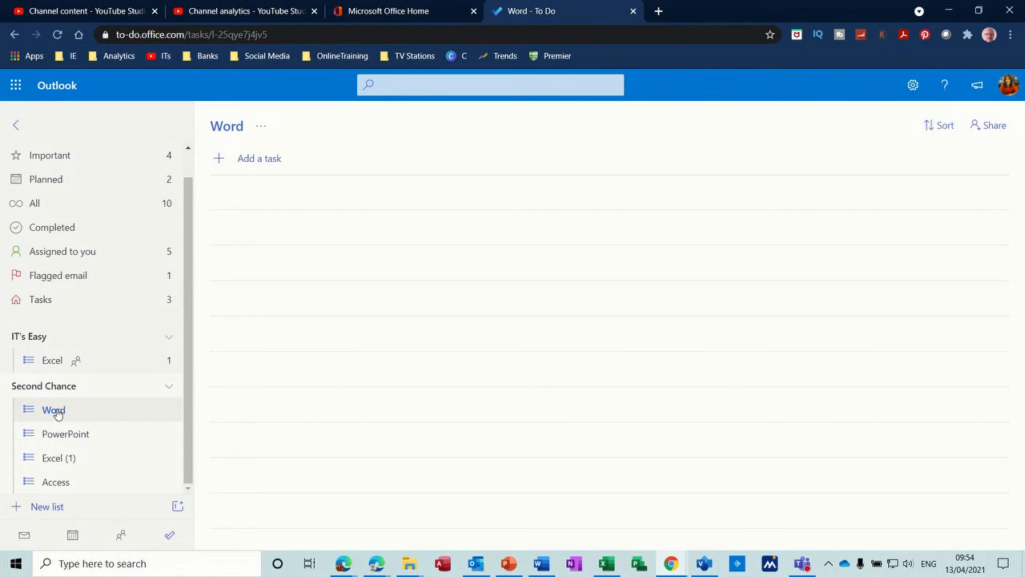
{"action": "mouse_move", "coordinate": [54, 411]}
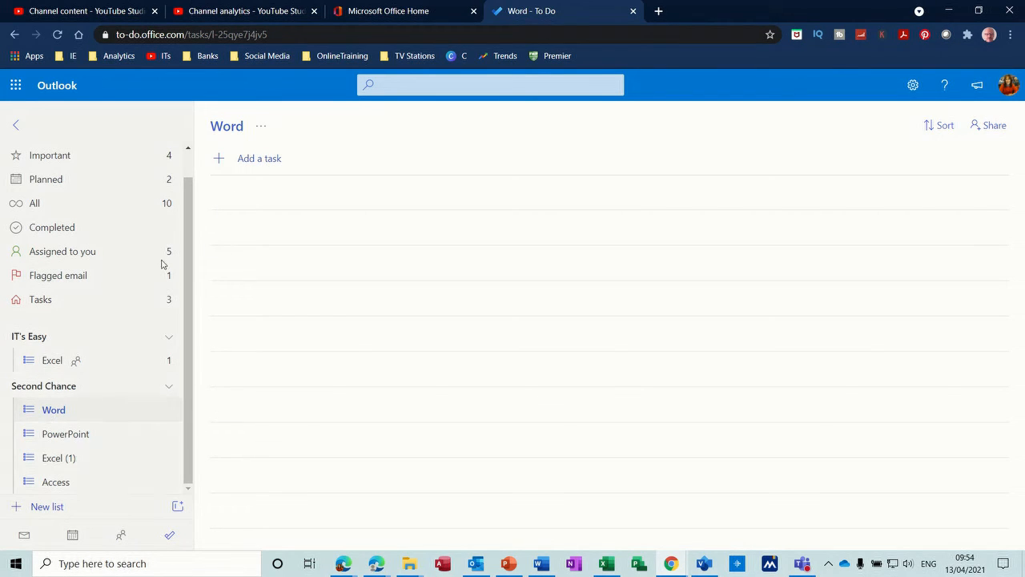
- Add the Marketing, Video and Material tasks to the Word list and show Marketing's details
{"action": "left_click", "coordinate": [259, 159]}
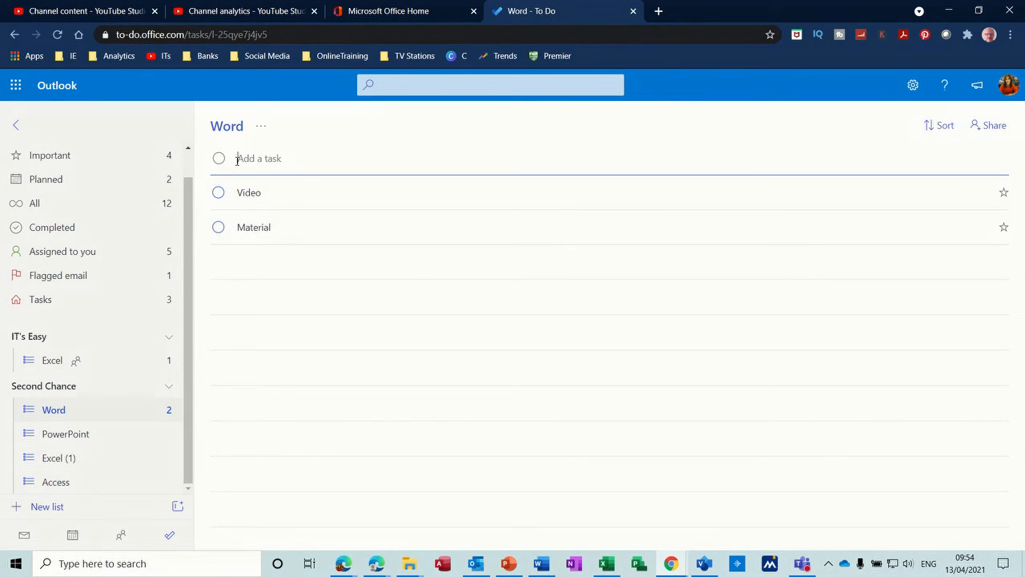
{"action": "type", "text": "Marjeting"}
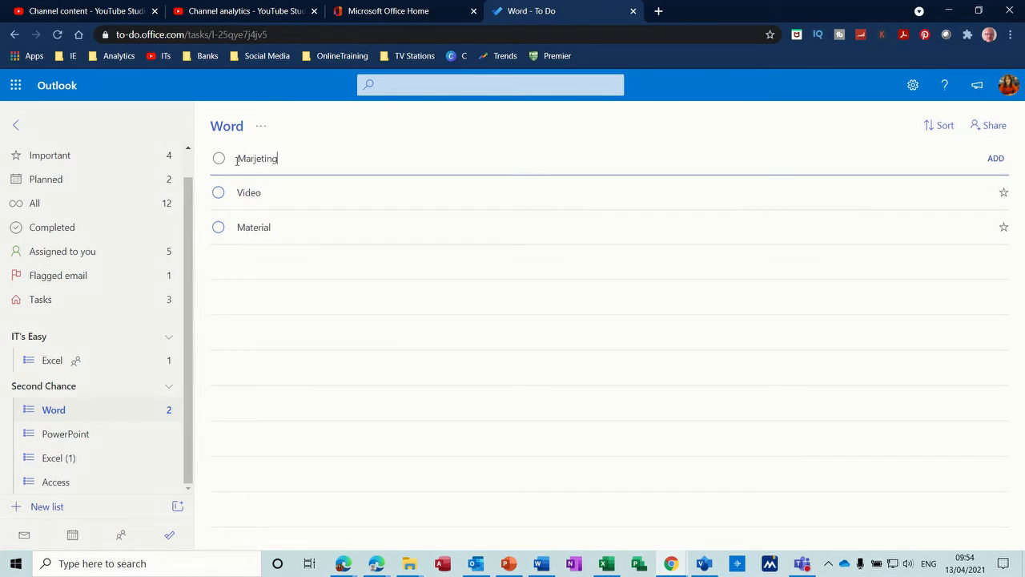
{"action": "key", "text": "BackSpace"}
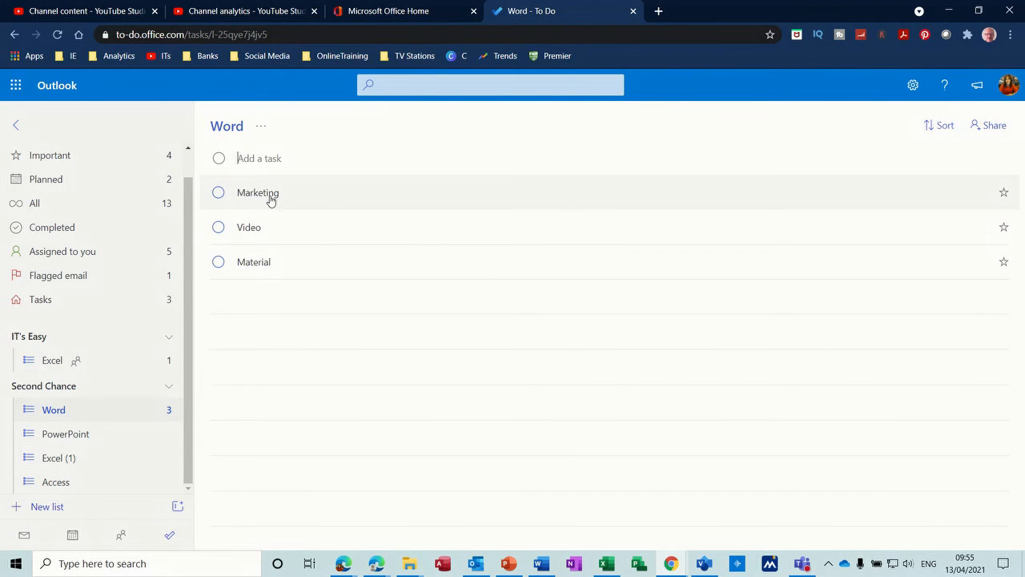
{"action": "left_click", "coordinate": [256, 192]}
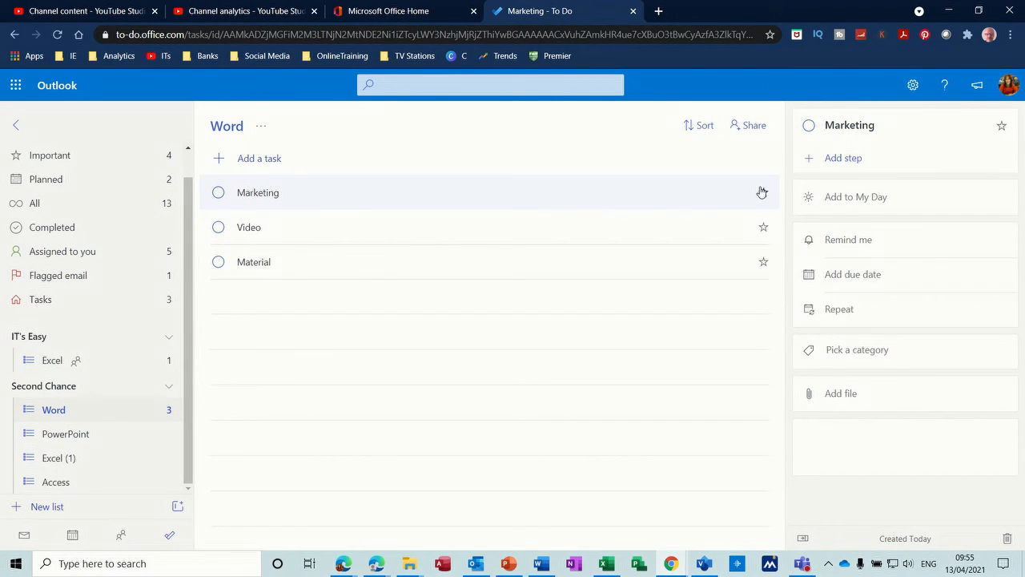
- Generate a sharing invitation link for the Word list and copy it to the clipboard
{"action": "left_click", "coordinate": [747, 125]}
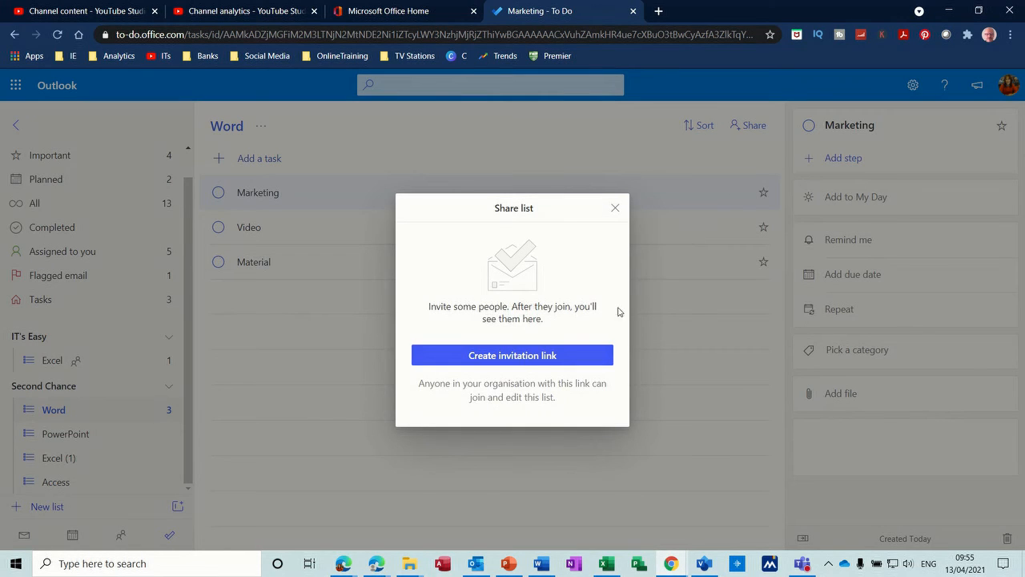
{"action": "mouse_move", "coordinate": [512, 356]}
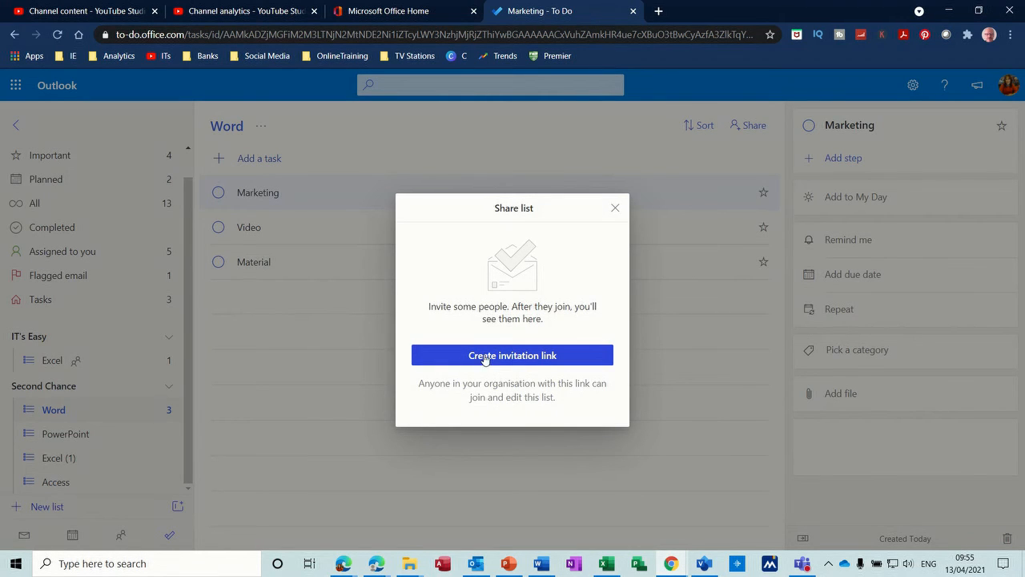
{"action": "left_click", "coordinate": [513, 355]}
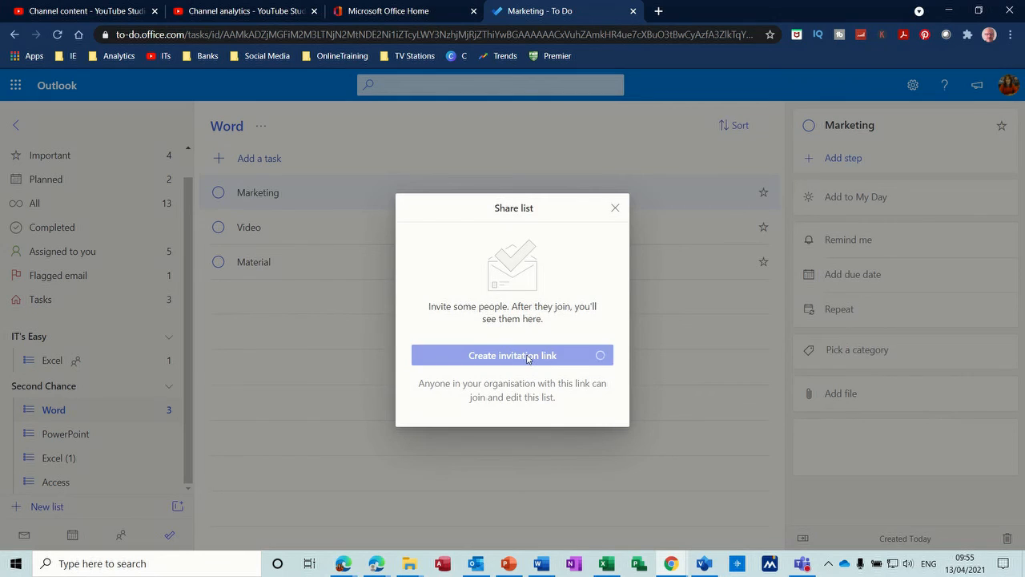
{"action": "left_click", "coordinate": [513, 355]}
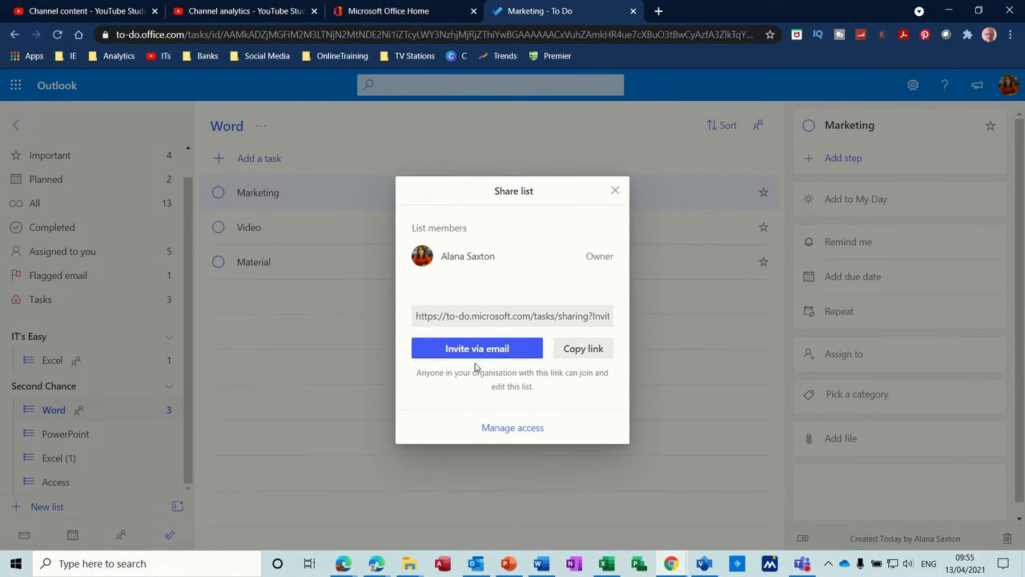
{"action": "left_click", "coordinate": [477, 348]}
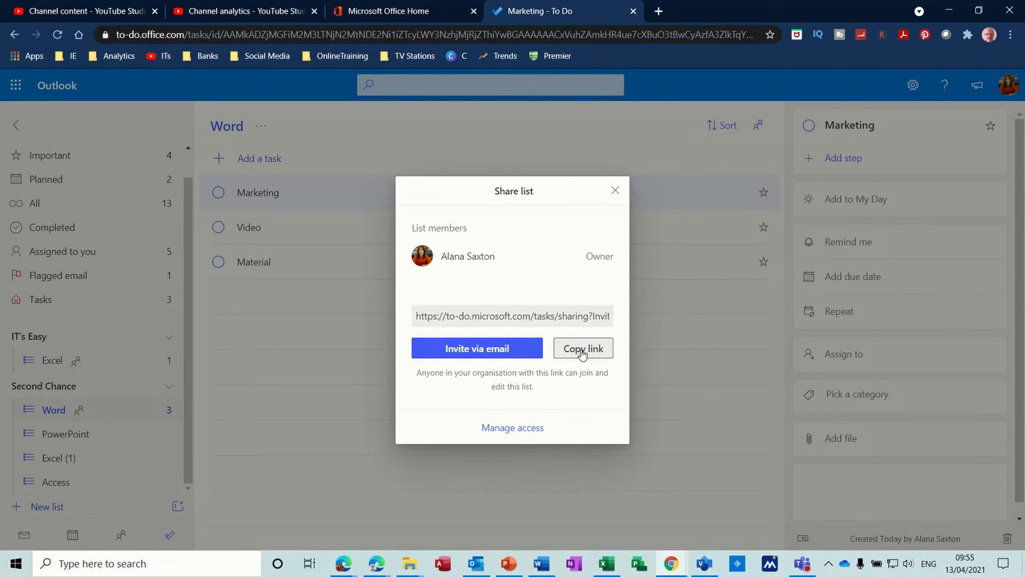
{"action": "left_click", "coordinate": [583, 349]}
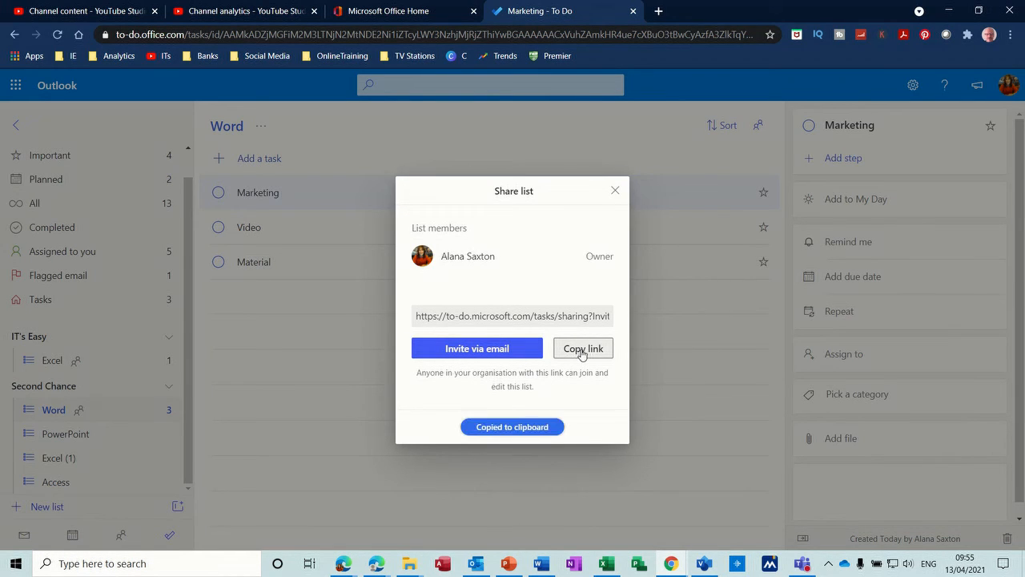
{"action": "left_click", "coordinate": [583, 347]}
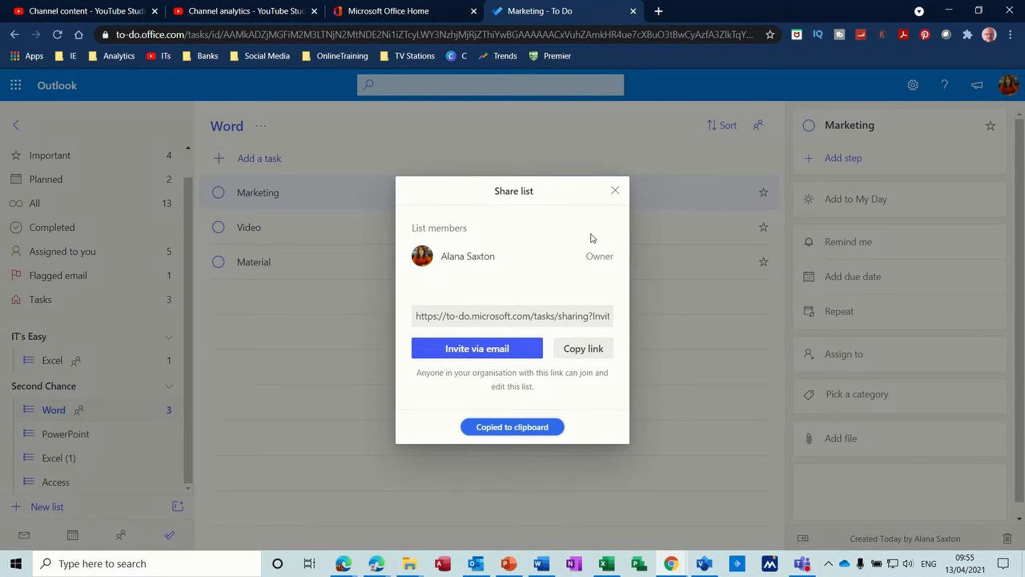
{"action": "left_click", "coordinate": [616, 191]}
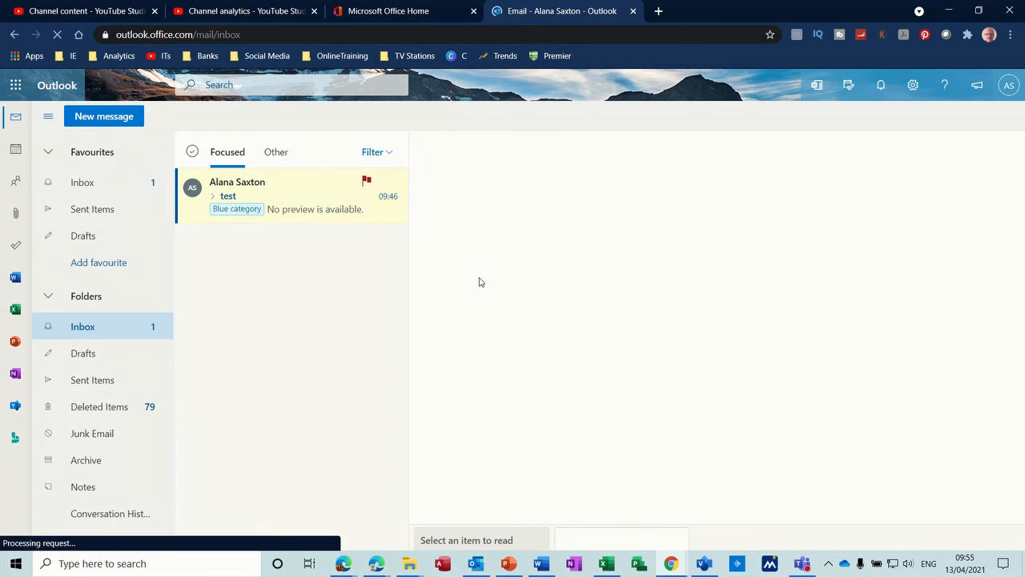
{"action": "left_click", "coordinate": [104, 115]}
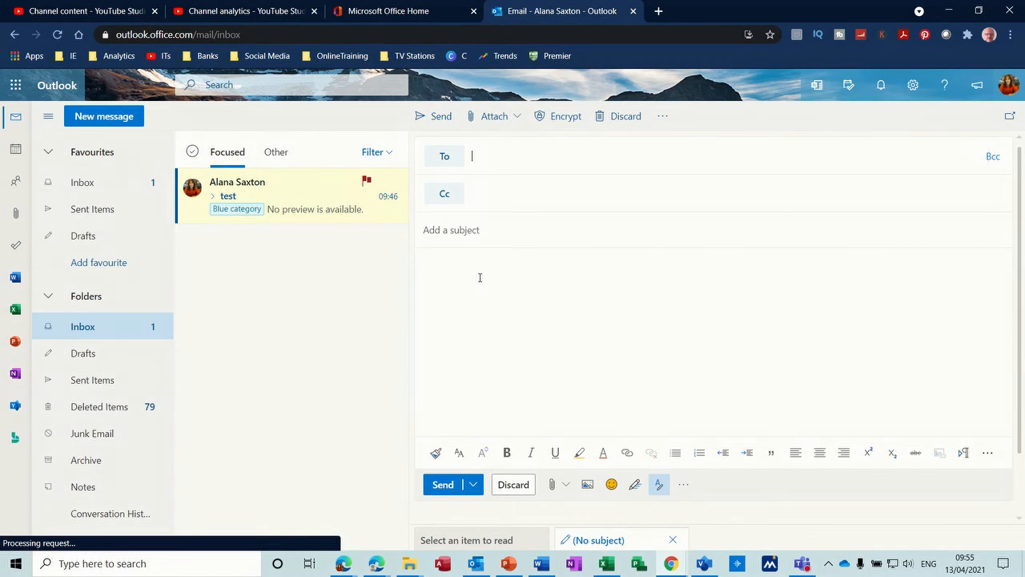
{"action": "type", "text": "ste"}
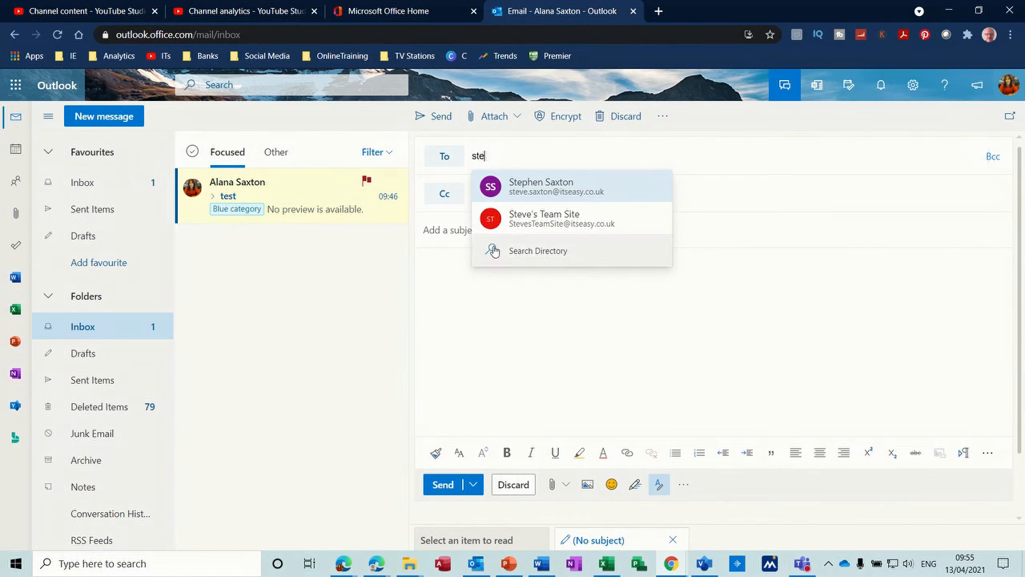
{"action": "left_click", "coordinate": [542, 186]}
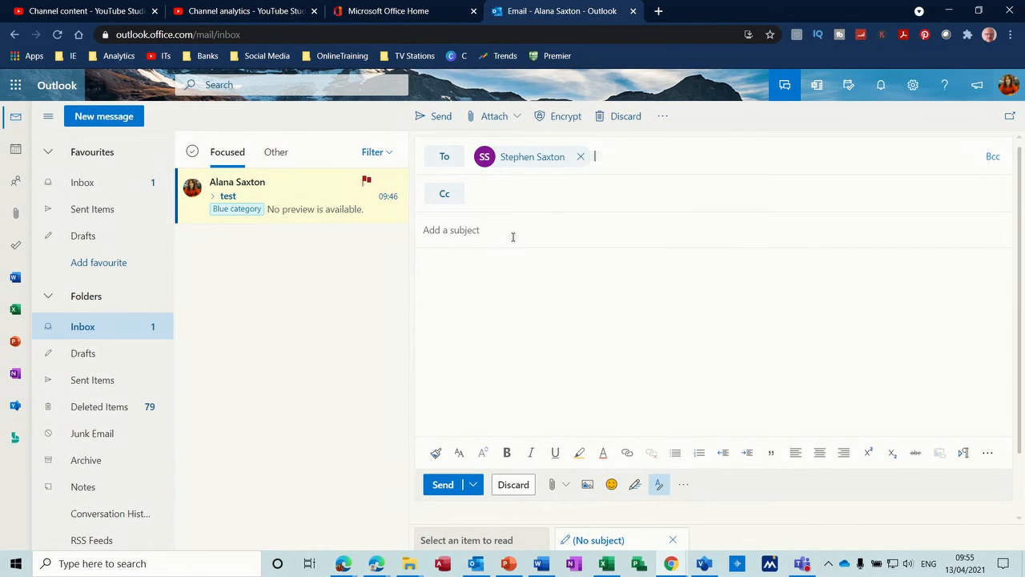
{"action": "type", "text": "work for you"}
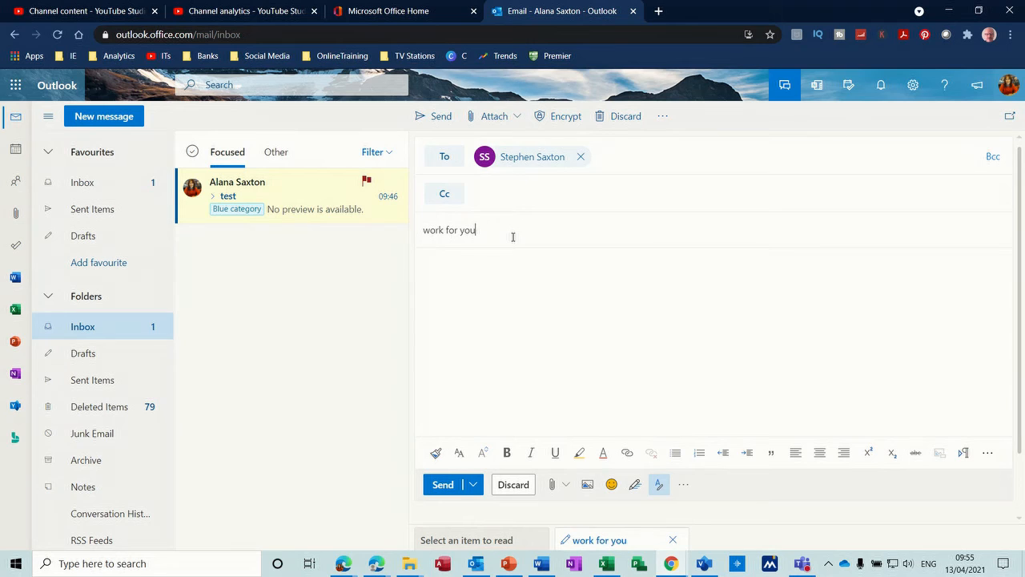
{"action": "key", "text": "ctrl+v"}
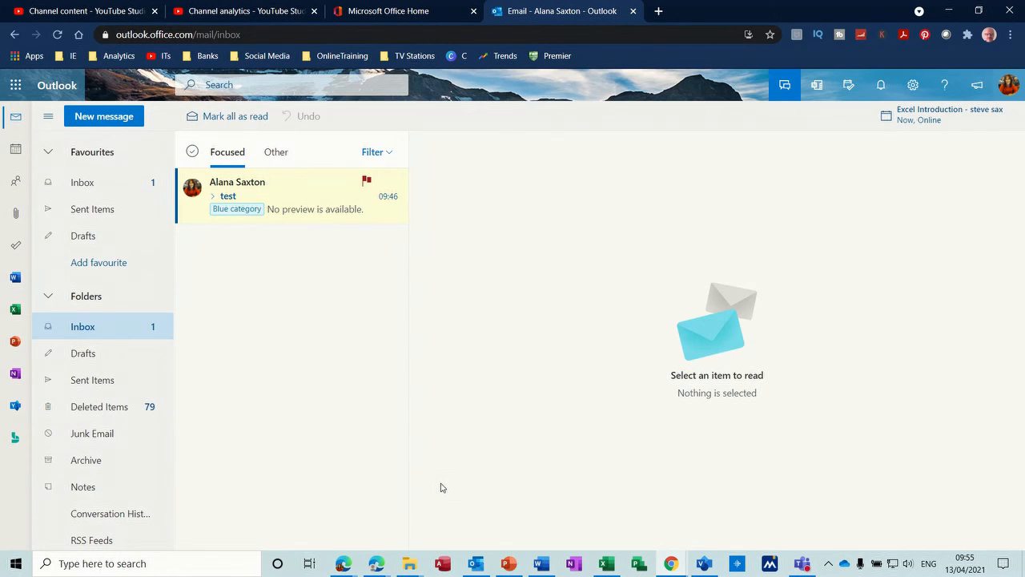
{"action": "mouse_move", "coordinate": [596, 499]}
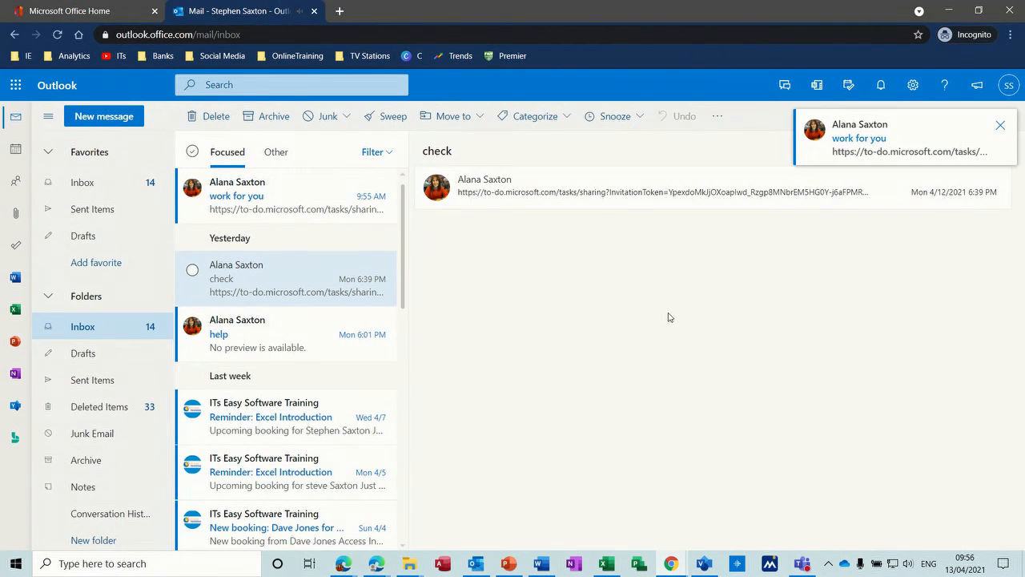
- In the recipient's inbox, read the 'work for you' email and follow its To Do sharing link
{"action": "left_click", "coordinate": [1000, 125]}
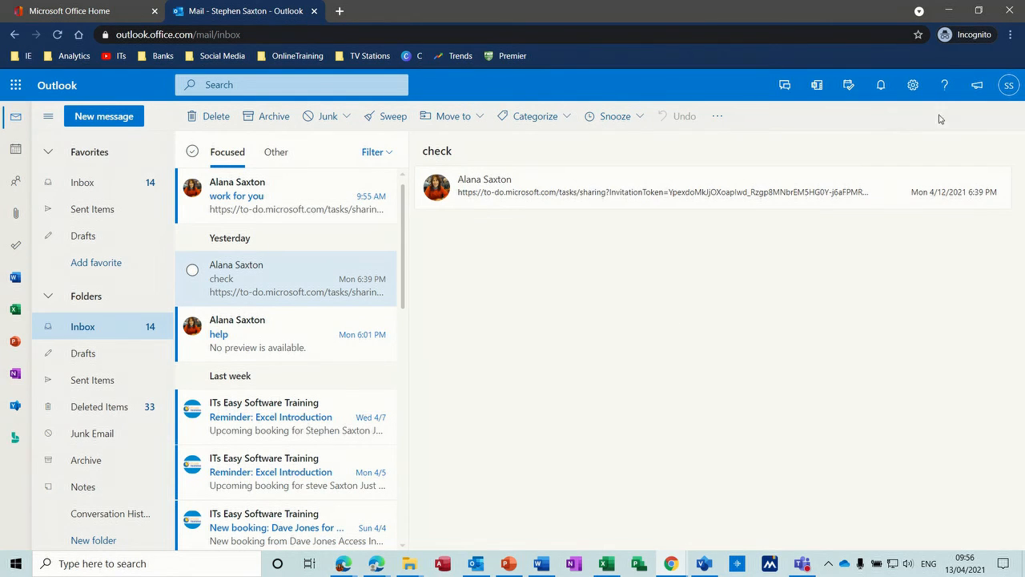
{"action": "mouse_move", "coordinate": [241, 196]}
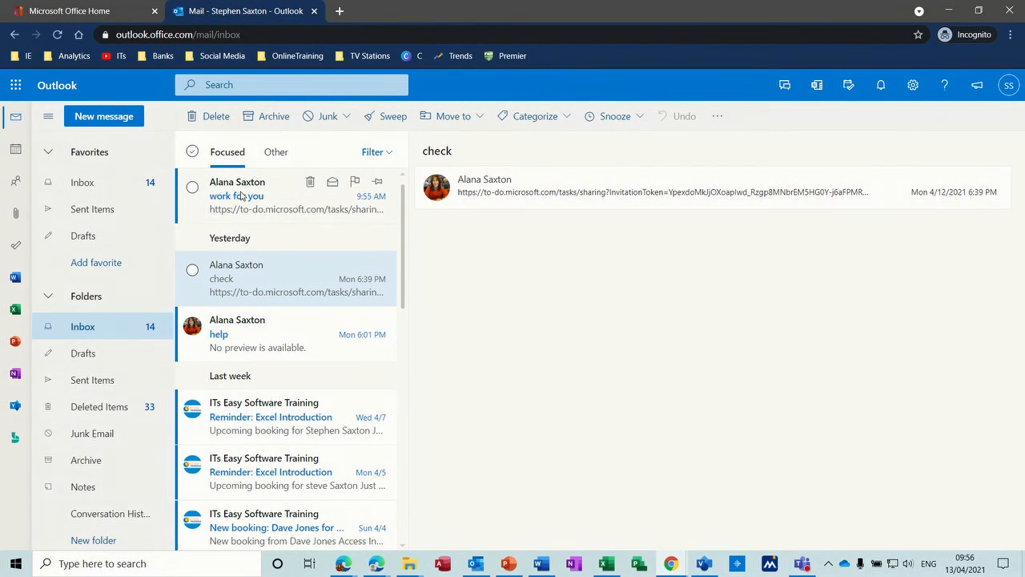
{"action": "left_click", "coordinate": [237, 195]}
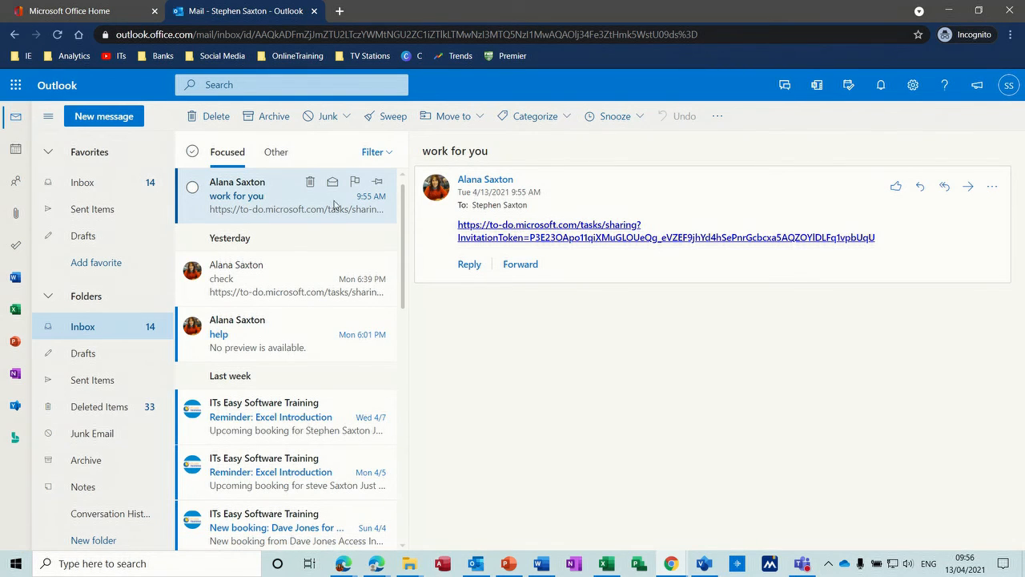
{"action": "mouse_move", "coordinate": [930, 122]}
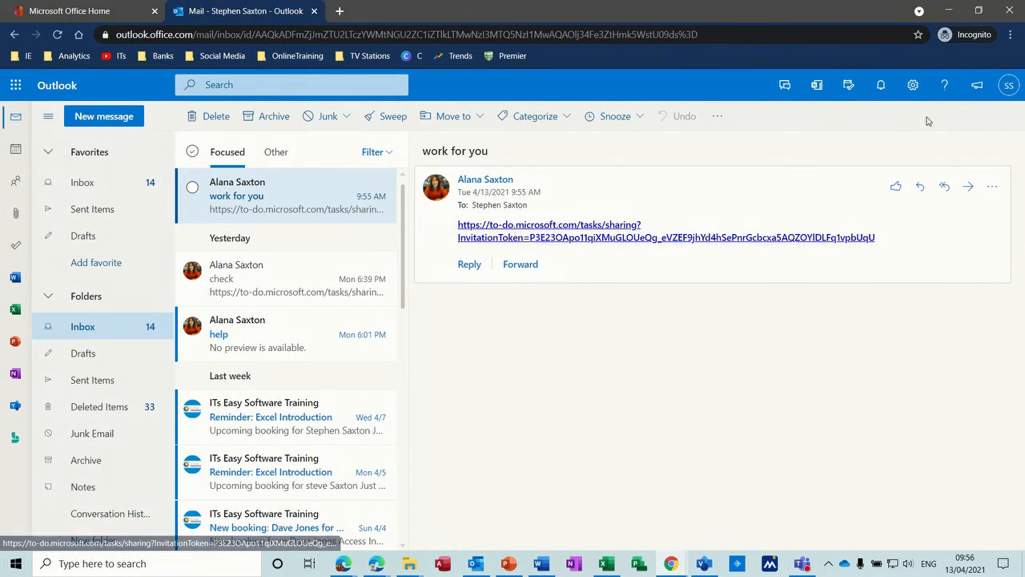
{"action": "mouse_move", "coordinate": [603, 224]}
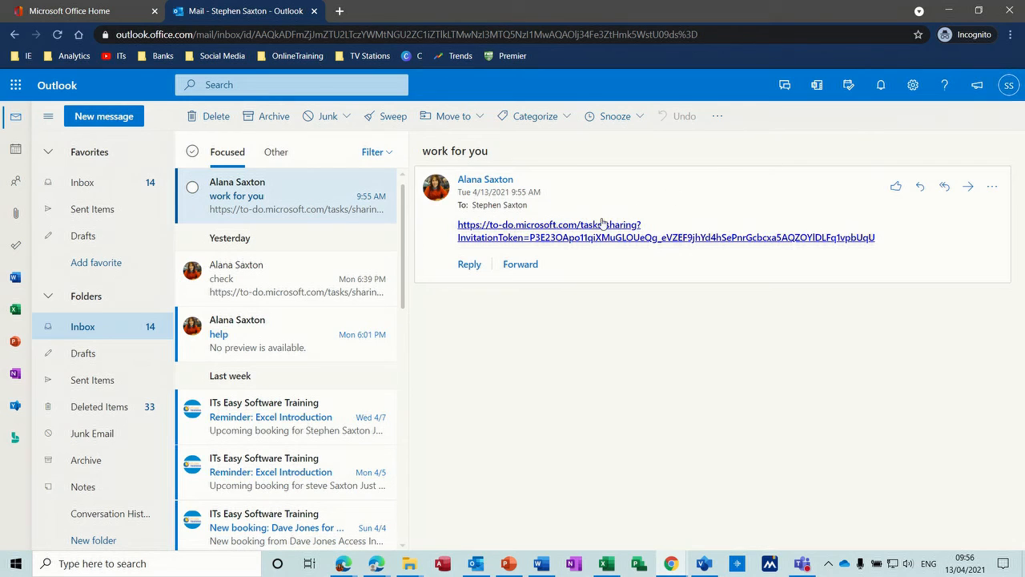
{"action": "left_click", "coordinate": [548, 224]}
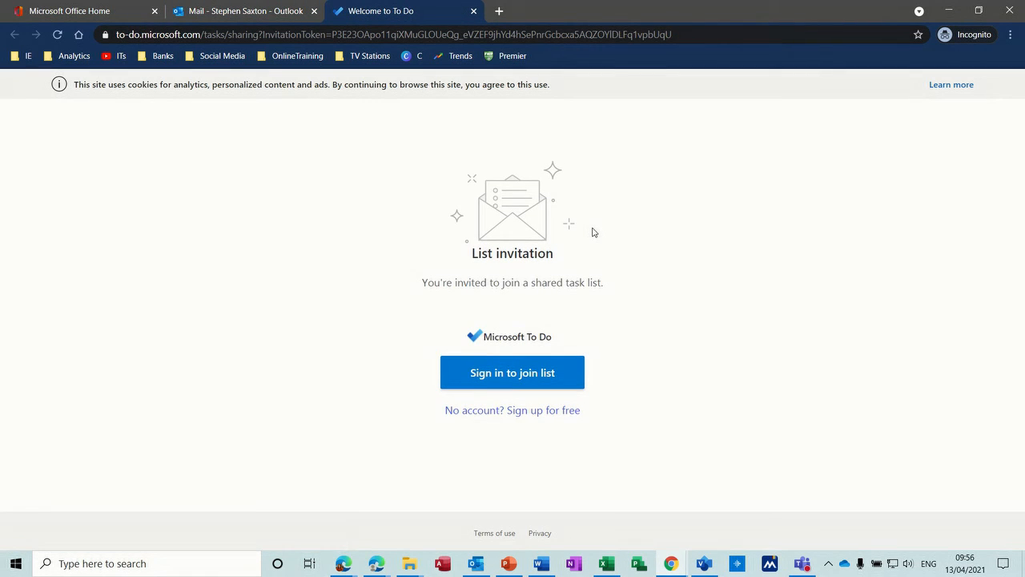
- Sign in with the existing account, join the shared Word list and view its Marketing, Video and Material tasks
{"action": "left_click", "coordinate": [512, 372]}
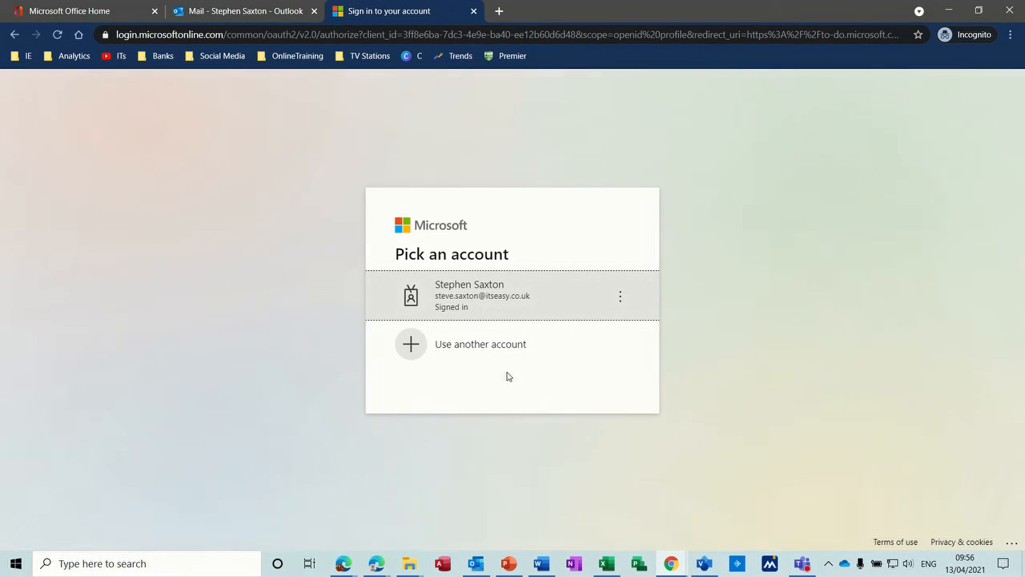
{"action": "left_click", "coordinate": [483, 295]}
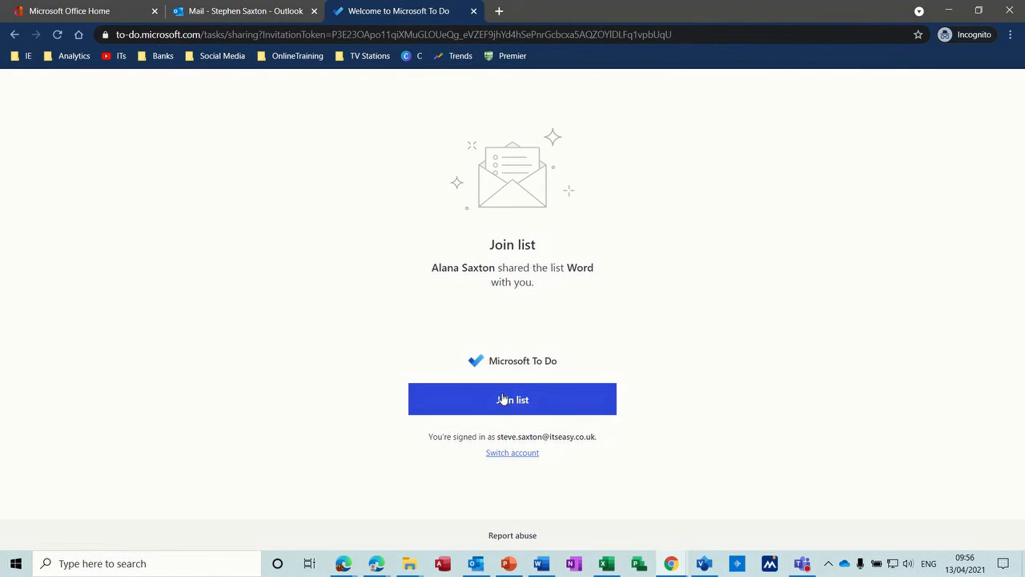
{"action": "left_click", "coordinate": [513, 399]}
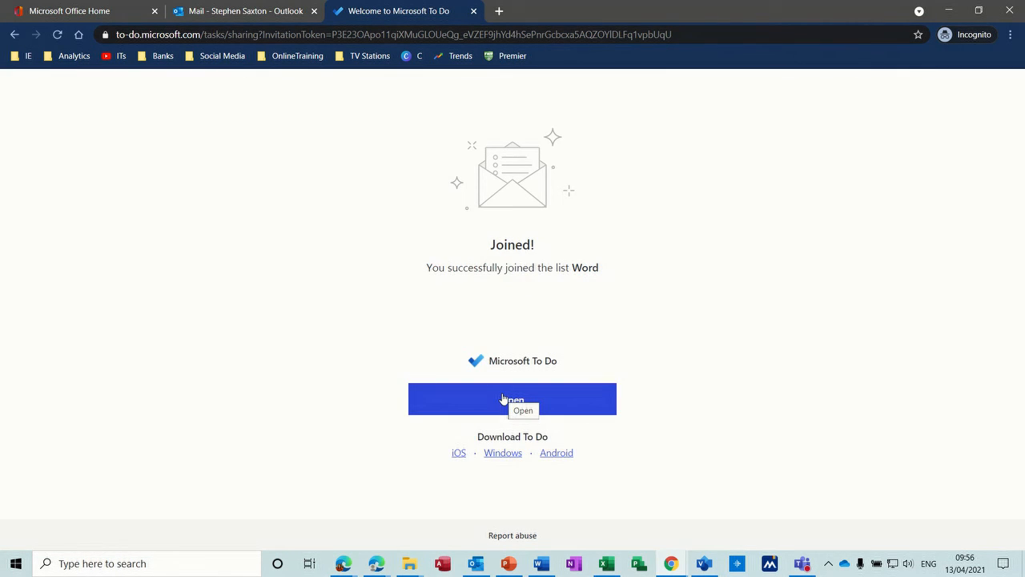
{"action": "left_click", "coordinate": [513, 399]}
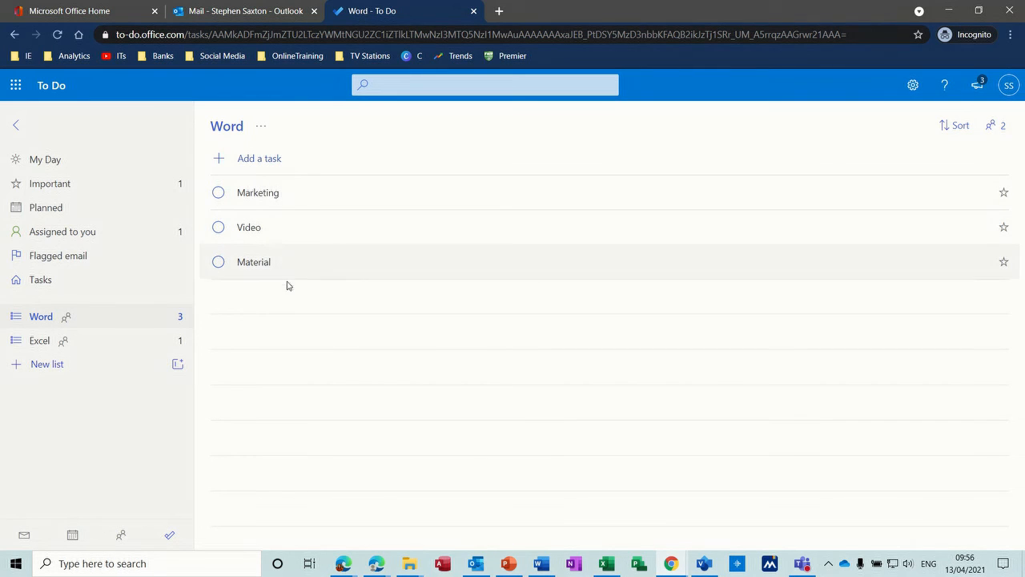
{"action": "left_click", "coordinate": [248, 227]}
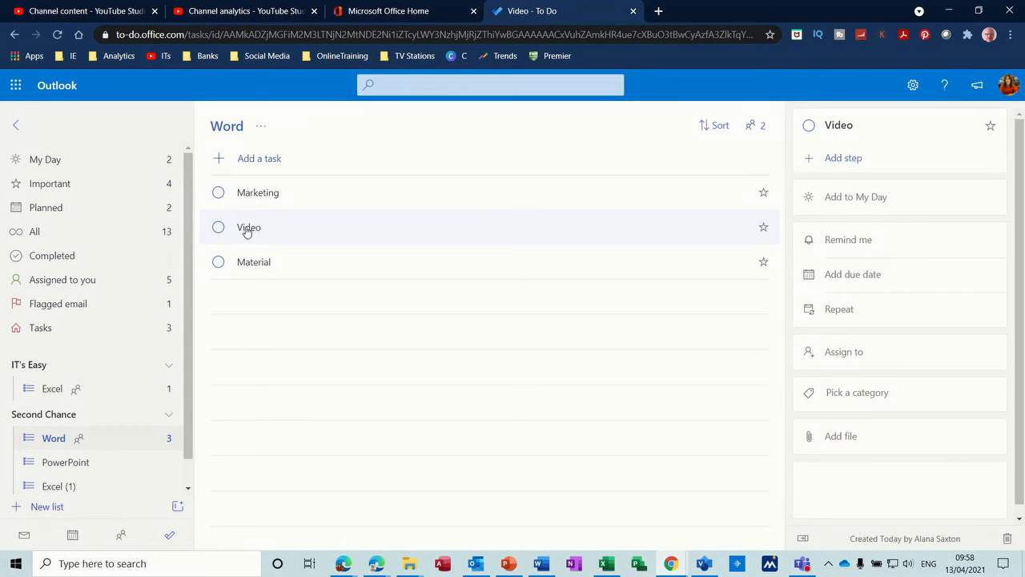
{"action": "mouse_move", "coordinate": [265, 153]}
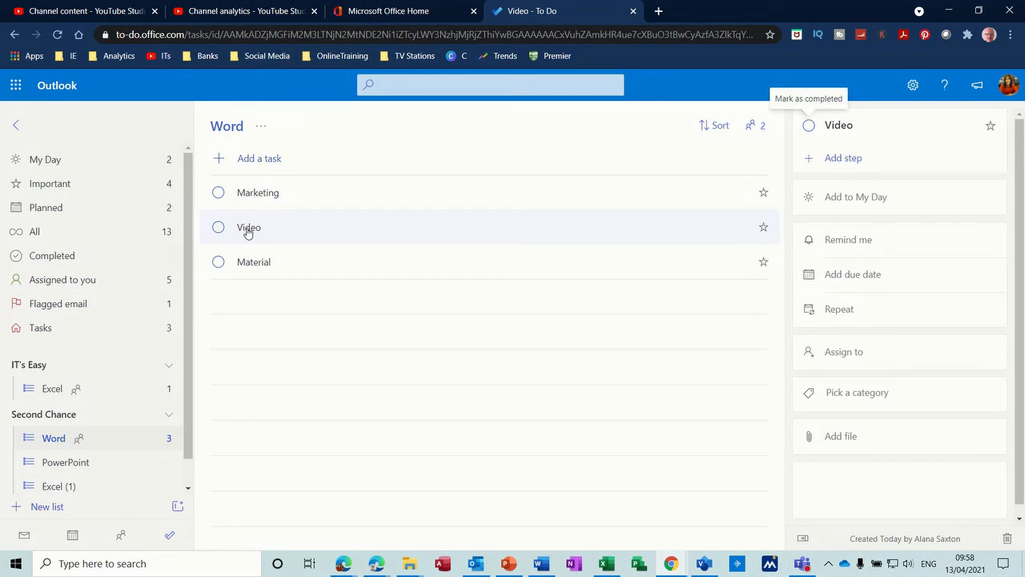
{"action": "left_click", "coordinate": [257, 192]}
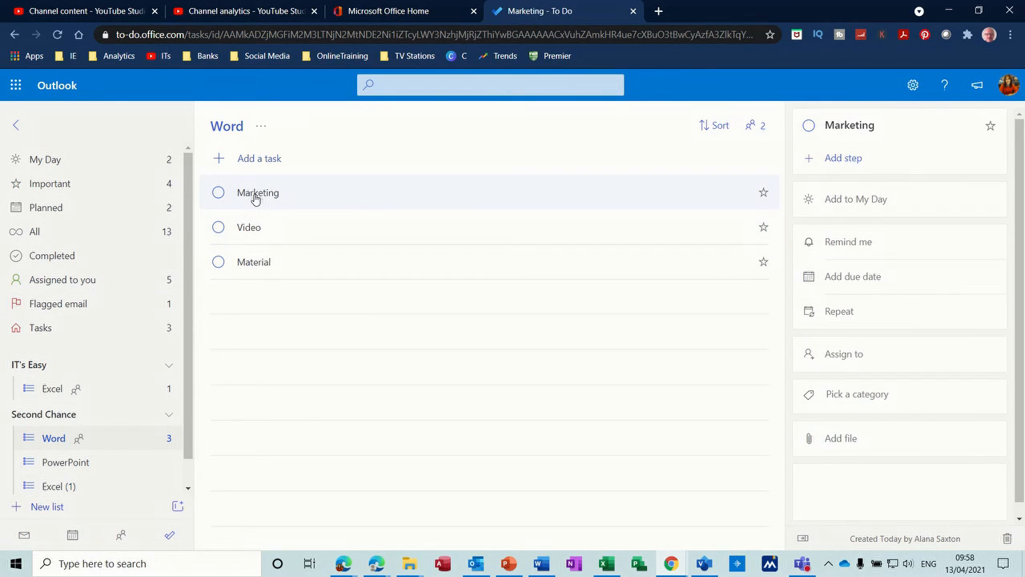
{"action": "mouse_move", "coordinate": [807, 125]}
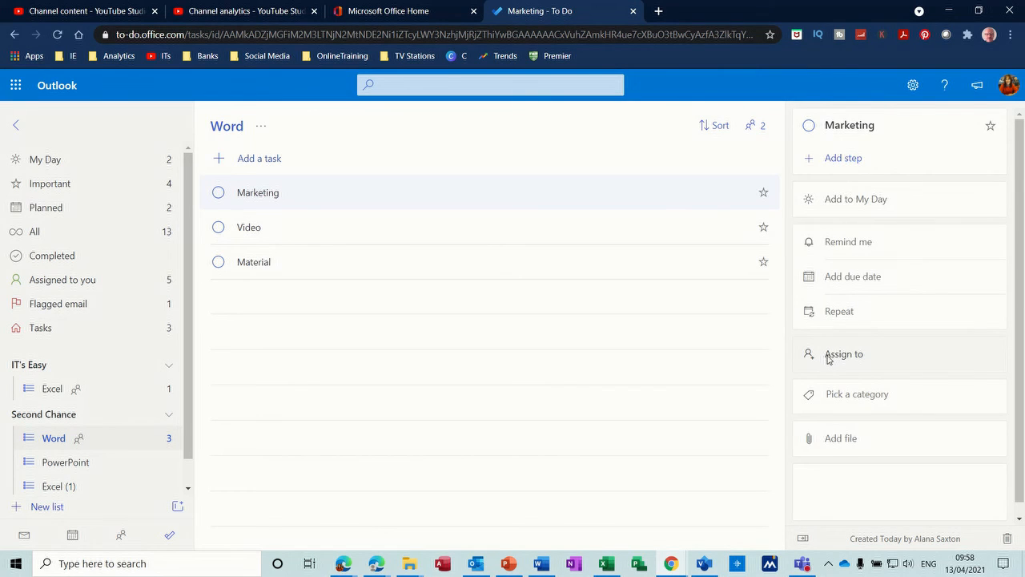
{"action": "left_click", "coordinate": [842, 354]}
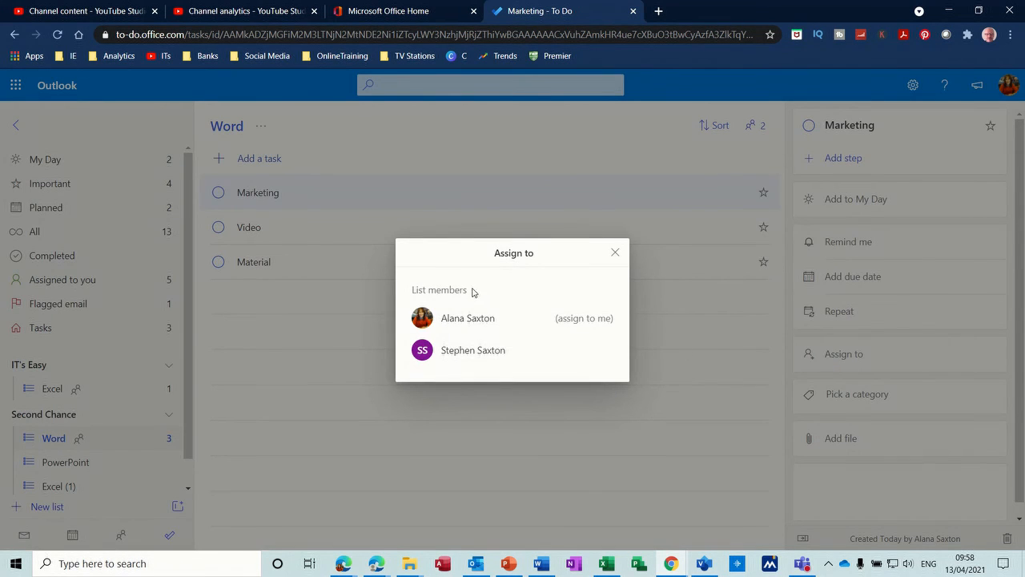
{"action": "left_click", "coordinate": [473, 350]}
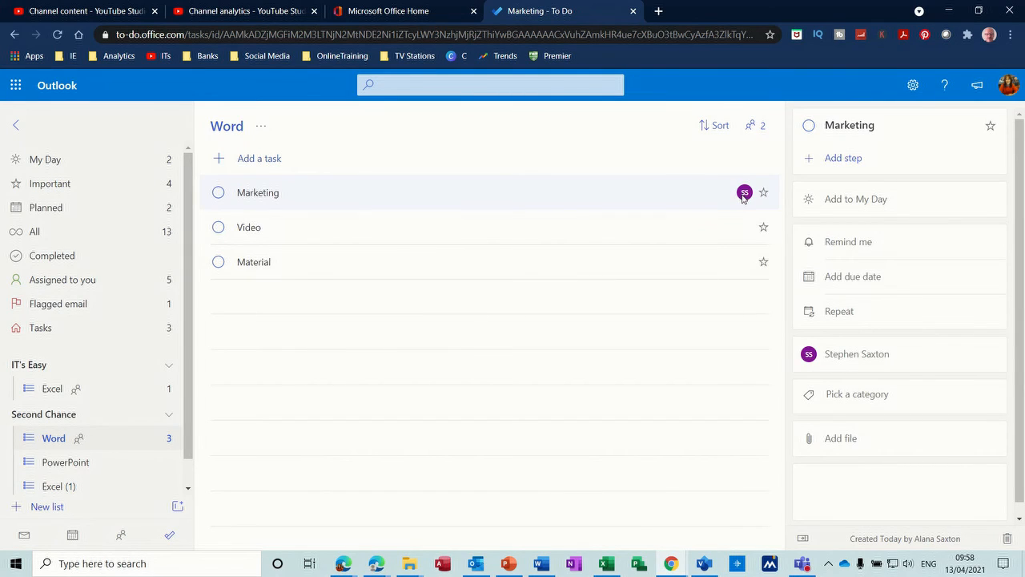
- Assign the Video task to the list owner and check Marketing under Assigned to you in his account
{"action": "left_click", "coordinate": [249, 227]}
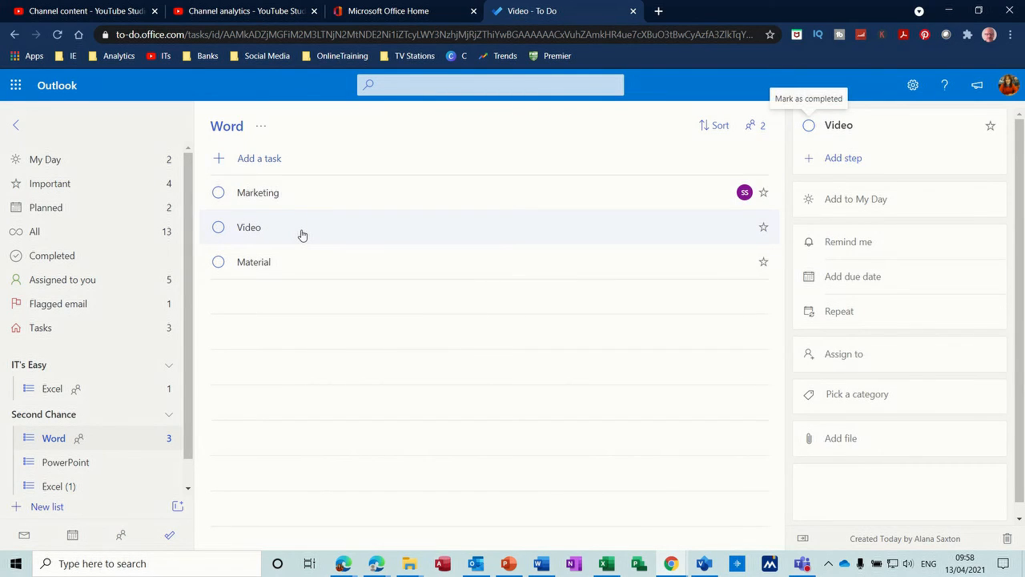
{"action": "left_click", "coordinate": [843, 354]}
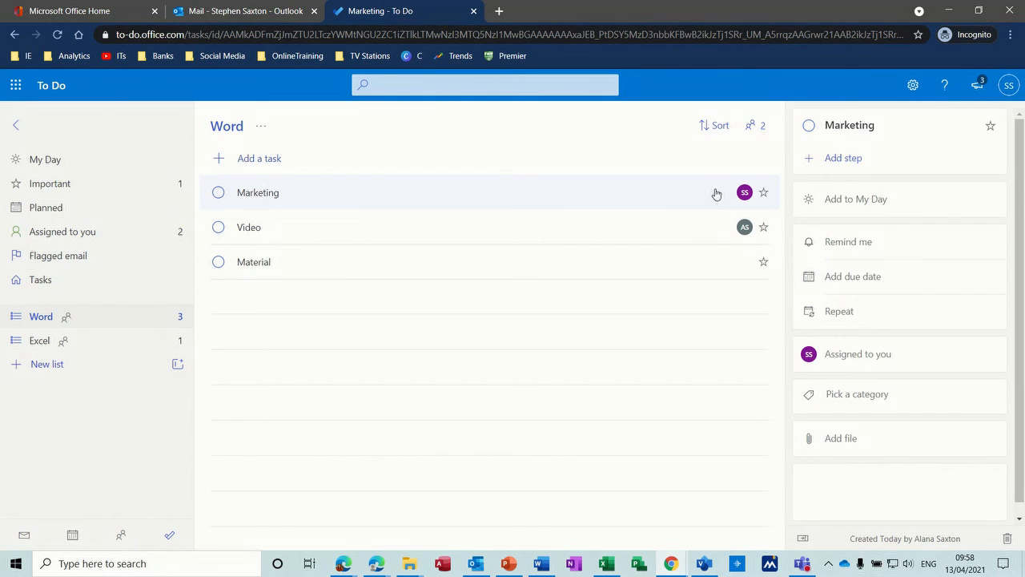
{"action": "mouse_move", "coordinate": [759, 191]}
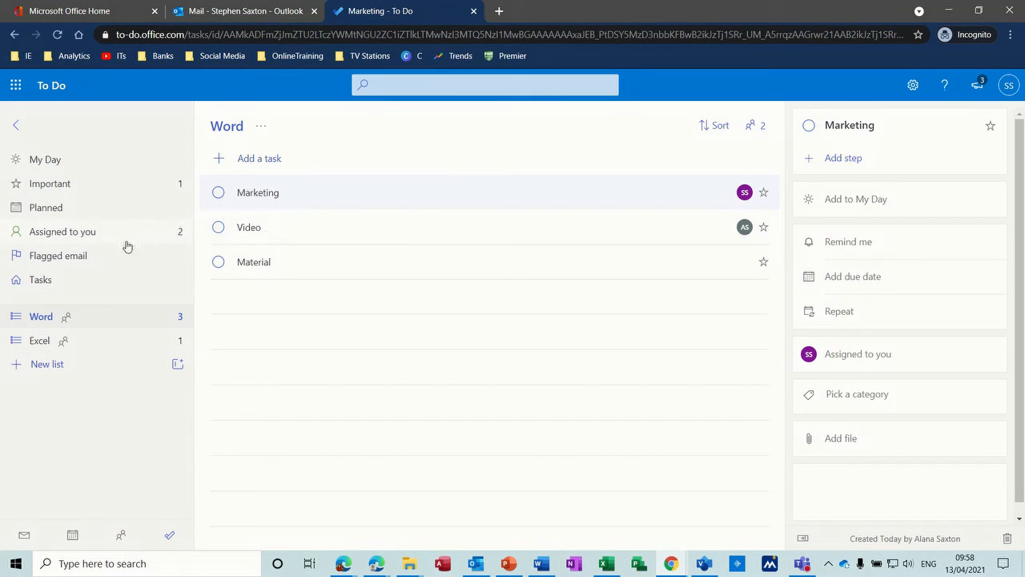
{"action": "left_click", "coordinate": [63, 231]}
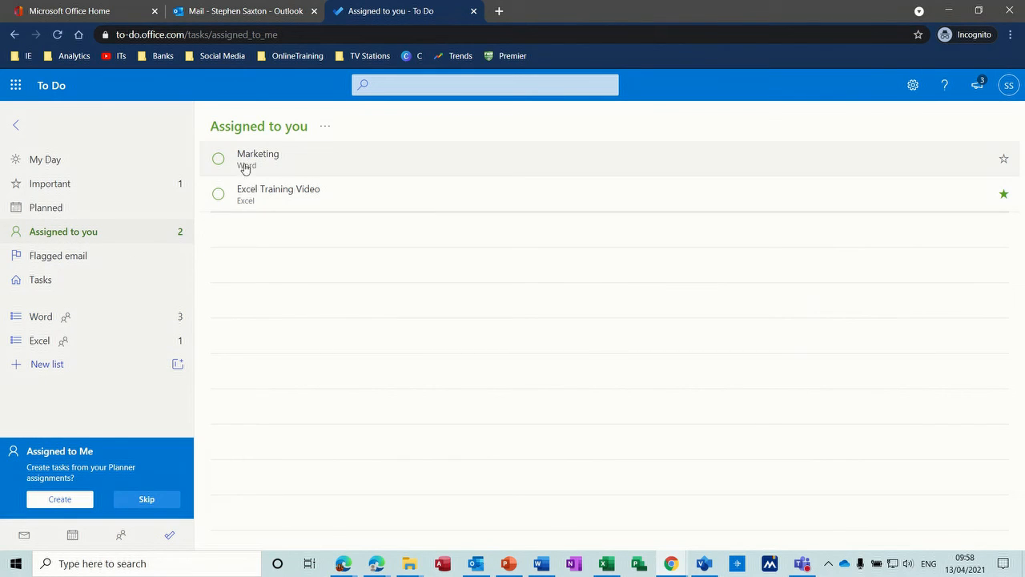
{"action": "mouse_move", "coordinate": [285, 210]}
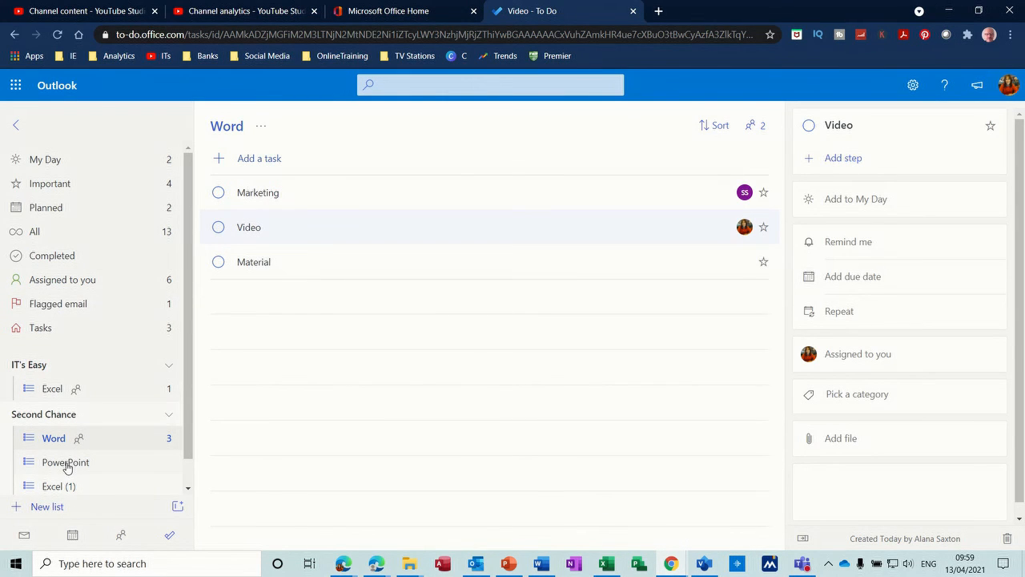
- Add Video and Marketing tasks to the PowerPoint list and show the Material task's details
{"action": "left_click", "coordinate": [65, 462]}
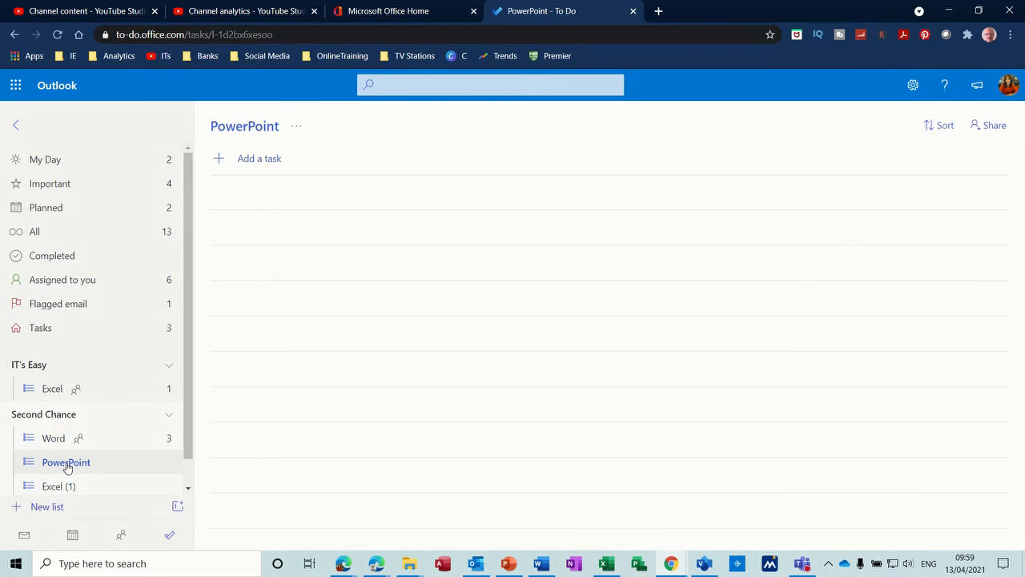
{"action": "left_click", "coordinate": [260, 159]}
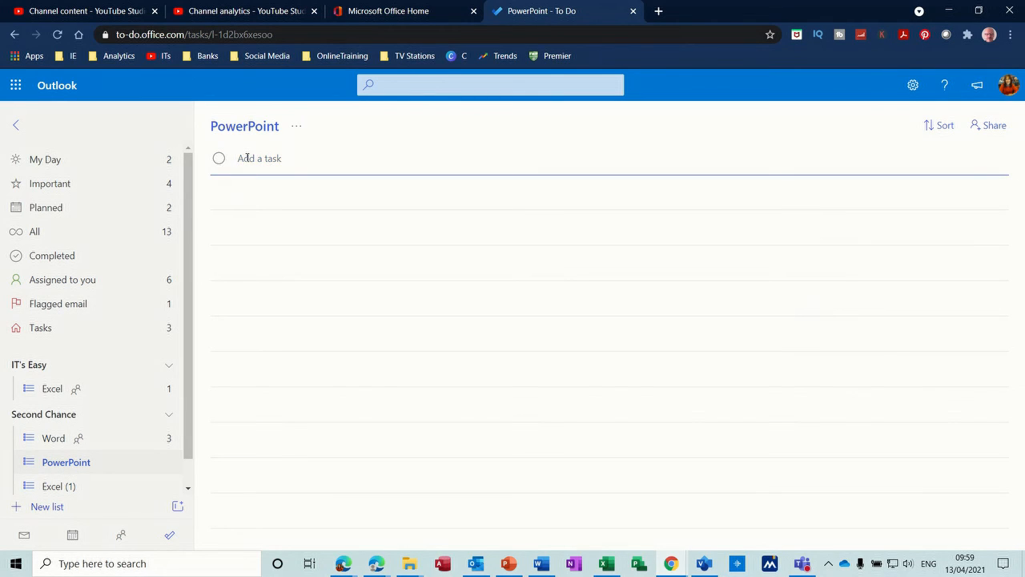
{"action": "type", "text": "Video"}
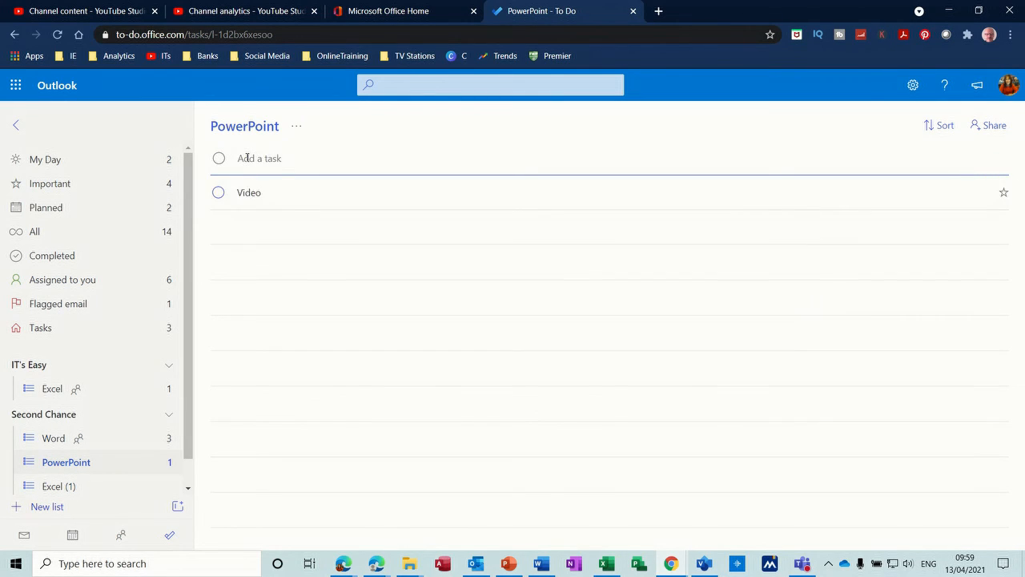
{"action": "type", "text": "Marketing"}
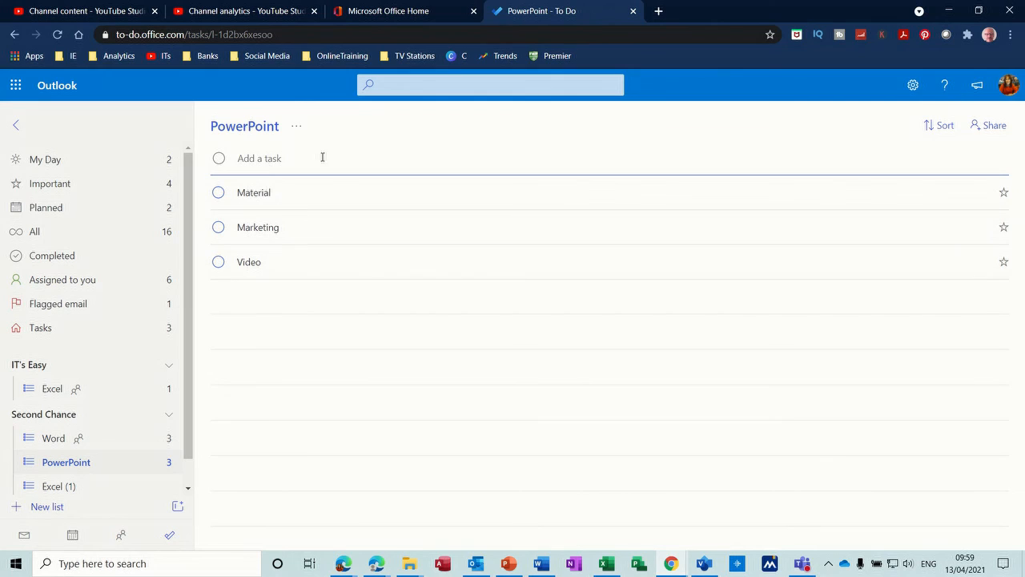
{"action": "mouse_move", "coordinate": [989, 125]}
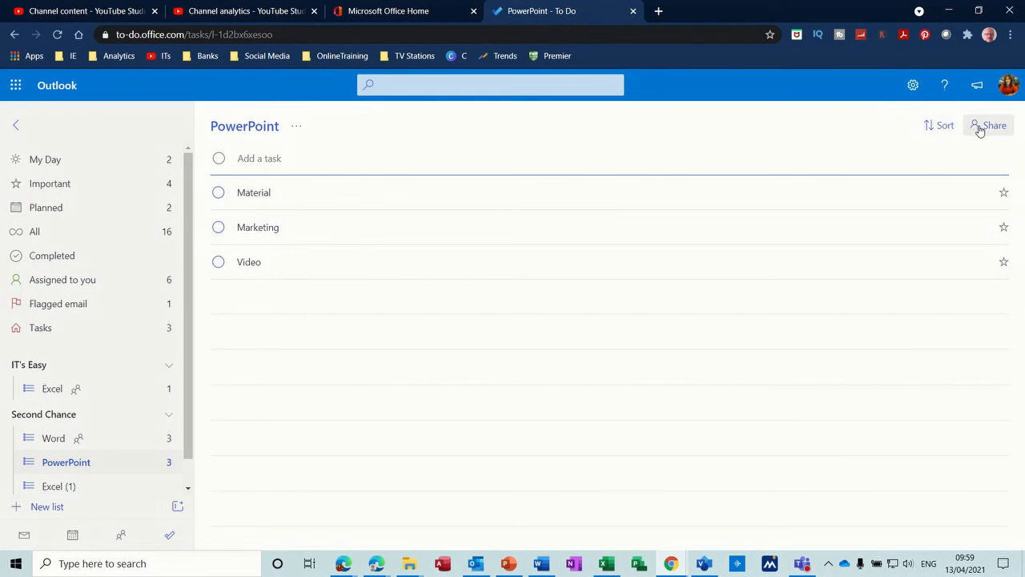
{"action": "mouse_move", "coordinate": [279, 199]}
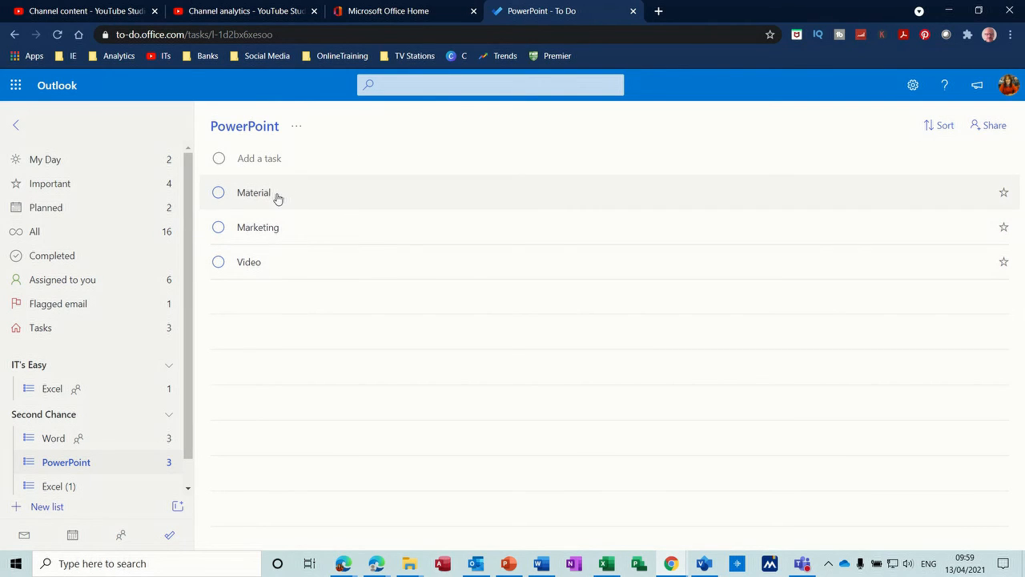
{"action": "left_click", "coordinate": [253, 192]}
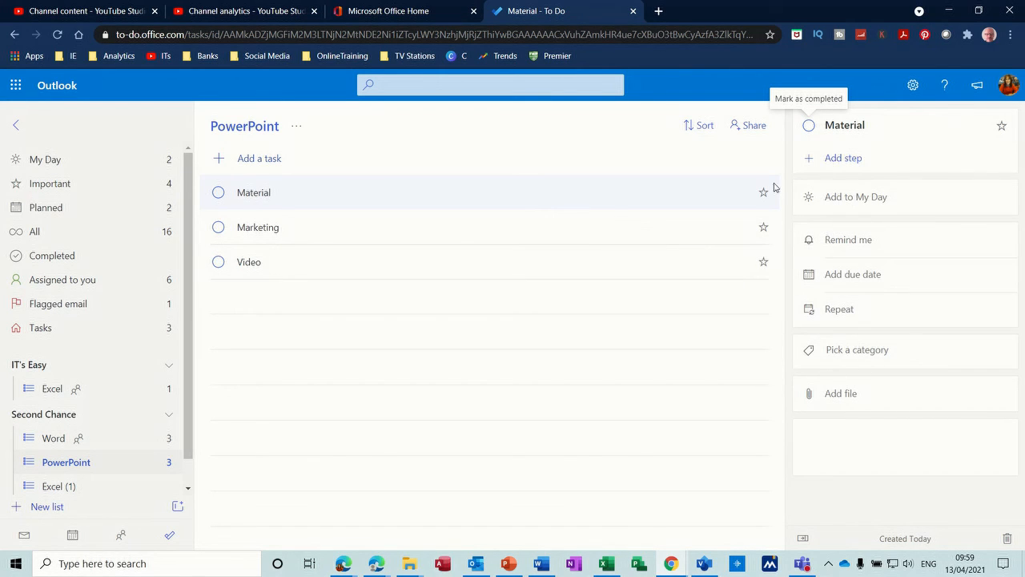
{"action": "mouse_move", "coordinate": [750, 124]}
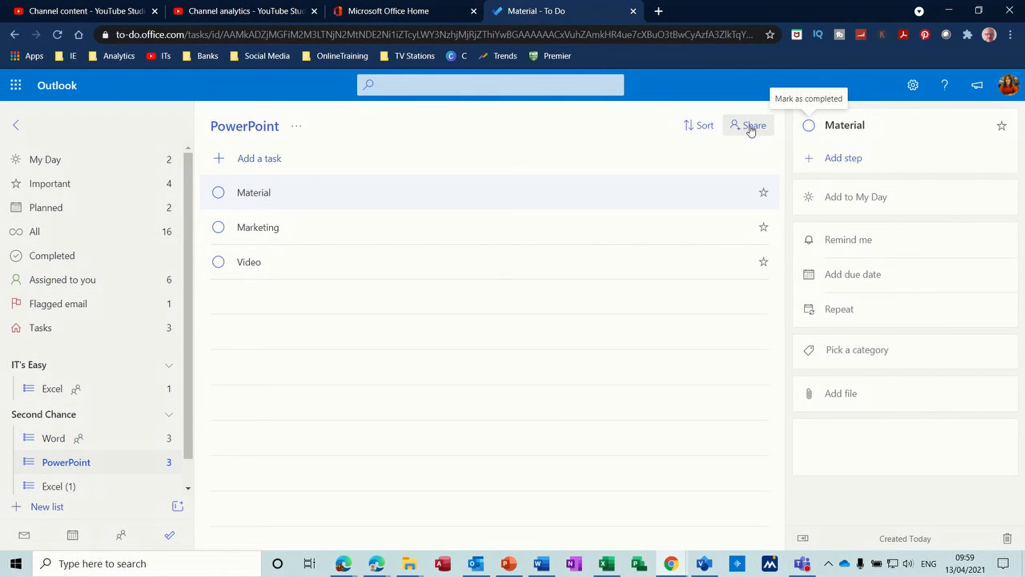
- Generate an invitation link for the PowerPoint list and copy it, marking the list as shared
{"action": "left_click", "coordinate": [749, 125]}
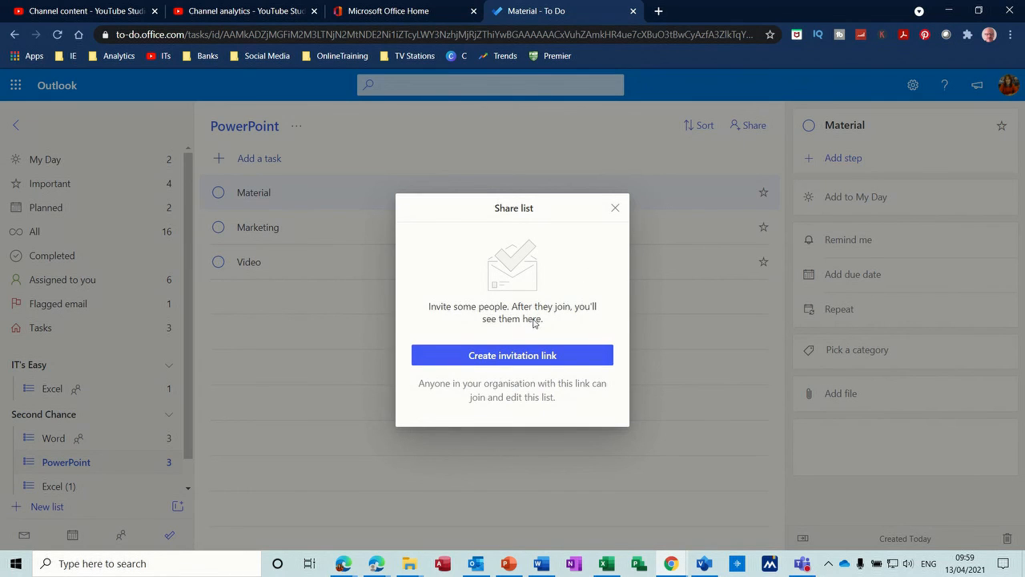
{"action": "left_click", "coordinate": [513, 356]}
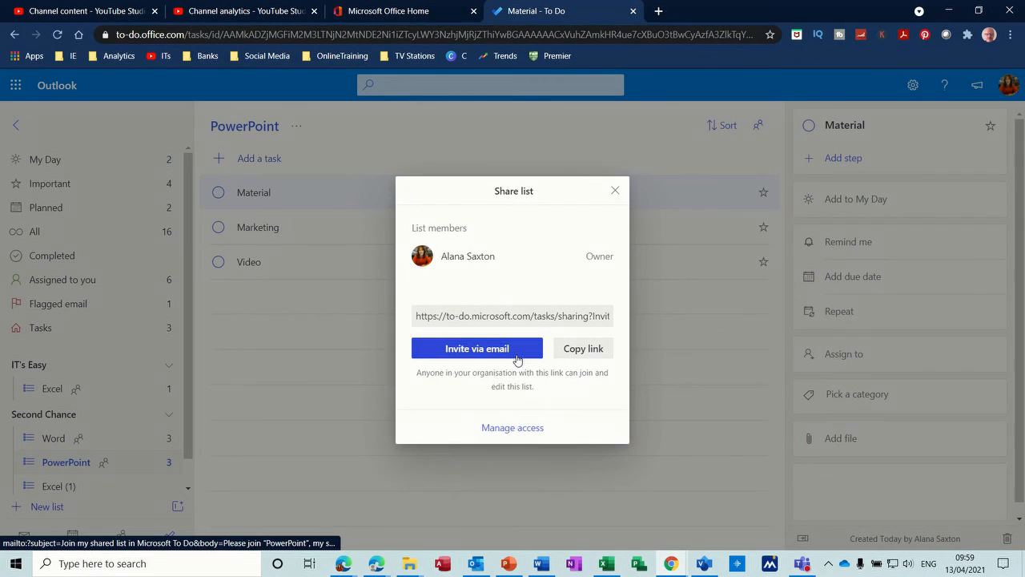
{"action": "left_click", "coordinate": [583, 348]}
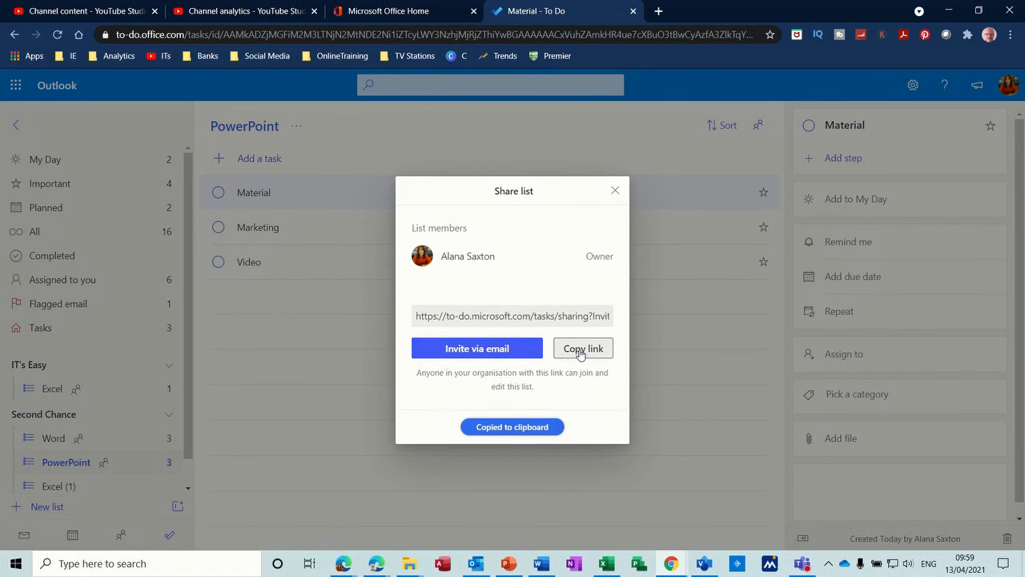
{"action": "left_click", "coordinate": [615, 190]}
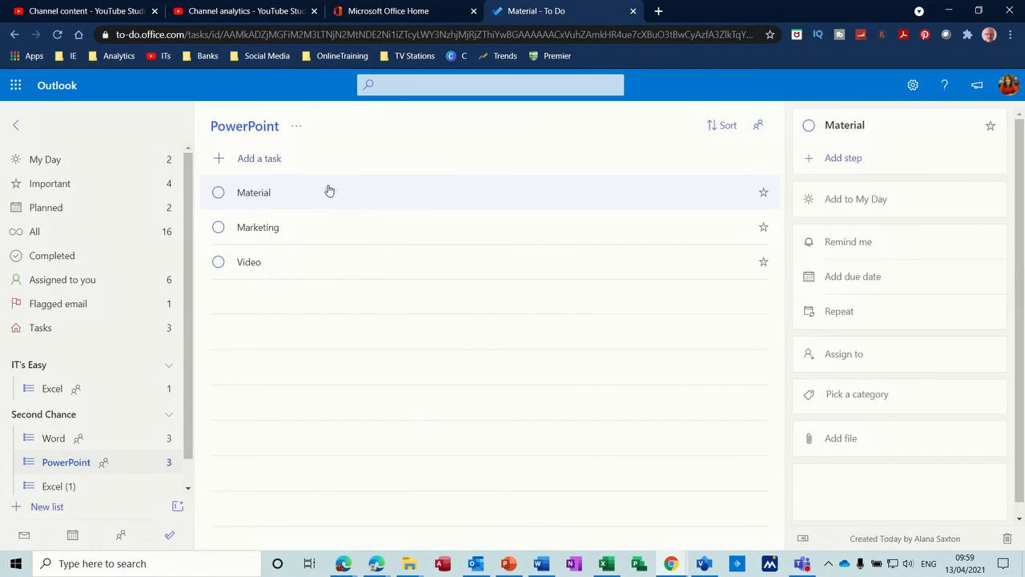
{"action": "left_click", "coordinate": [16, 85]}
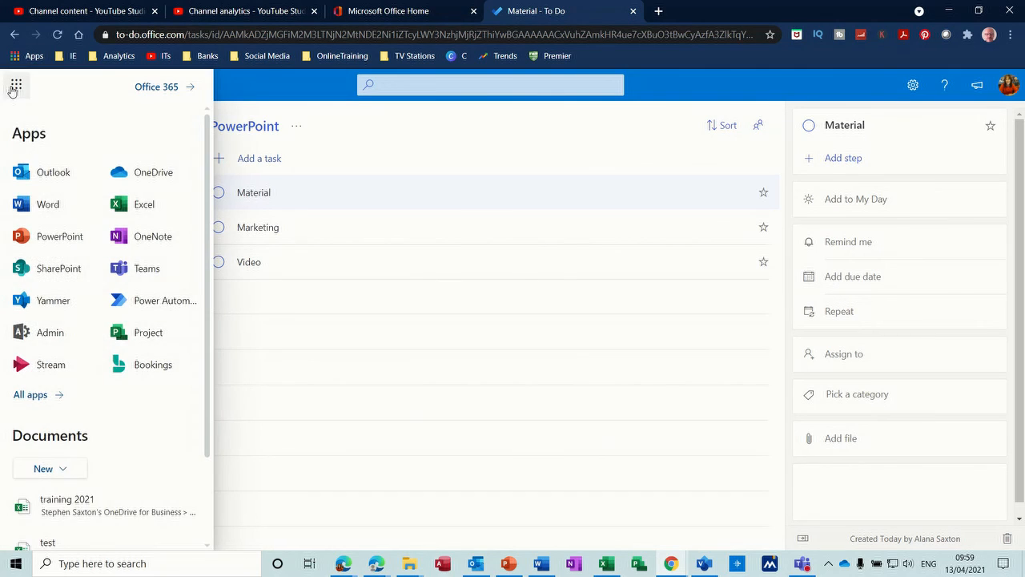
{"action": "left_click", "coordinate": [54, 171]}
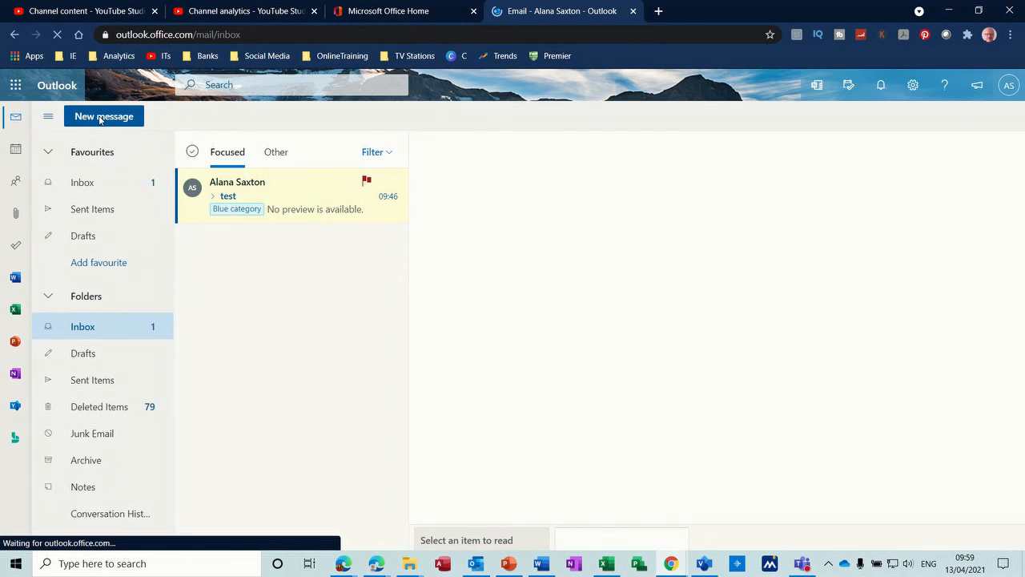
{"action": "left_click", "coordinate": [104, 115]}
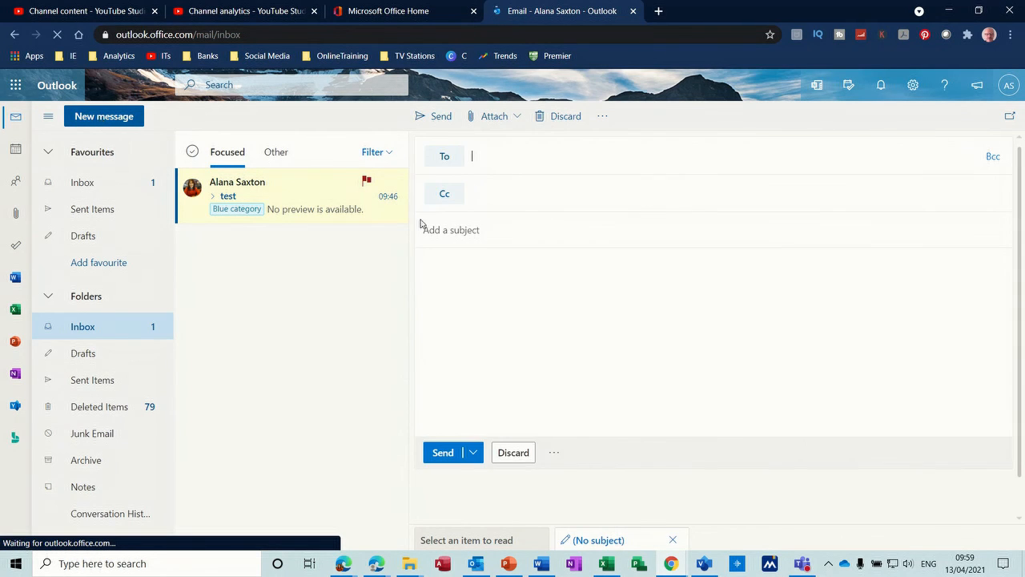
{"action": "type", "text": "steve"}
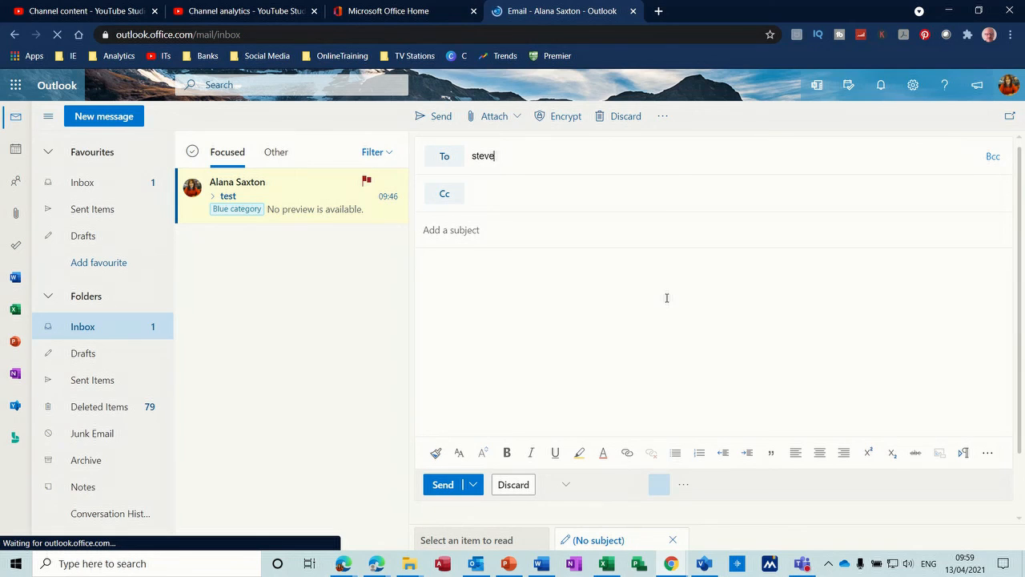
{"action": "type", "text": "steve"}
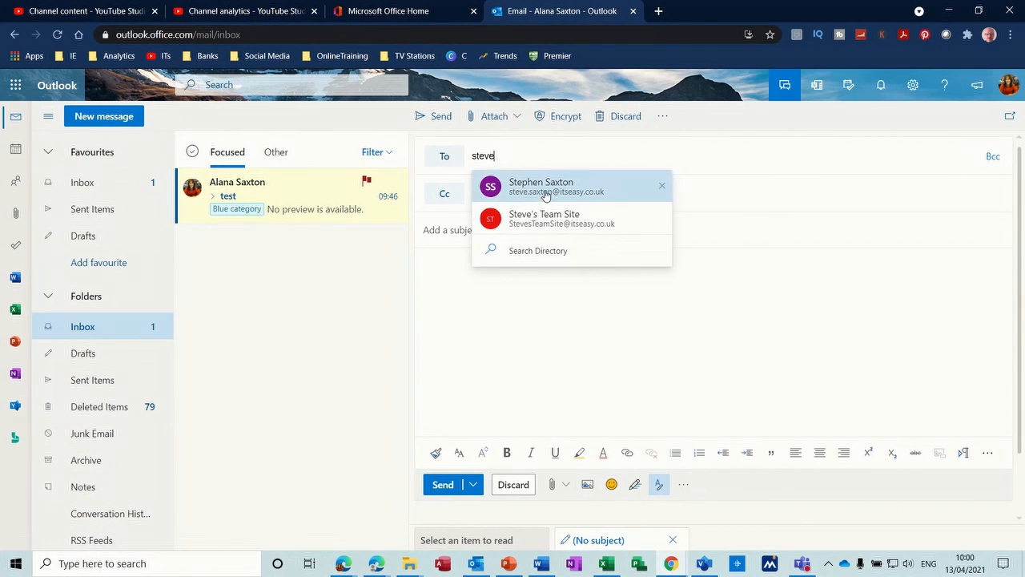
{"action": "left_click", "coordinate": [541, 185]}
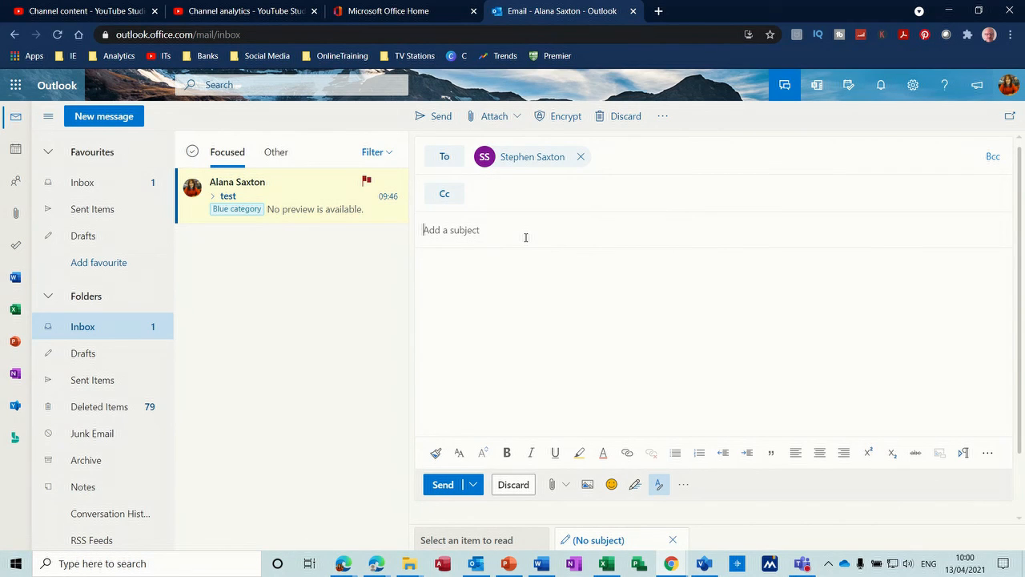
{"action": "type", "text": "PPT"}
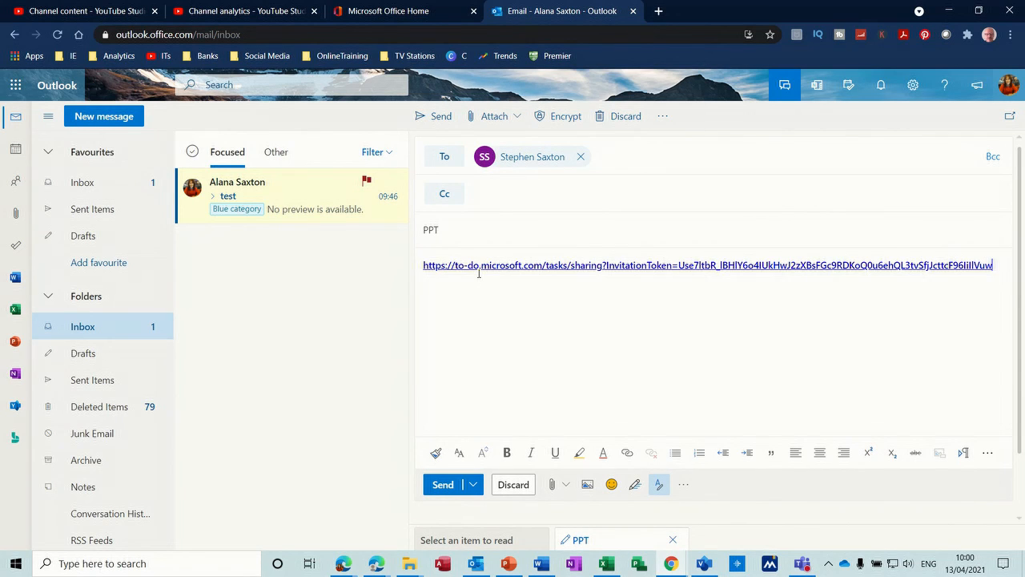
{"action": "left_click", "coordinate": [442, 484]}
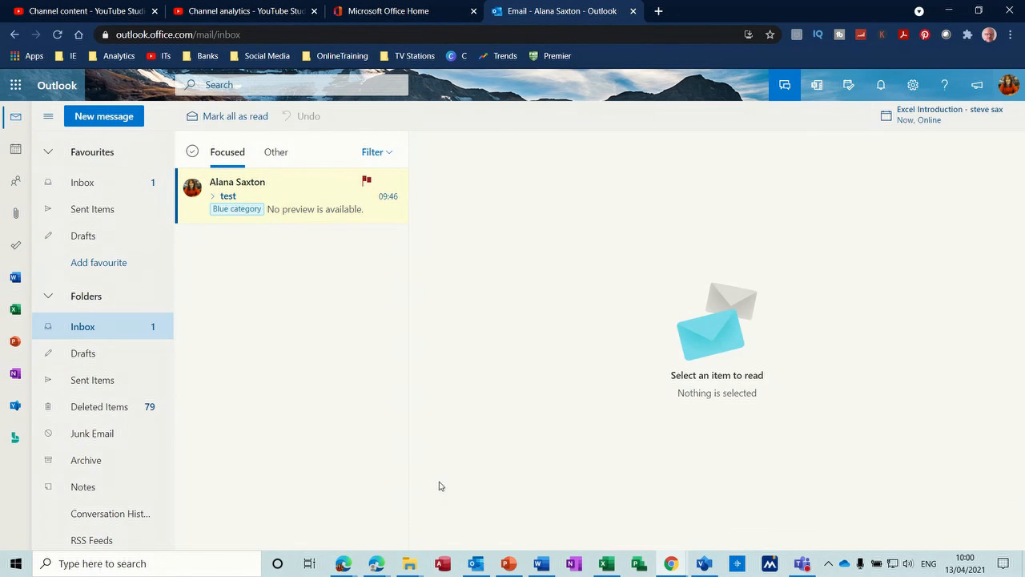
{"action": "mouse_move", "coordinate": [671, 564]}
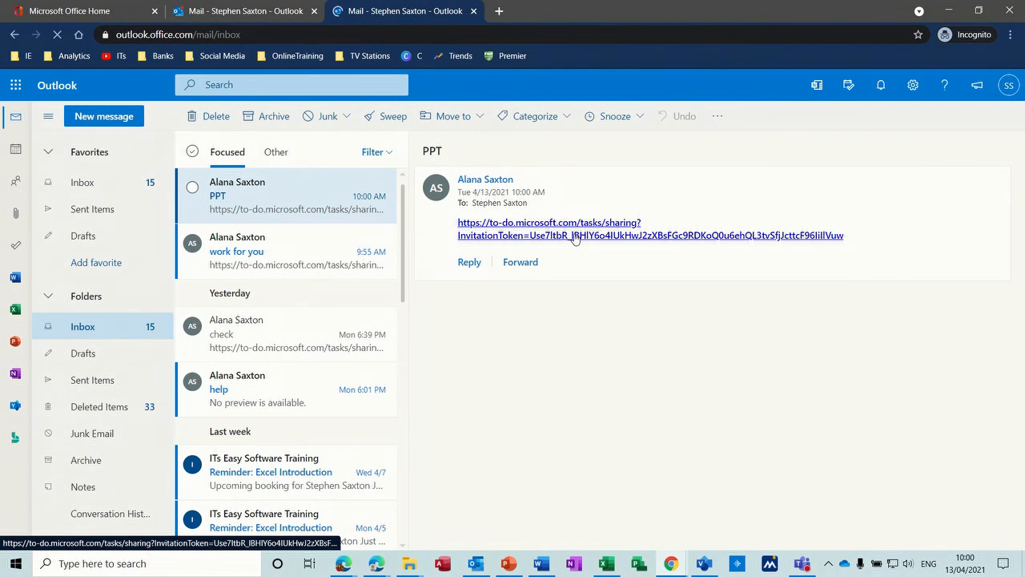
- Follow the emailed PPT invitation link and sign in with the recipient's account
{"action": "left_click", "coordinate": [651, 234]}
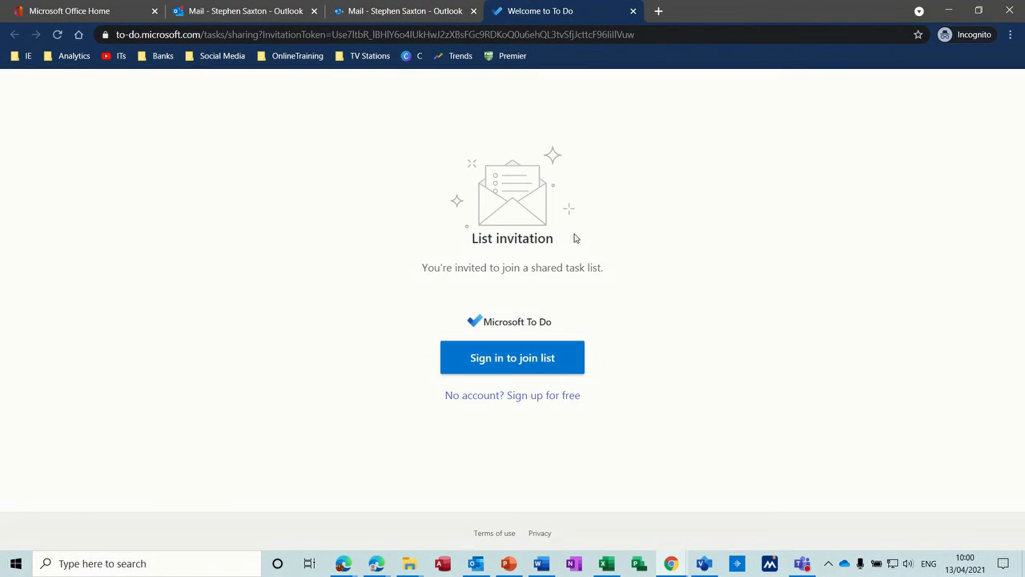
{"action": "left_click", "coordinate": [513, 358]}
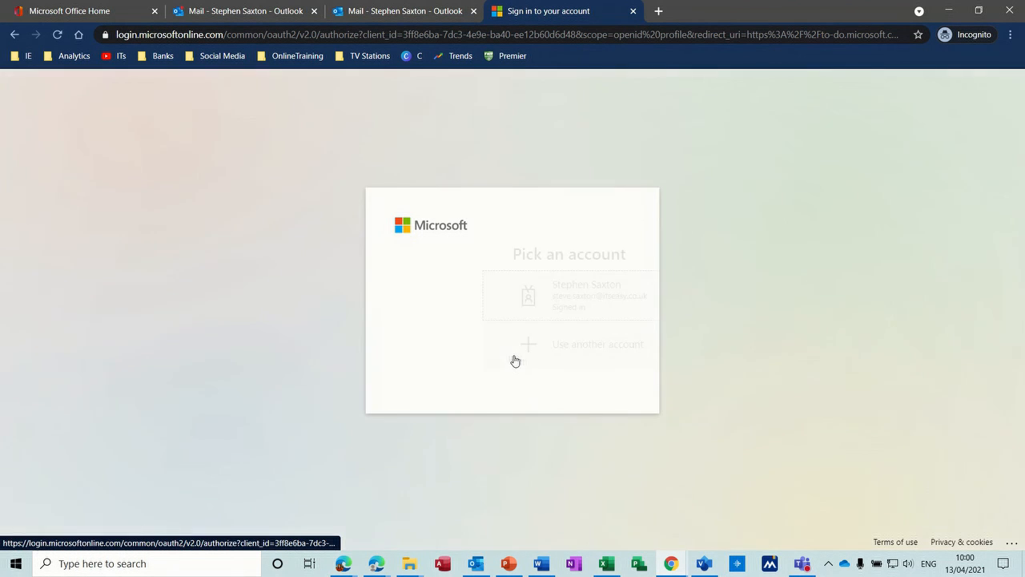
{"action": "left_click", "coordinate": [585, 295]}
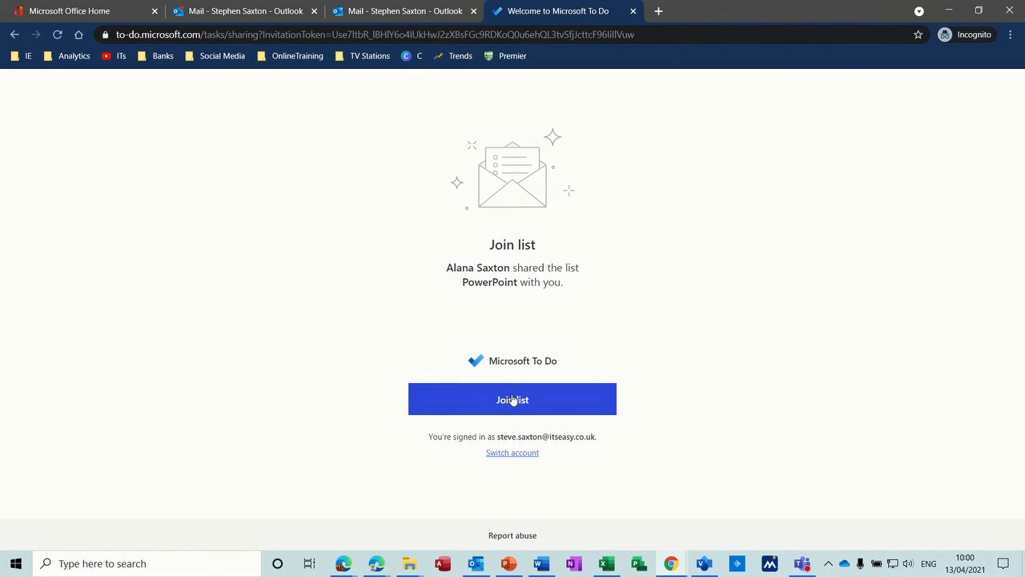
- Join the shared PowerPoint list and view its Material, Marketing and Video tasks
{"action": "left_click", "coordinate": [513, 399]}
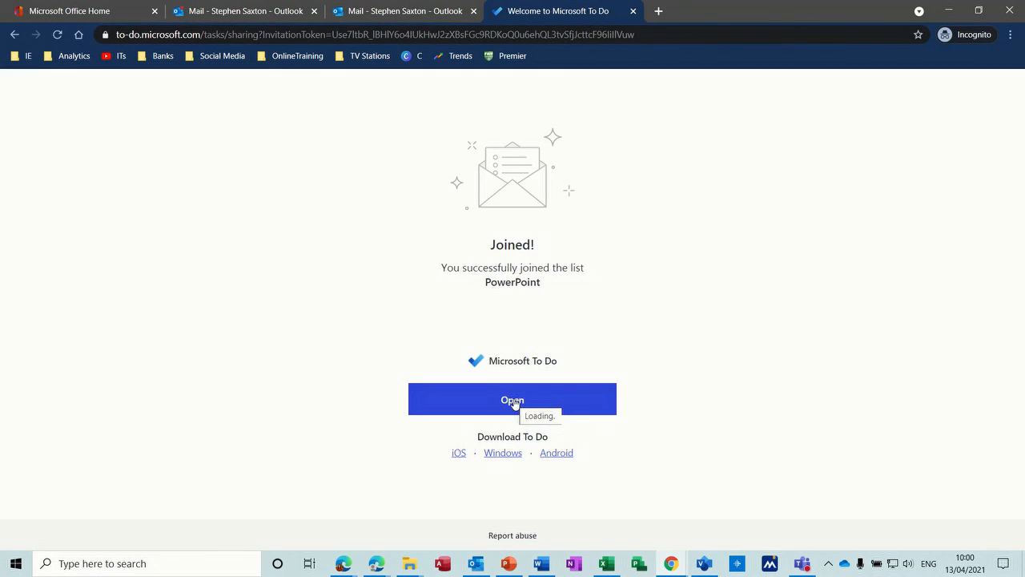
{"action": "left_click", "coordinate": [513, 400]}
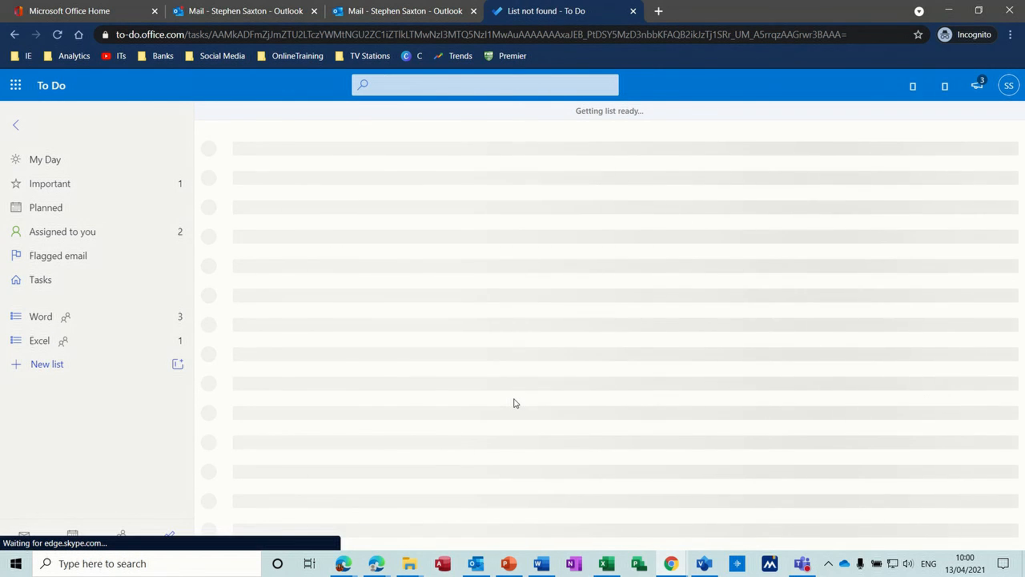
{"action": "left_click", "coordinate": [53, 317]}
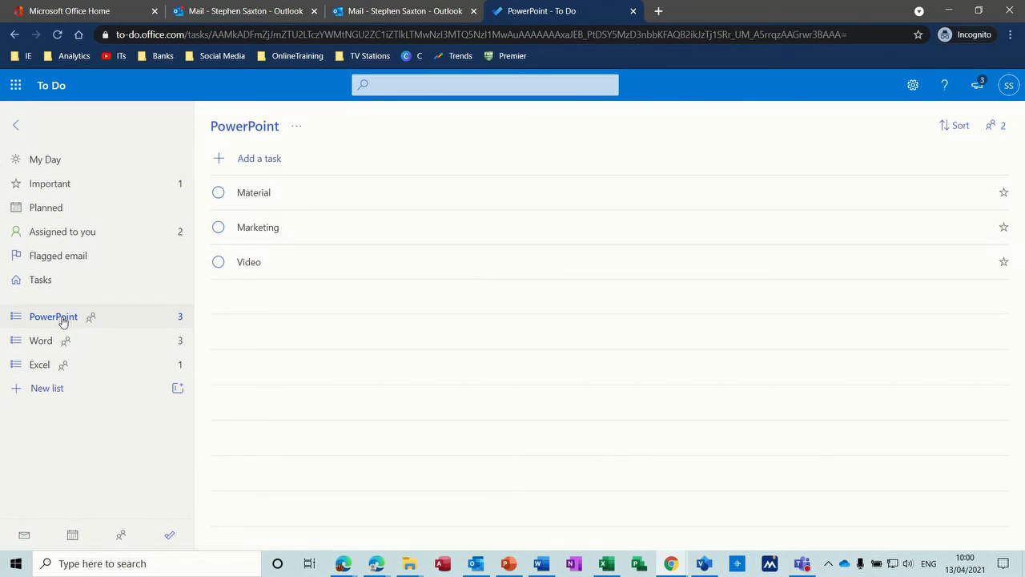
{"action": "mouse_move", "coordinate": [335, 220]}
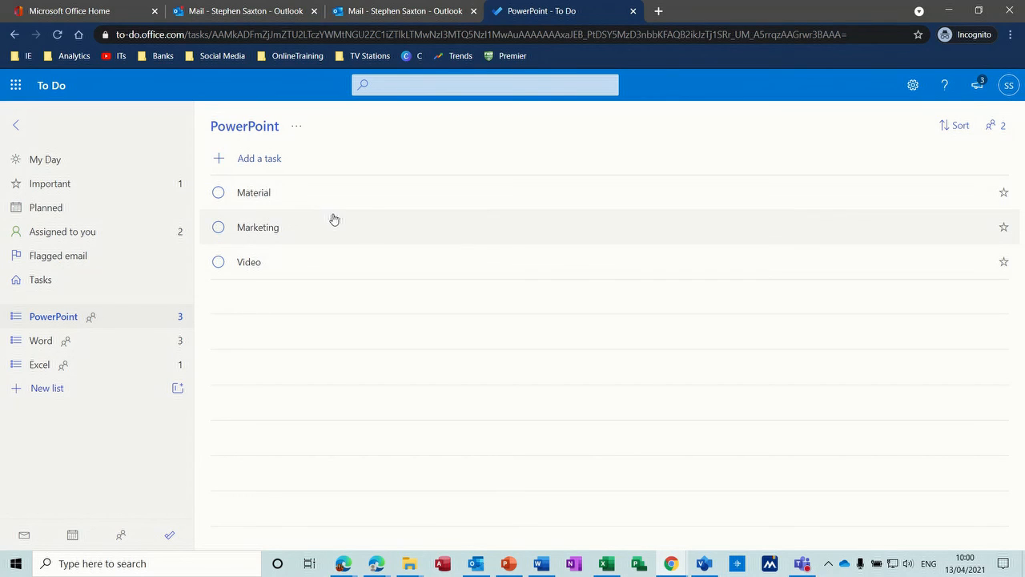
{"action": "mouse_move", "coordinate": [667, 550]}
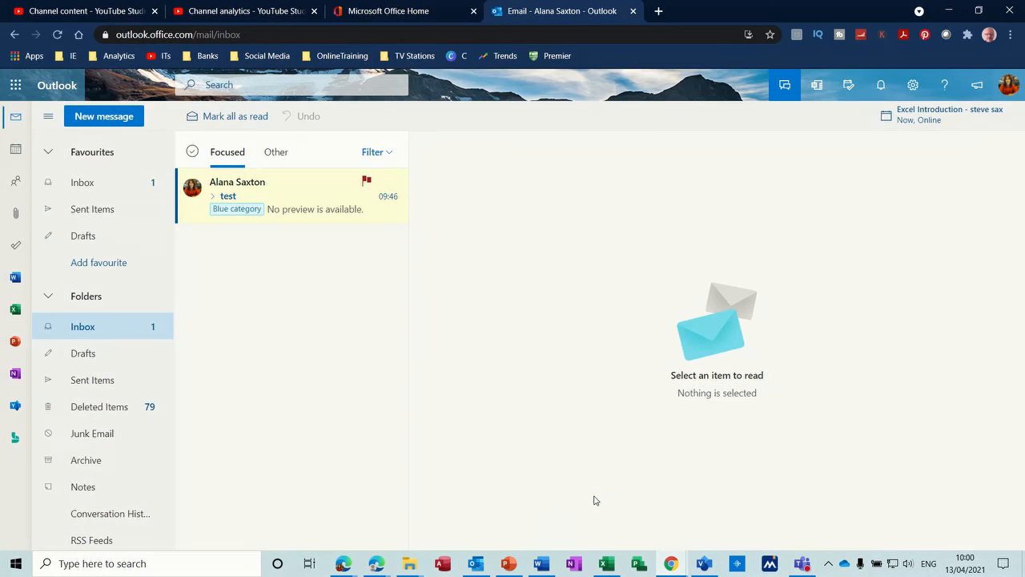
{"action": "mouse_move", "coordinate": [16, 247]}
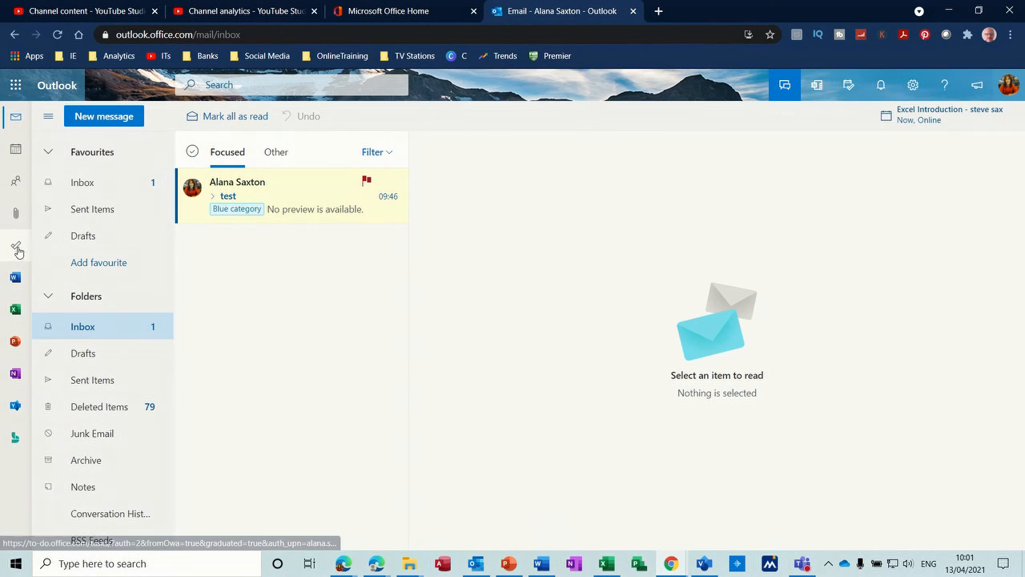
{"action": "left_click", "coordinate": [16, 247]}
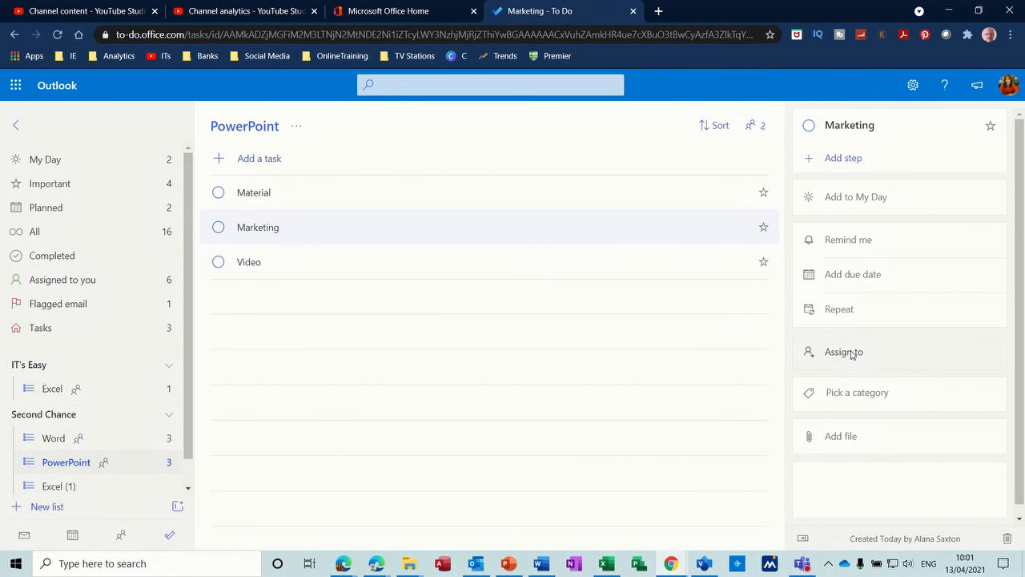
{"action": "left_click", "coordinate": [843, 352]}
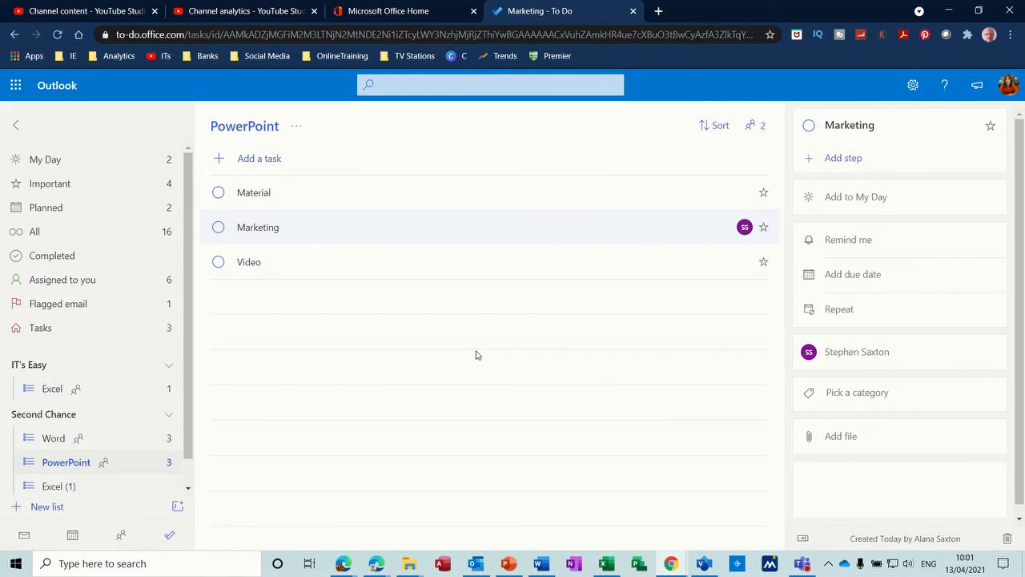
{"action": "mouse_move", "coordinate": [565, 461]}
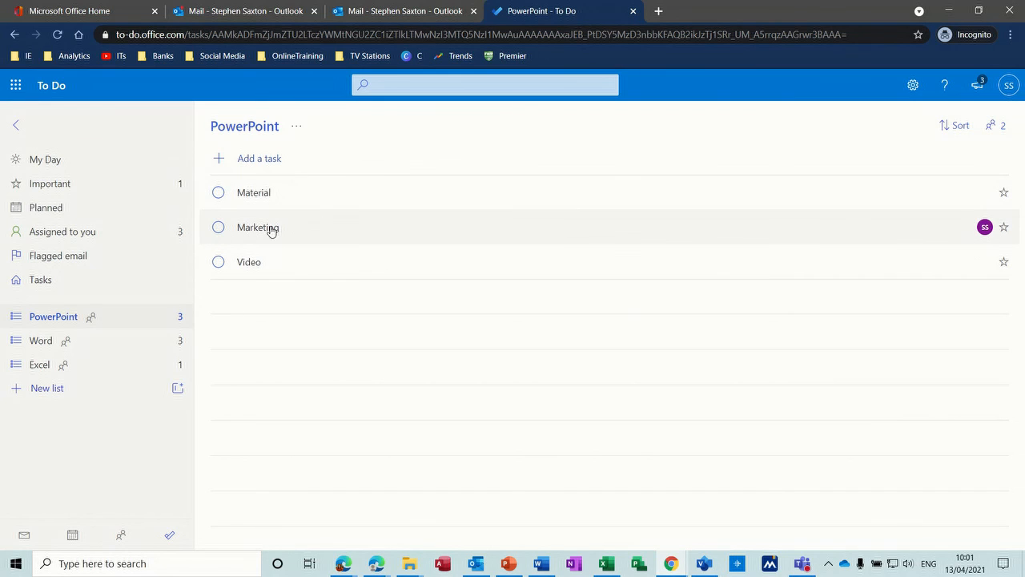
{"action": "left_click", "coordinate": [218, 228]}
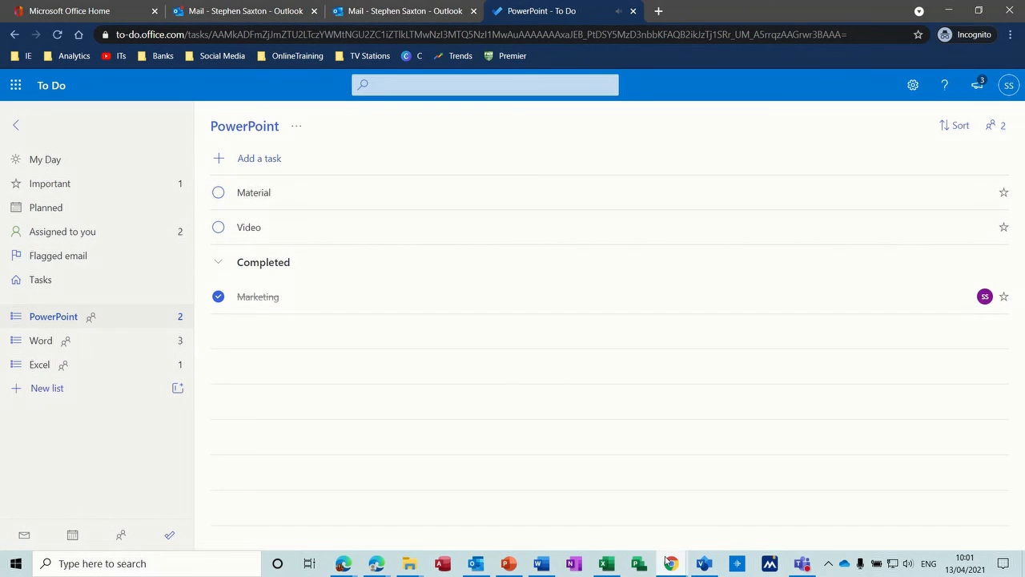
{"action": "left_click", "coordinate": [256, 296]}
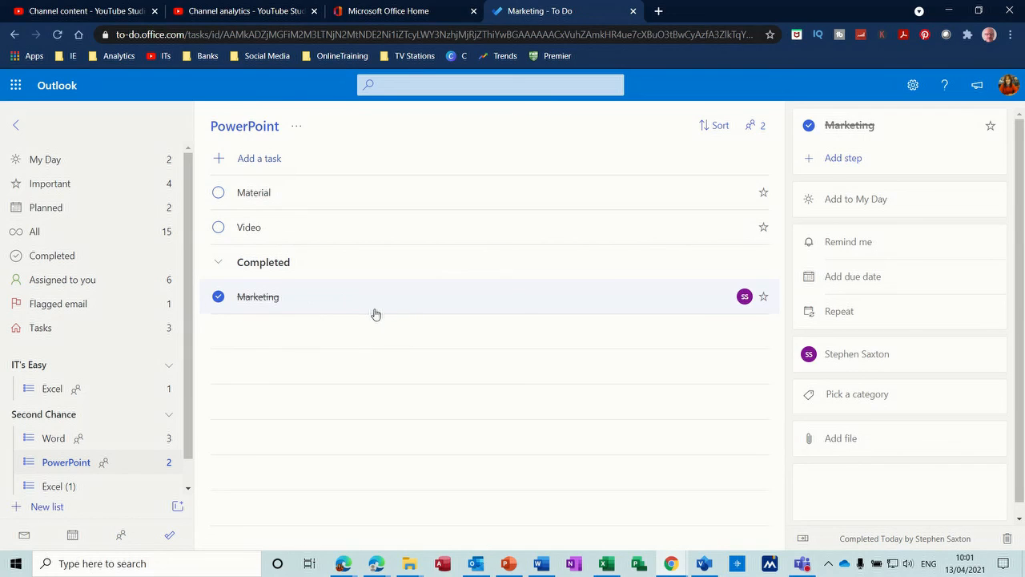
{"action": "mouse_move", "coordinate": [372, 356]}
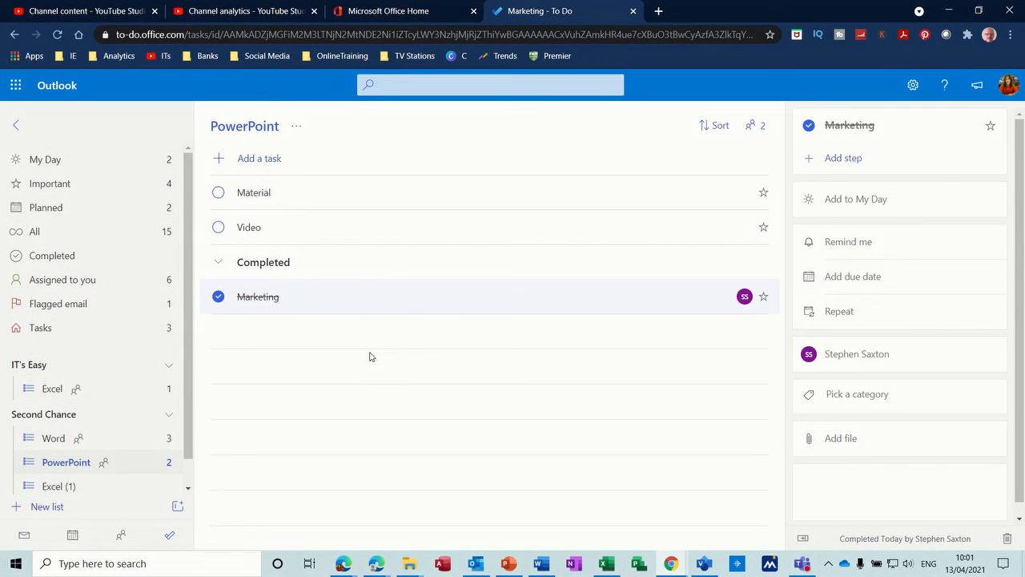